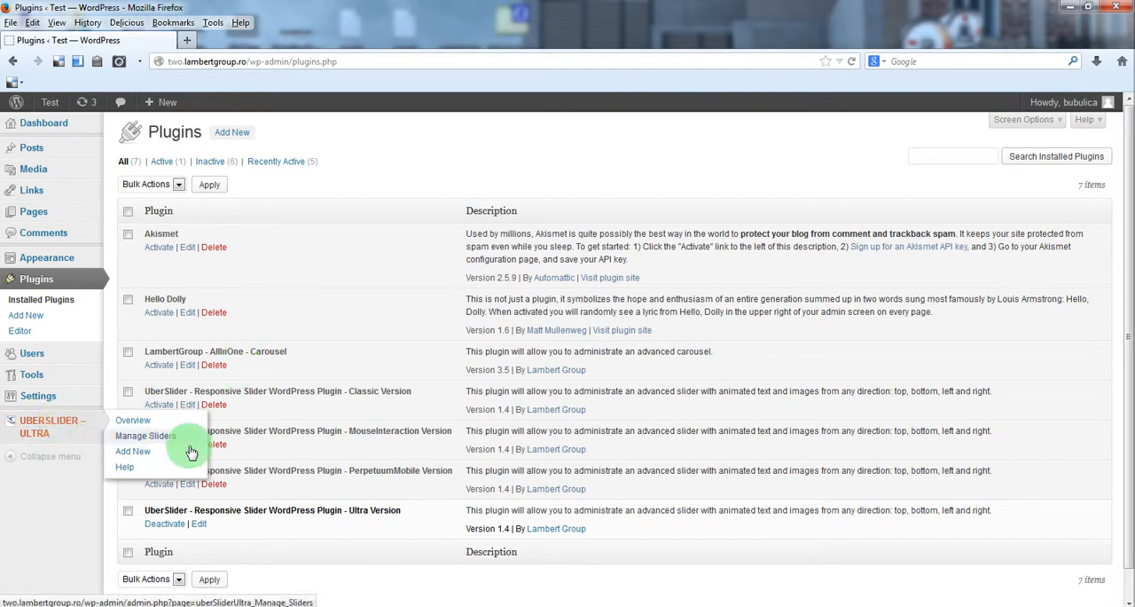
Go to Manage Sliders and select First Slider in the sliders table
click(144, 435)
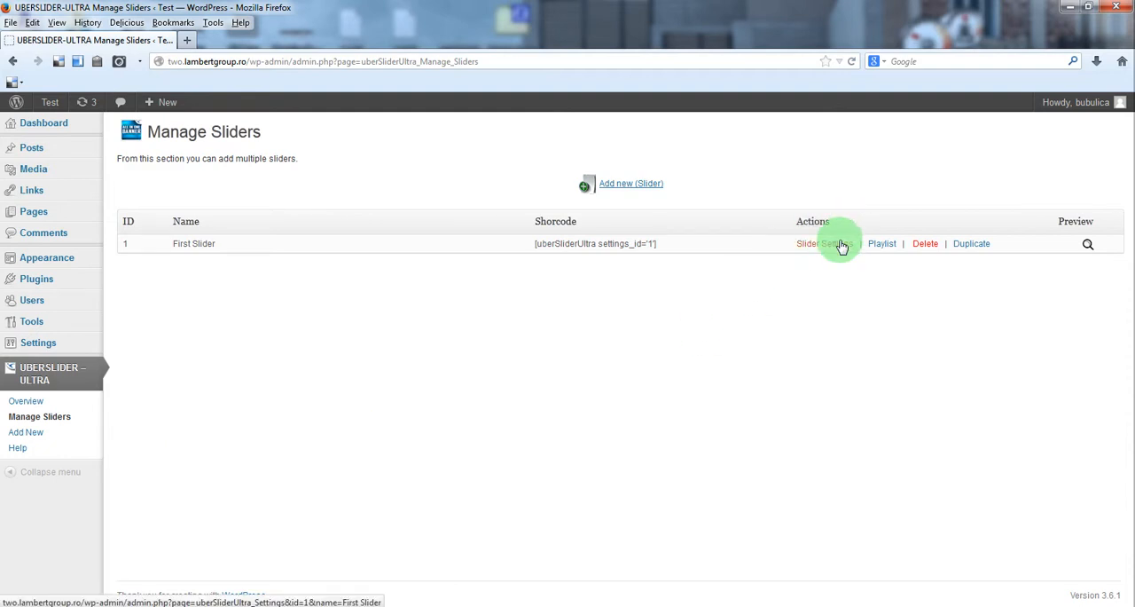
mouse_move(577, 178)
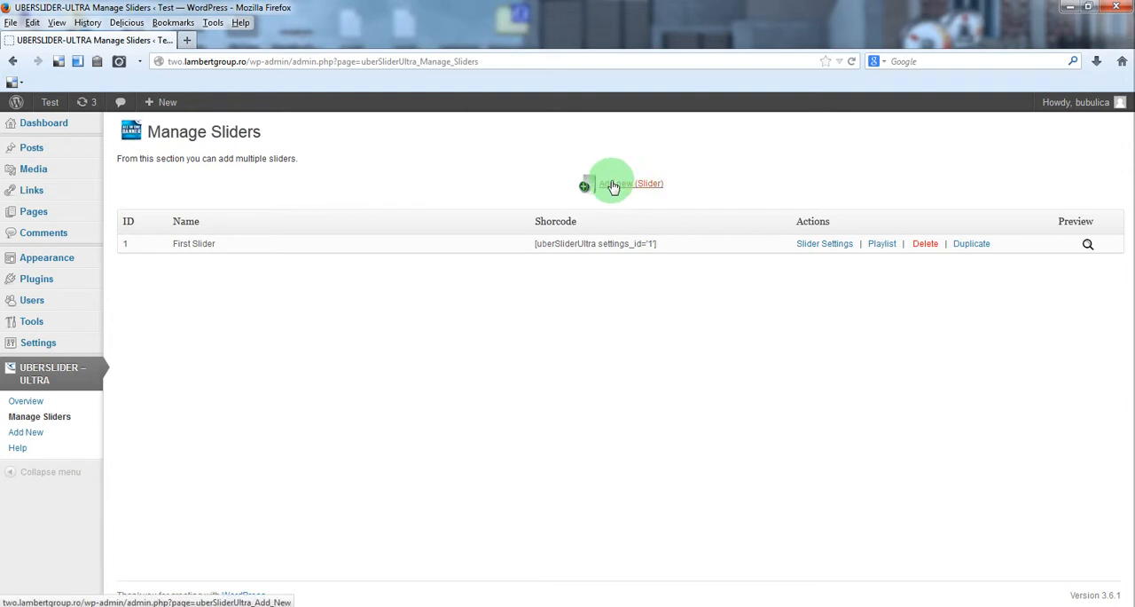
mouse_move(271, 267)
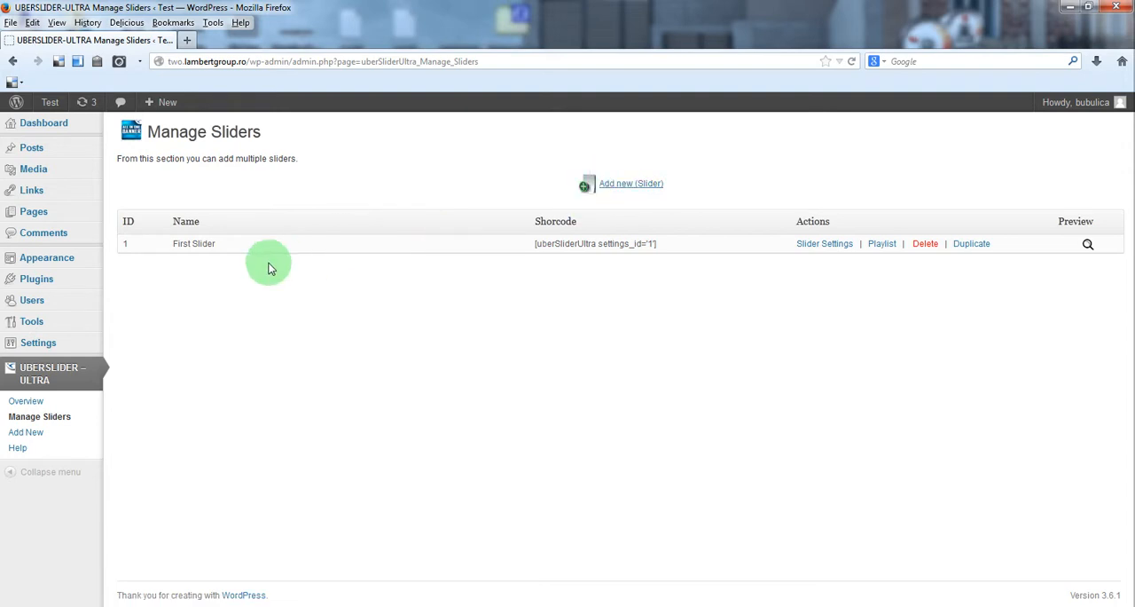
mouse_move(168, 248)
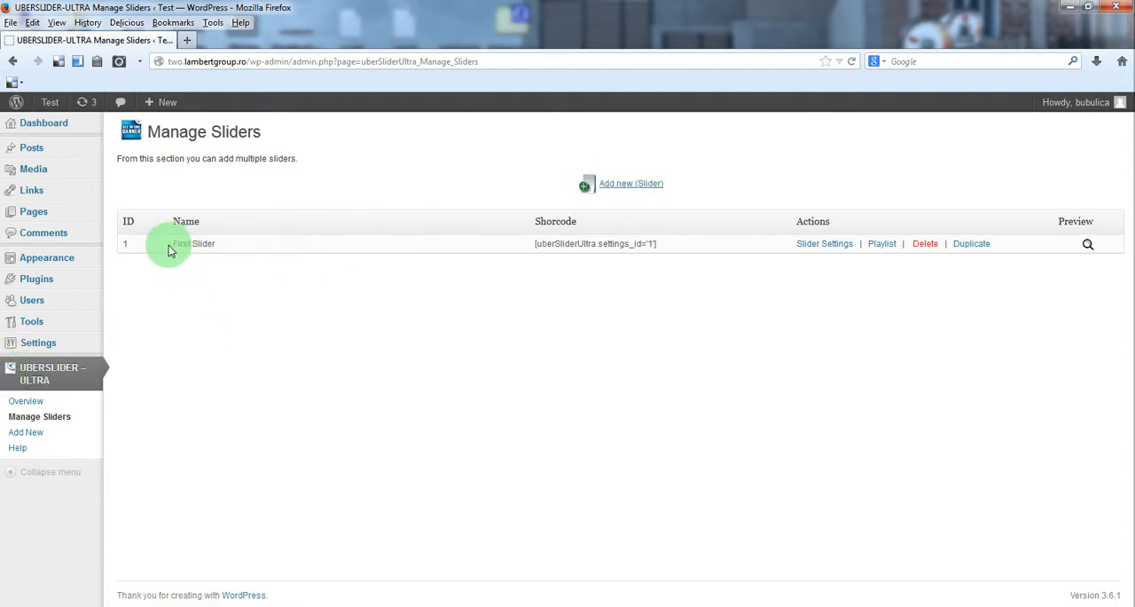
double_click(193, 243)
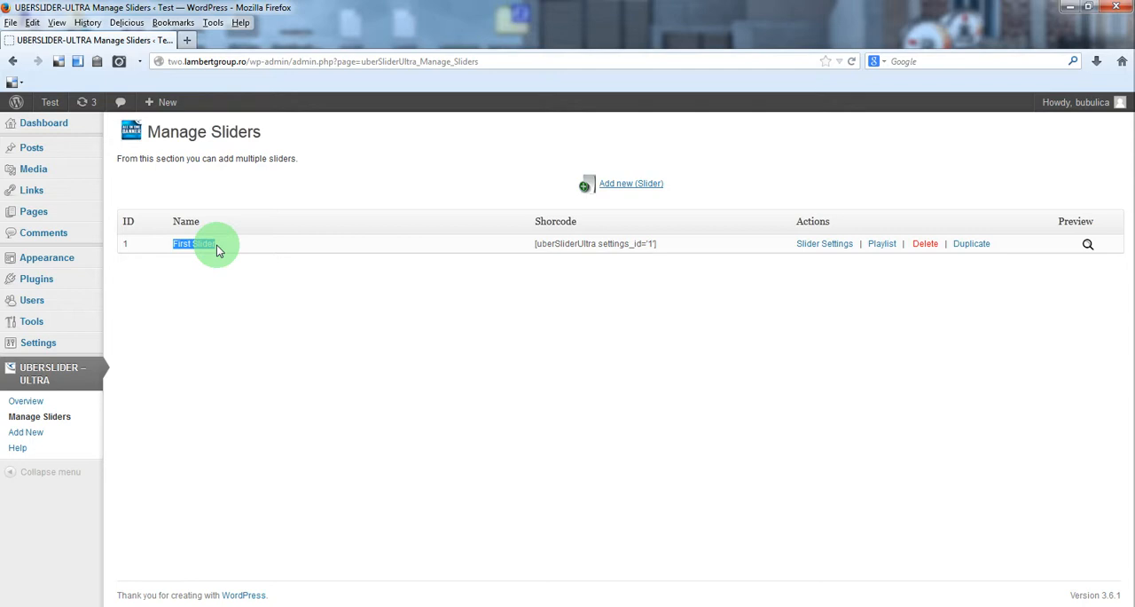
mouse_move(820, 270)
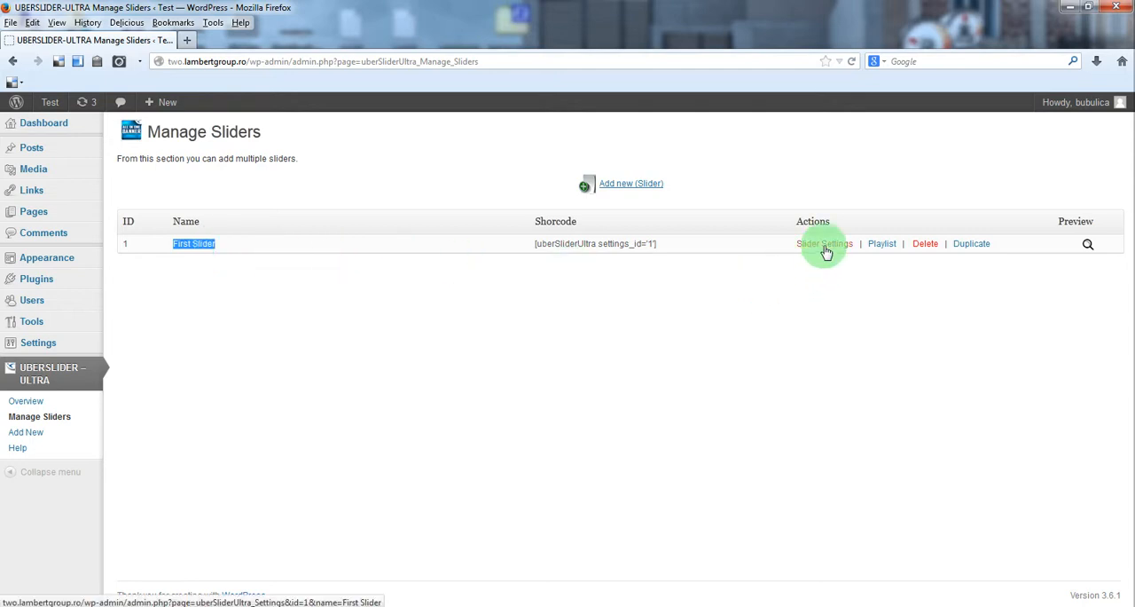
mouse_move(843, 256)
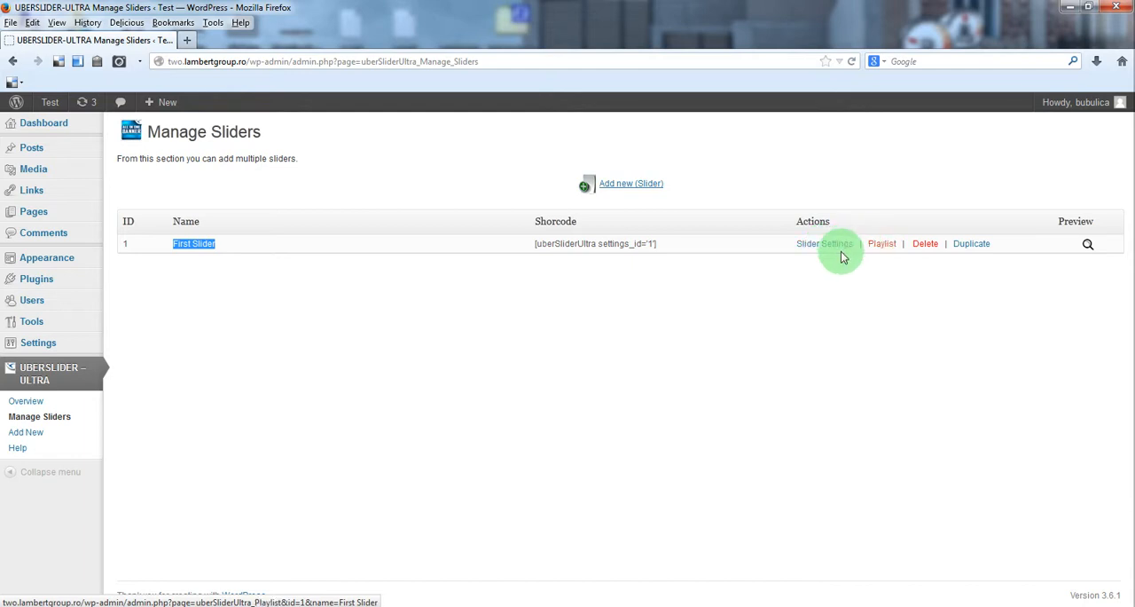
mouse_move(940, 243)
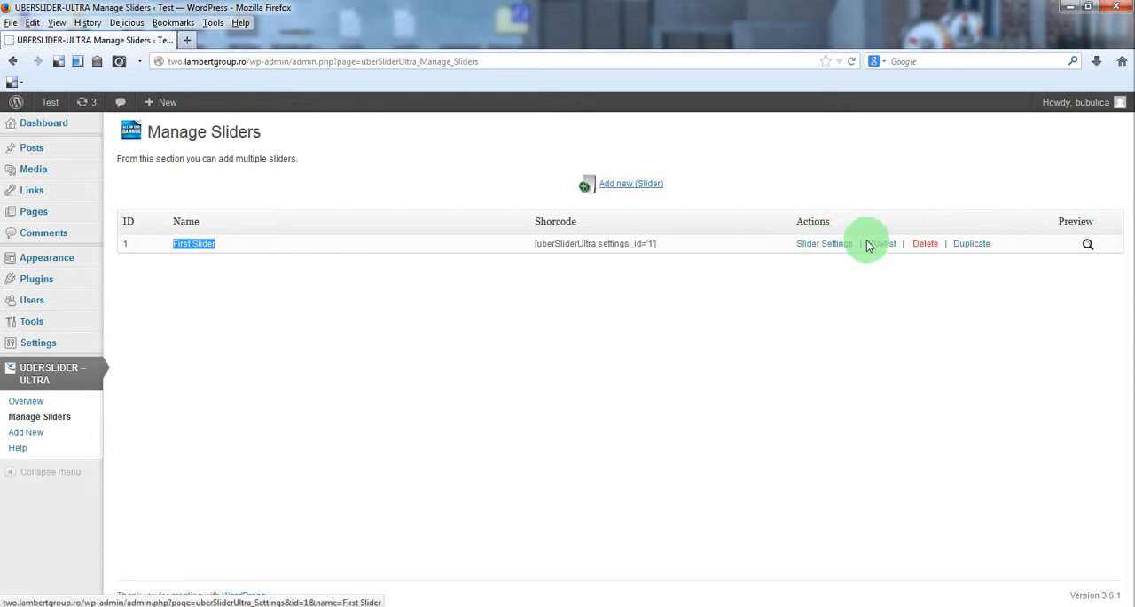
mouse_move(847, 247)
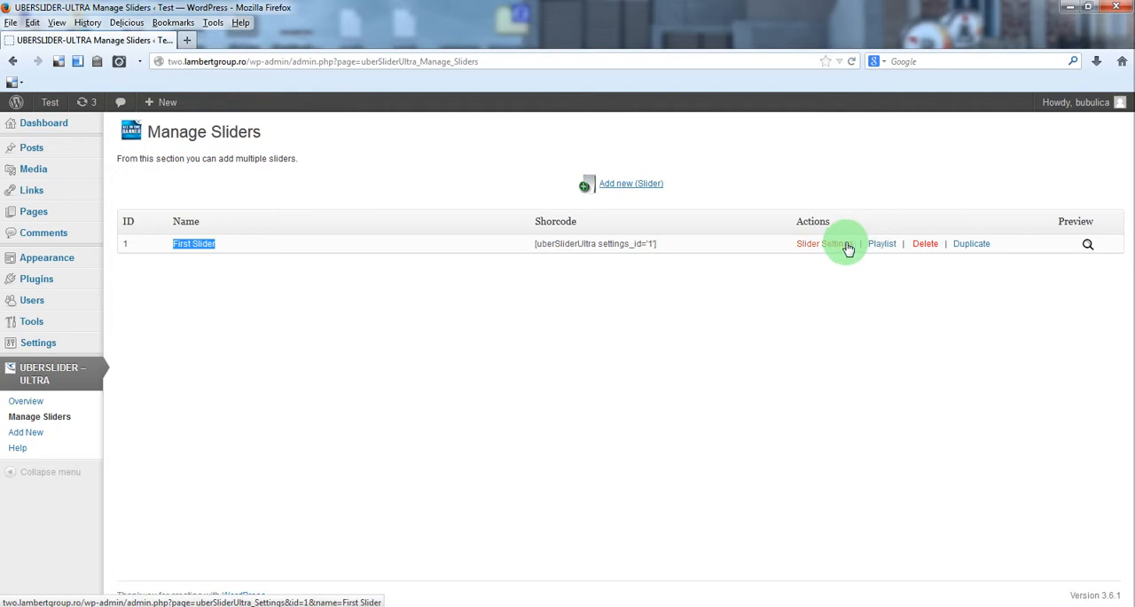
Open First Slider's settings and expand Backgrounds/Patterns and Circle Timer sections
click(820, 243)
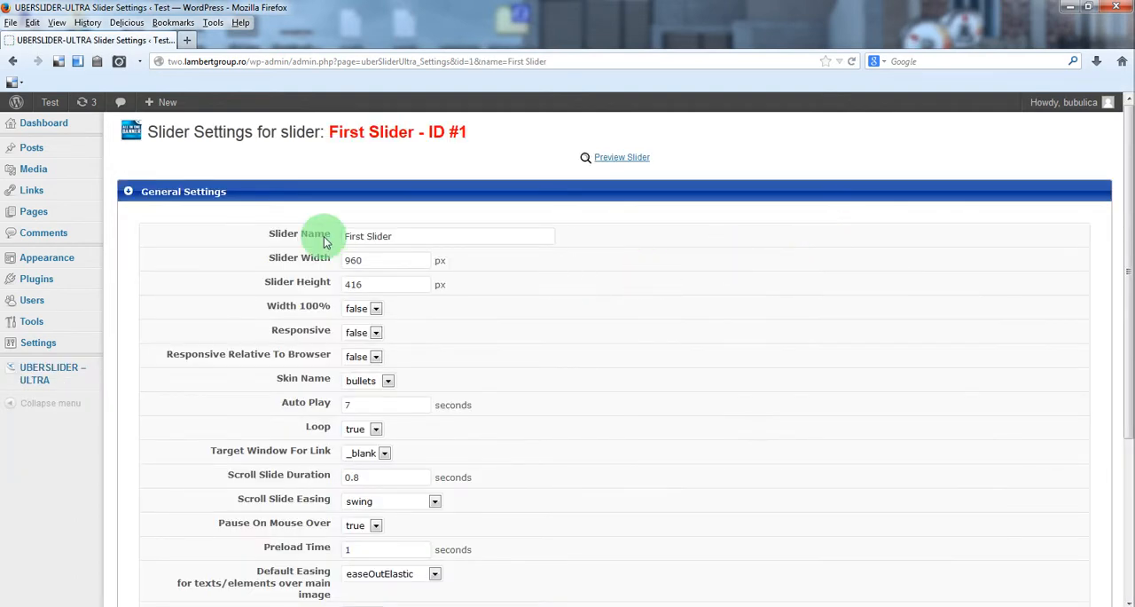
scroll(down, 3)
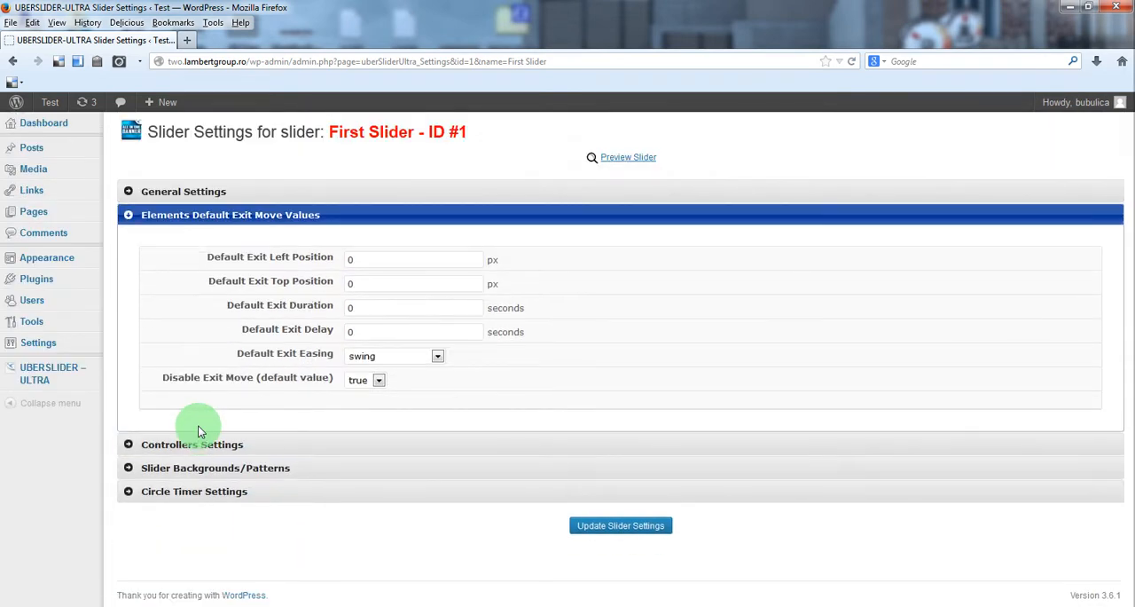
mouse_move(272, 220)
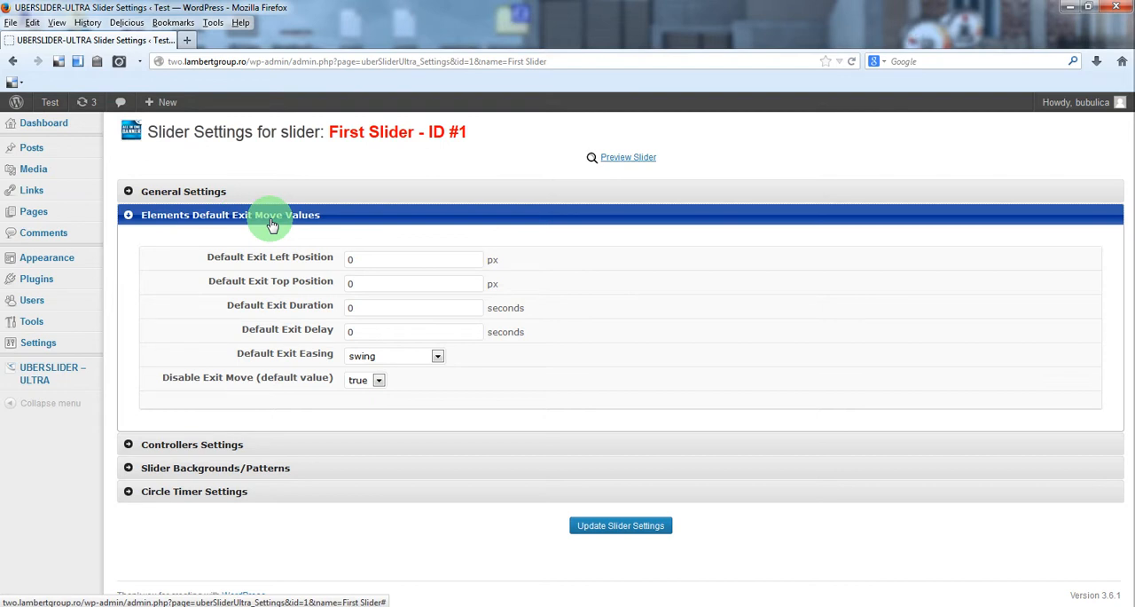
mouse_move(285, 428)
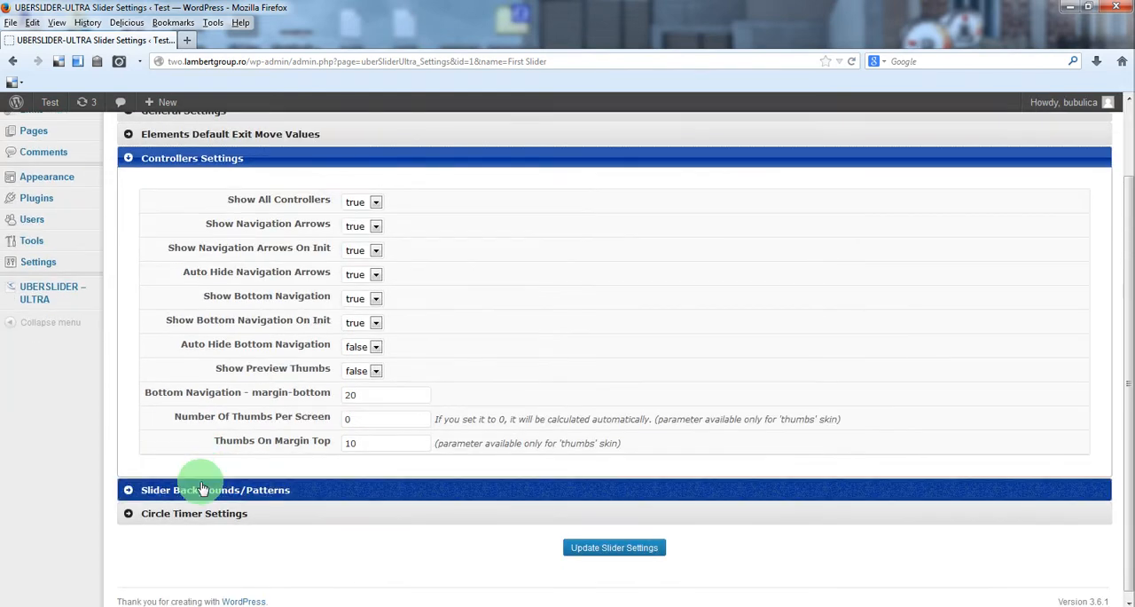
click(215, 488)
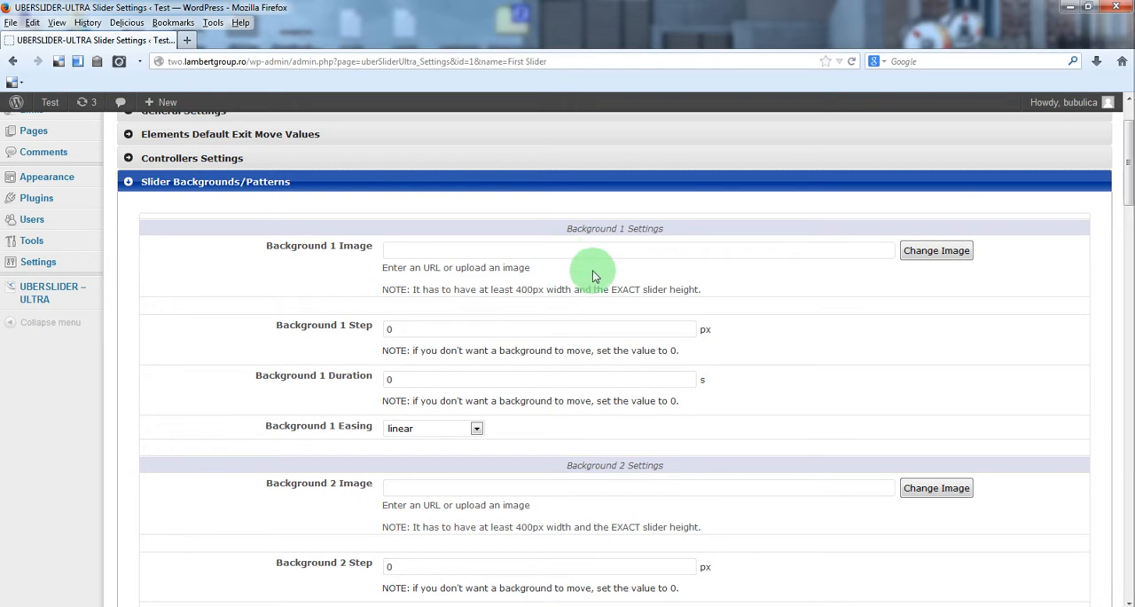
scroll(down, 3)
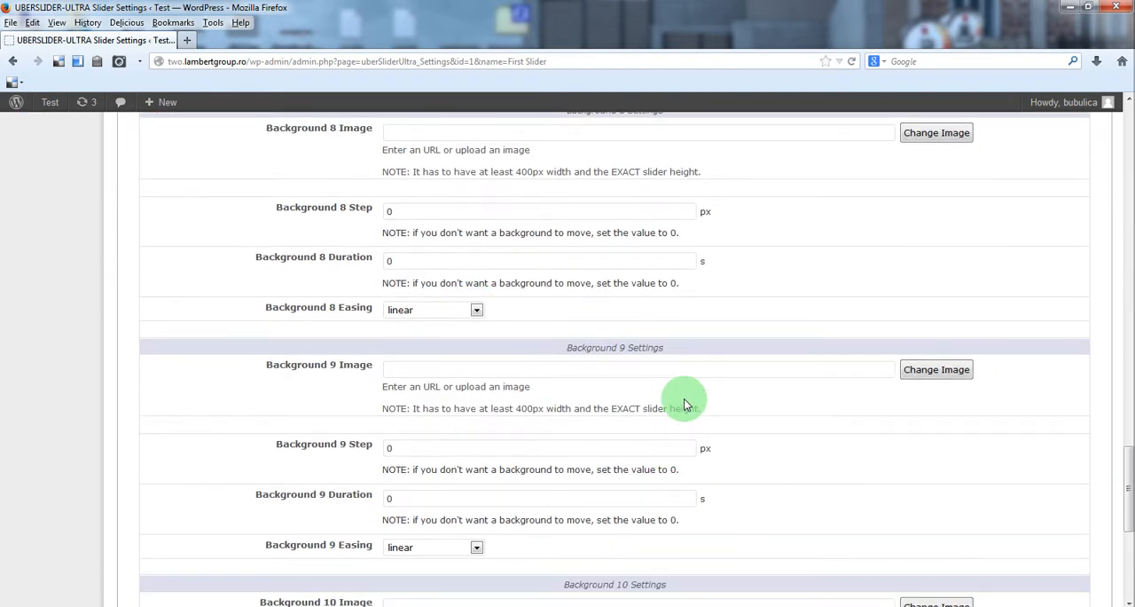
scroll(down, 3)
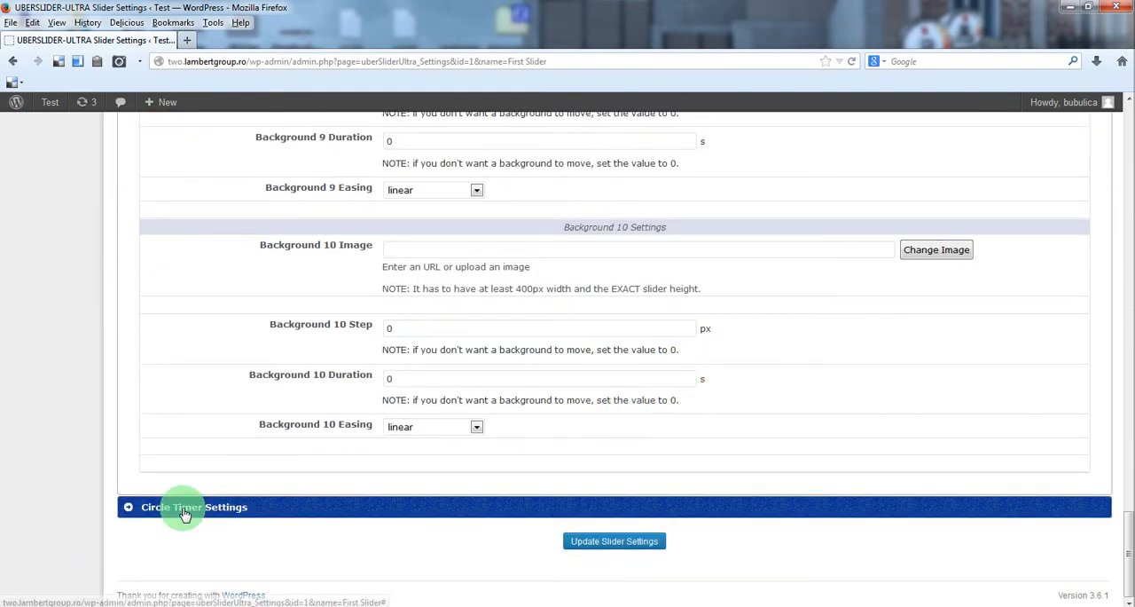
click(194, 507)
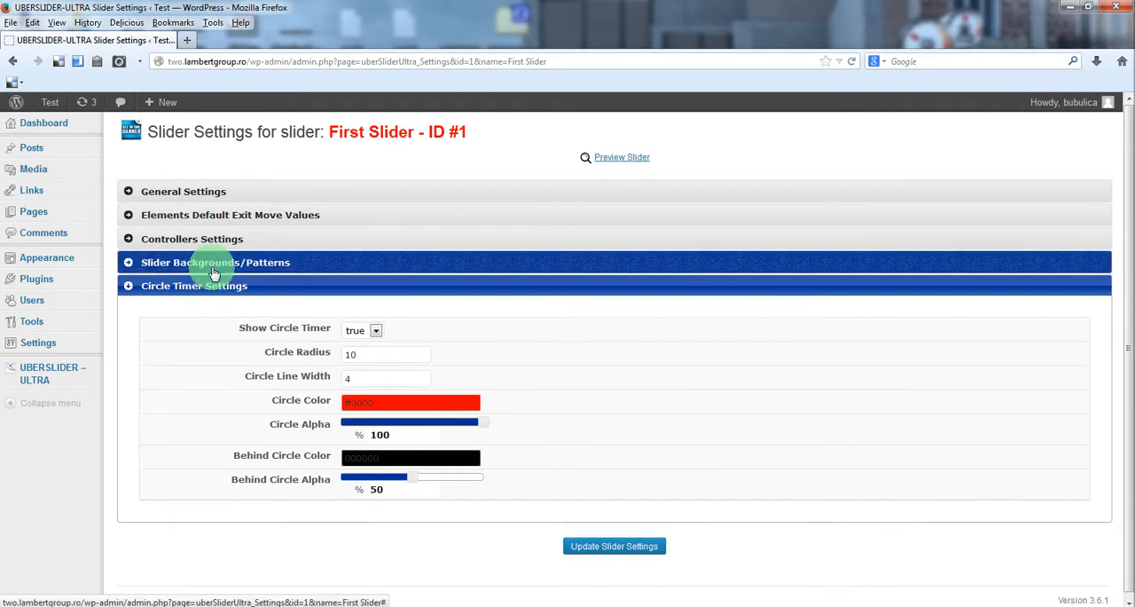
Set purple.jpg from the Media Library as the Background 1 image
click(216, 262)
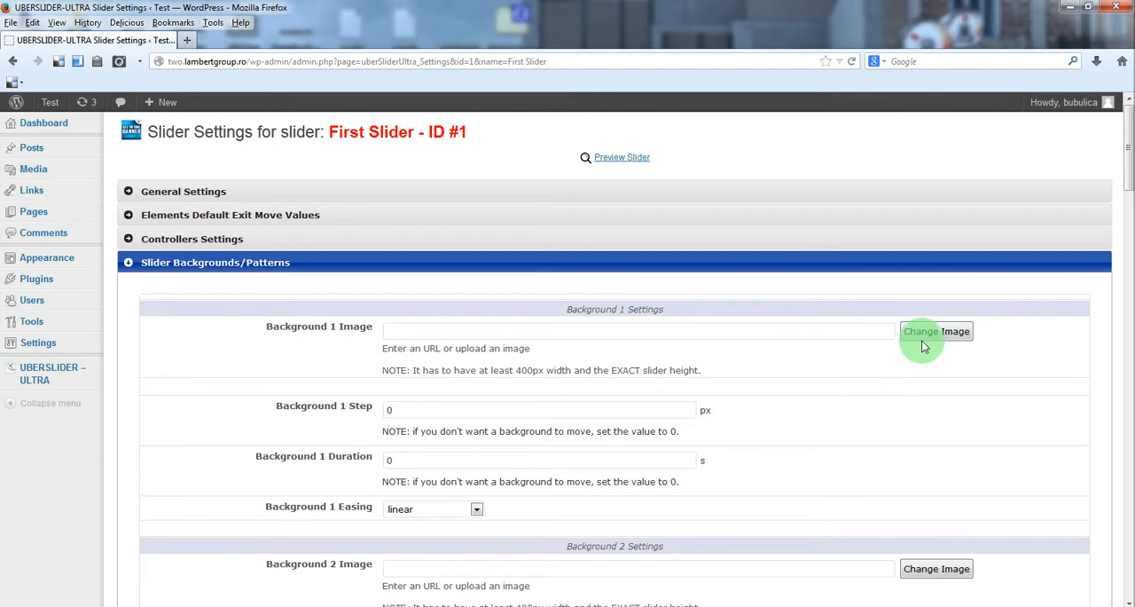
click(936, 331)
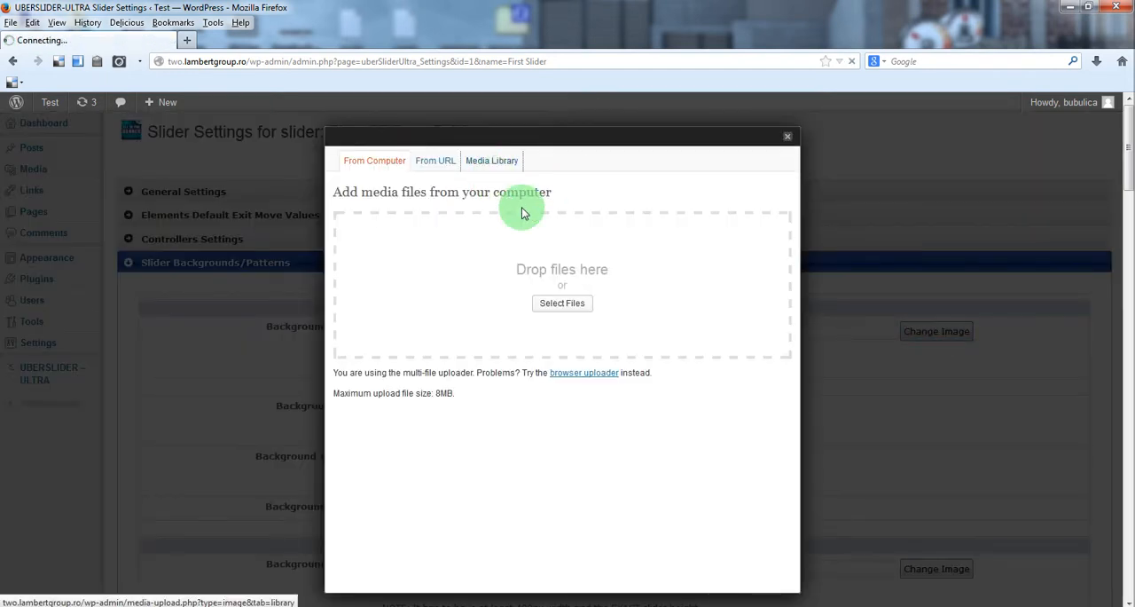
click(491, 161)
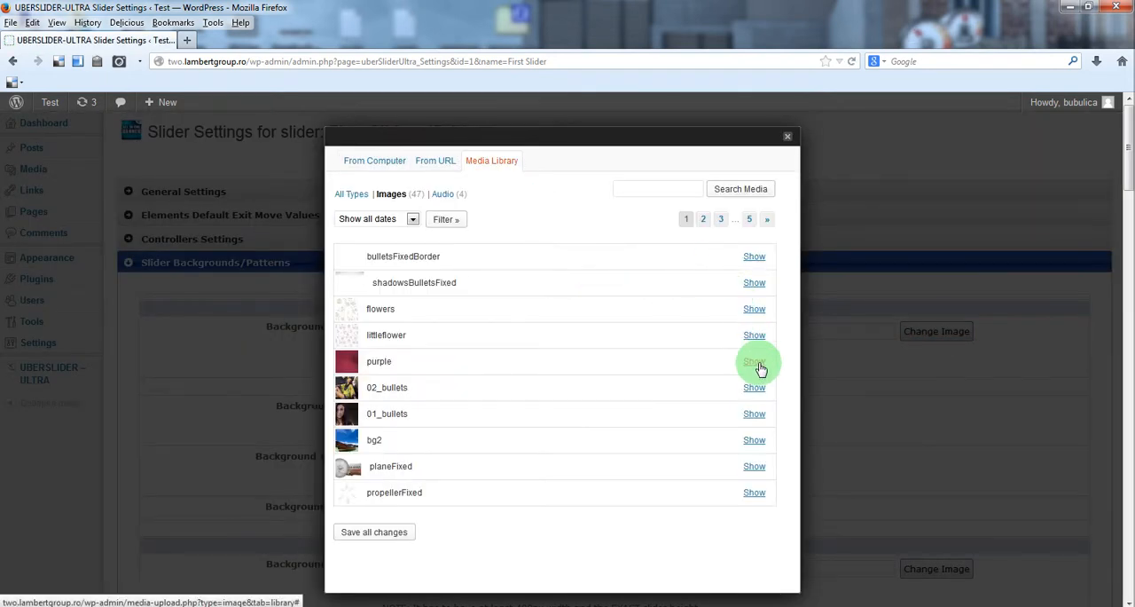
click(754, 361)
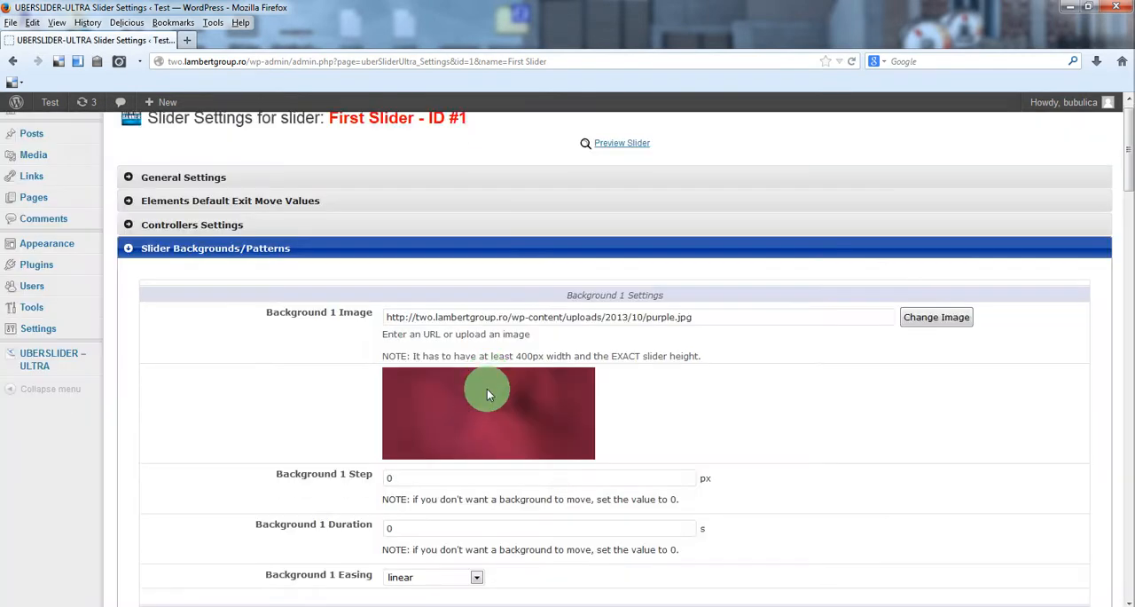
scroll(down, 3)
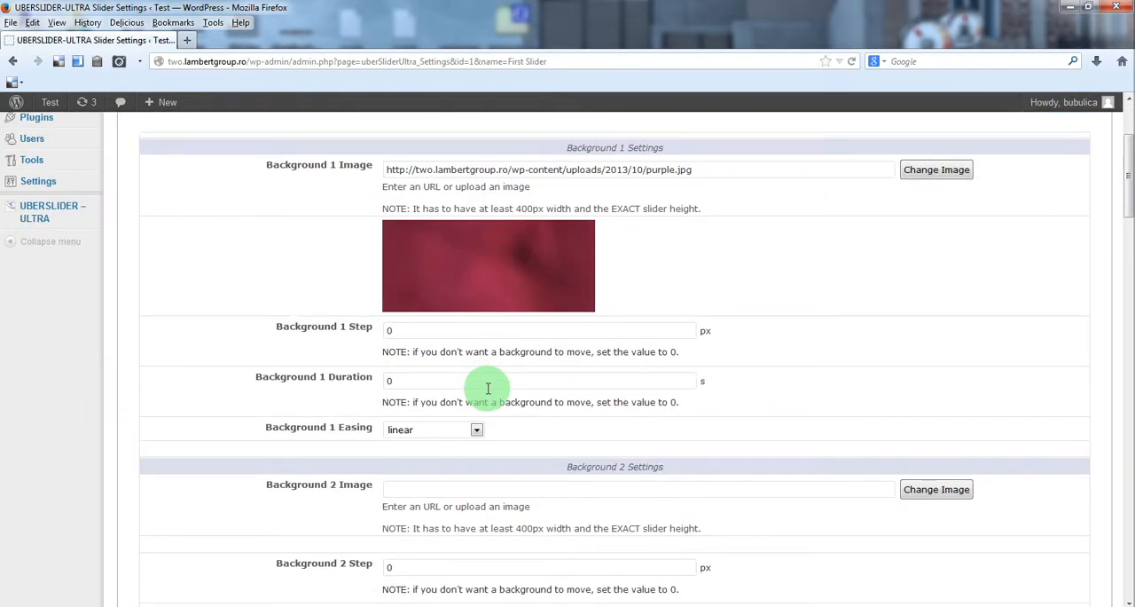
double_click(545, 351)
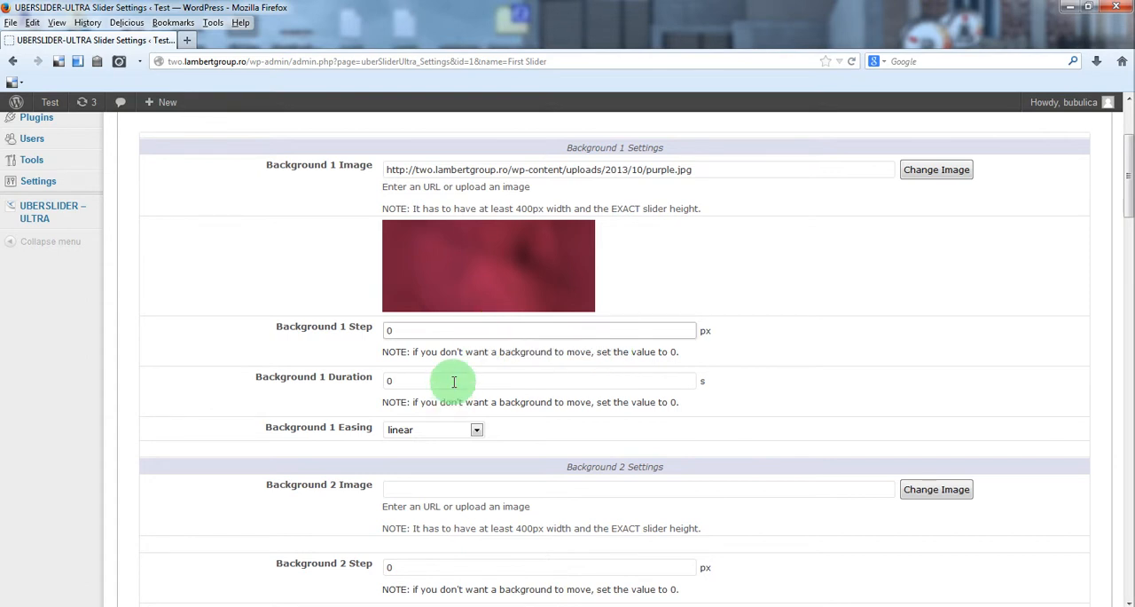
Give Background 2 the littleflower image, a 480 px step and 1.5 s duration
click(936, 170)
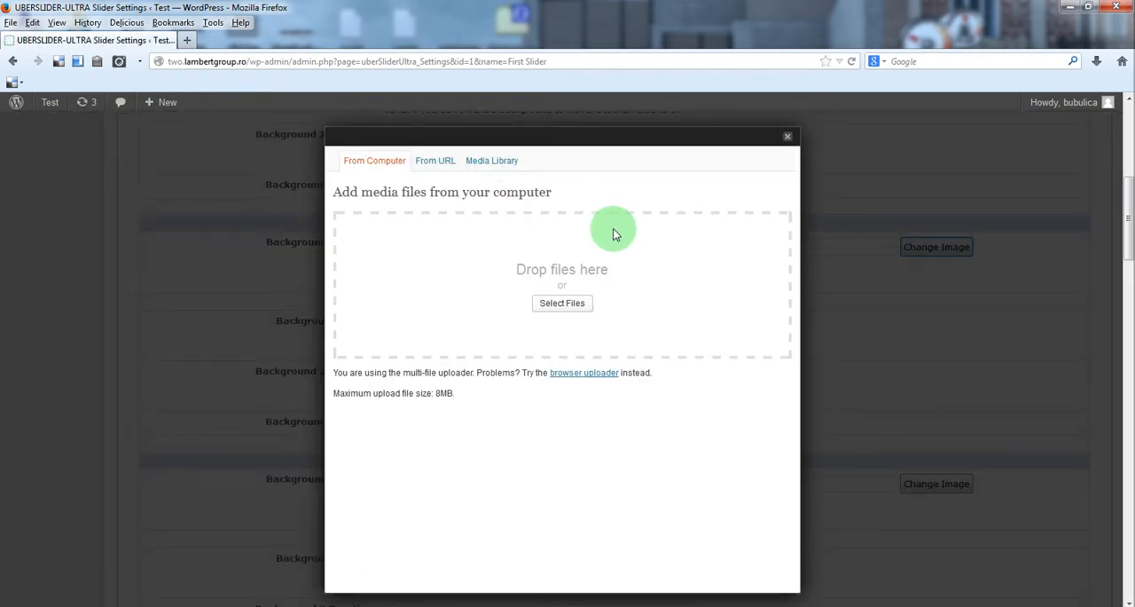
click(491, 161)
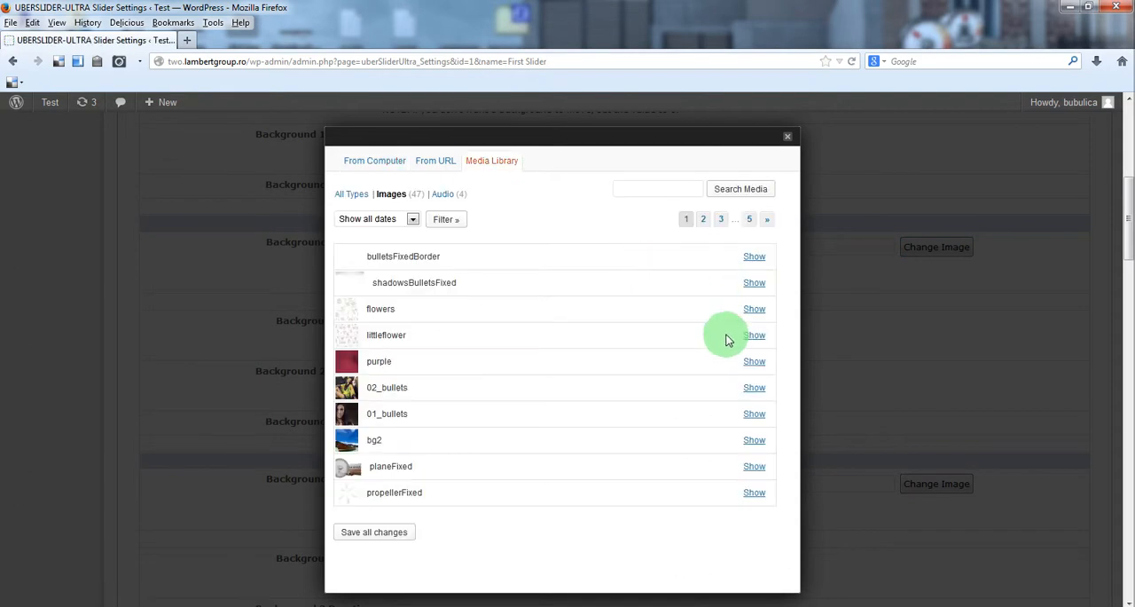
click(754, 334)
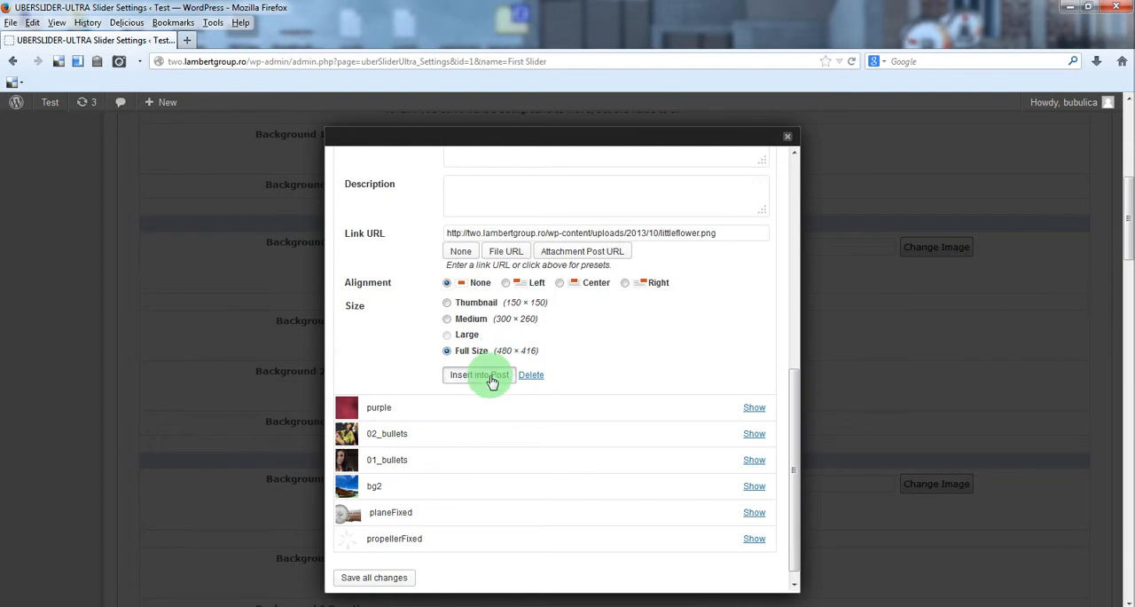
click(479, 374)
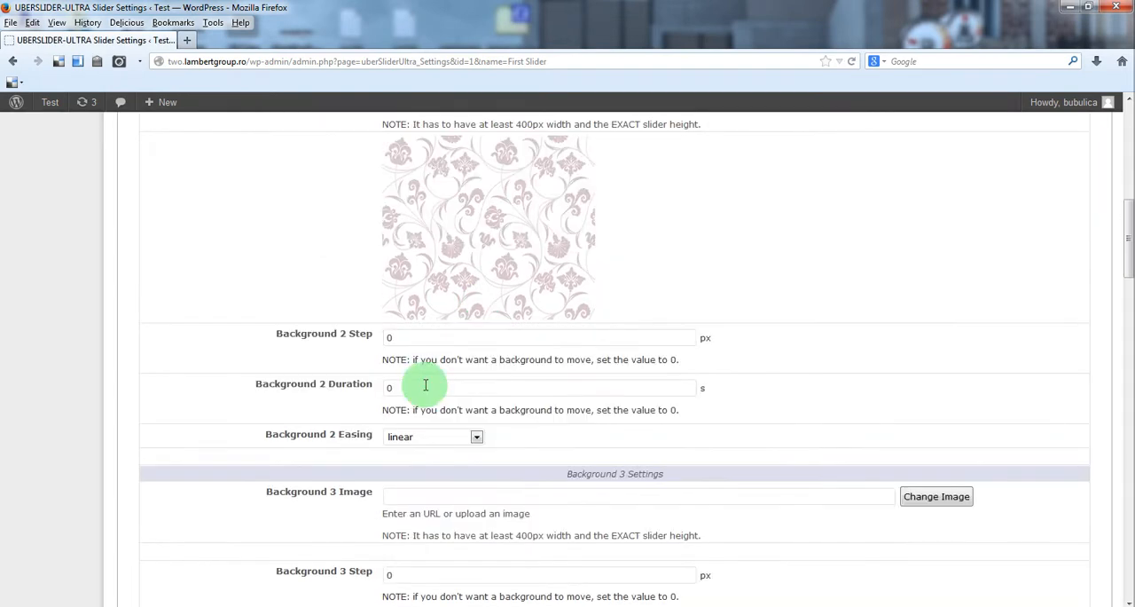
text(480)
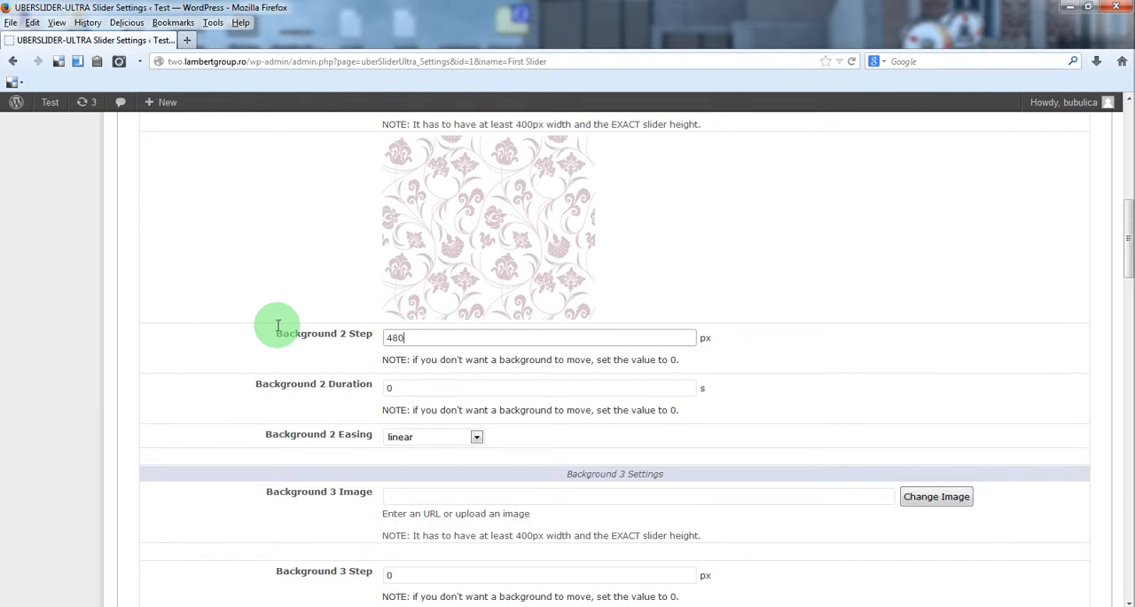
click(539, 388)
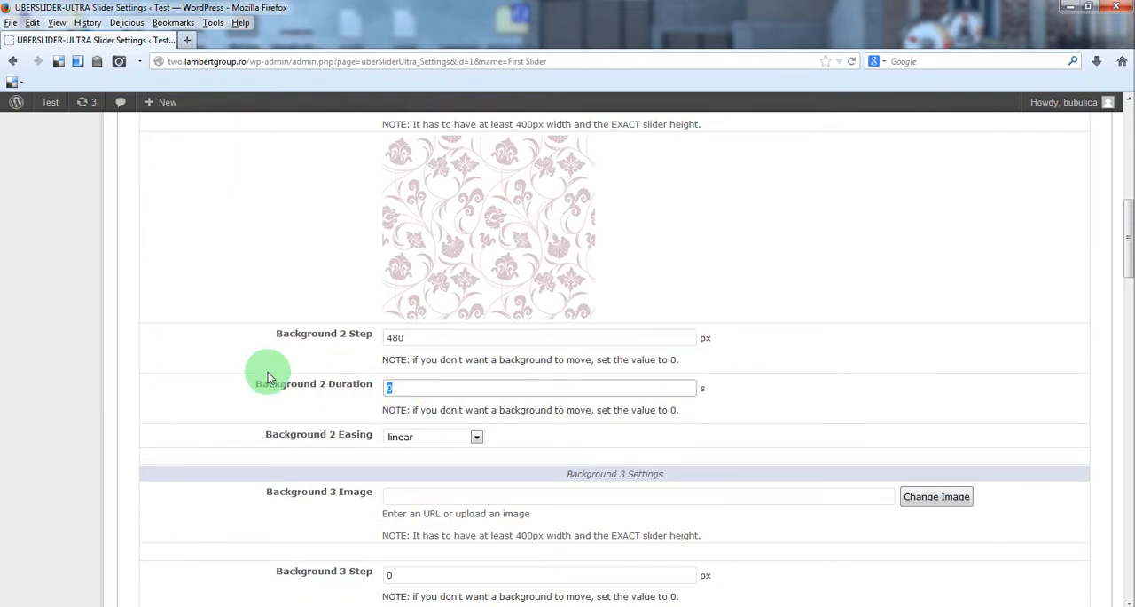
text(1.5)
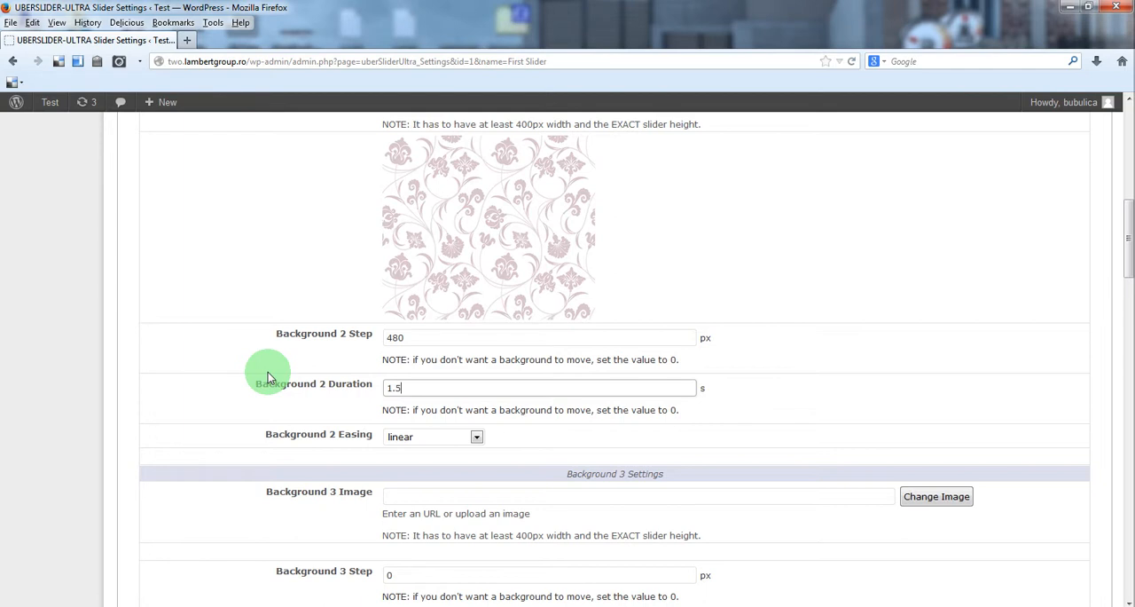
mouse_move(248, 410)
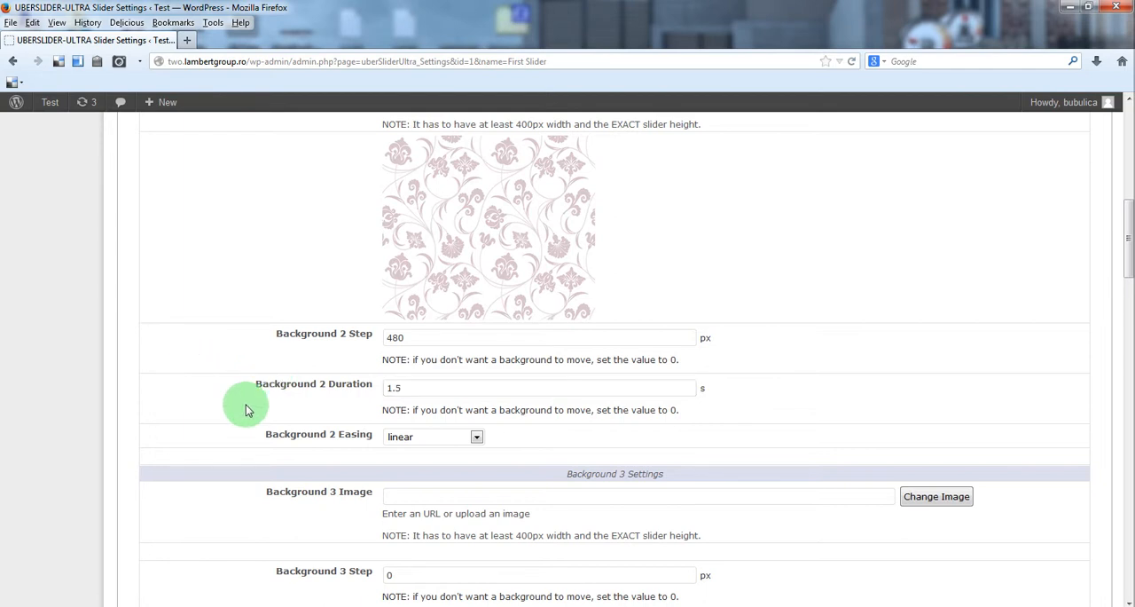
scroll(down, 3)
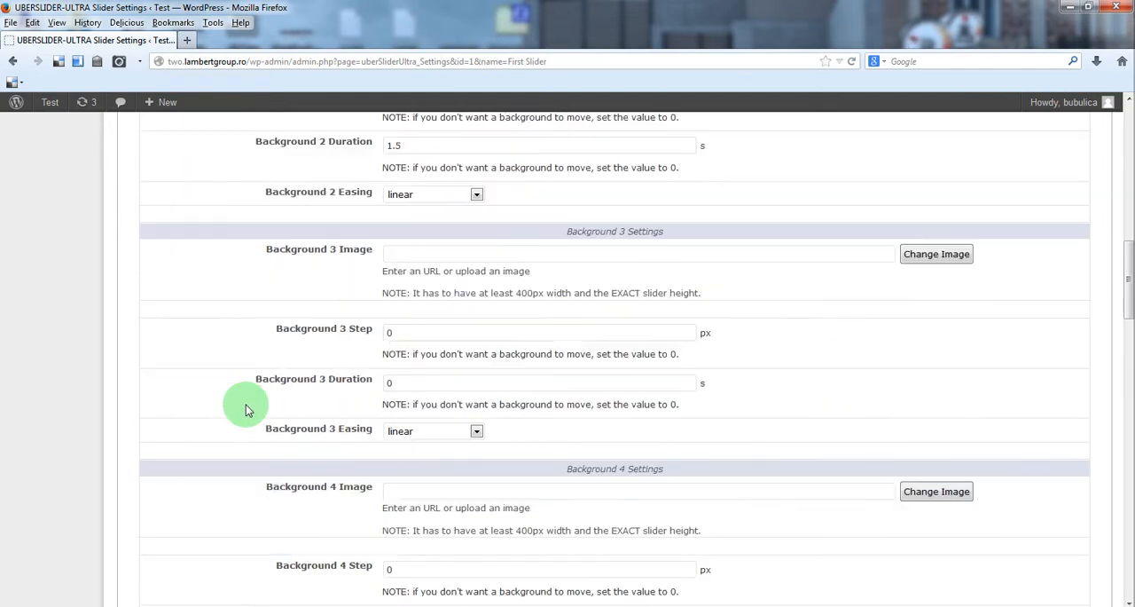
Set Background 3 to the flowers image with 1 s duration
click(936, 254)
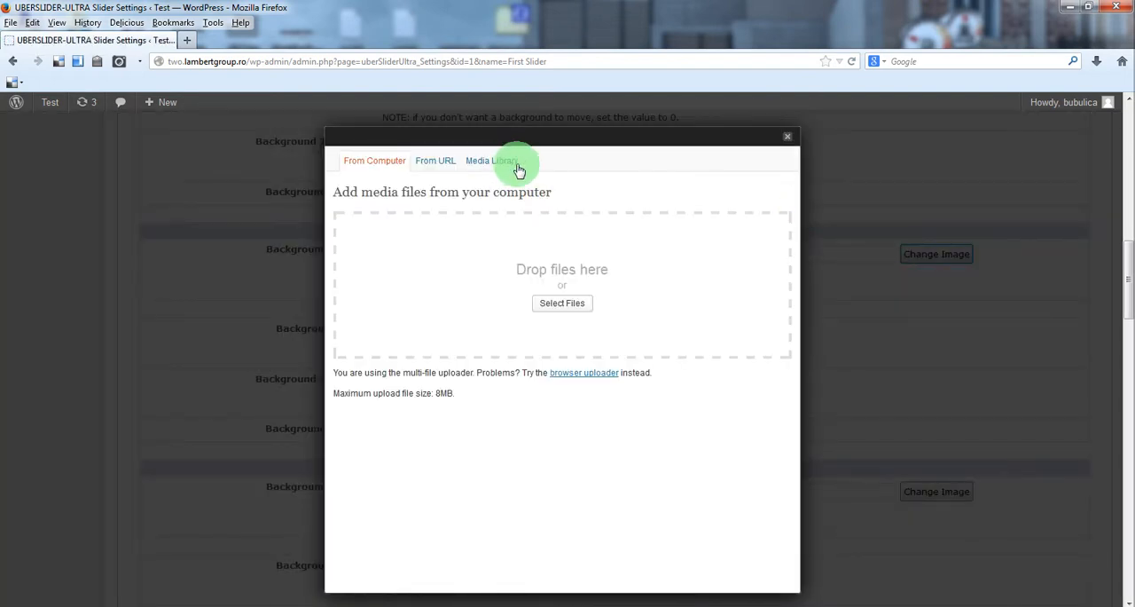
click(491, 161)
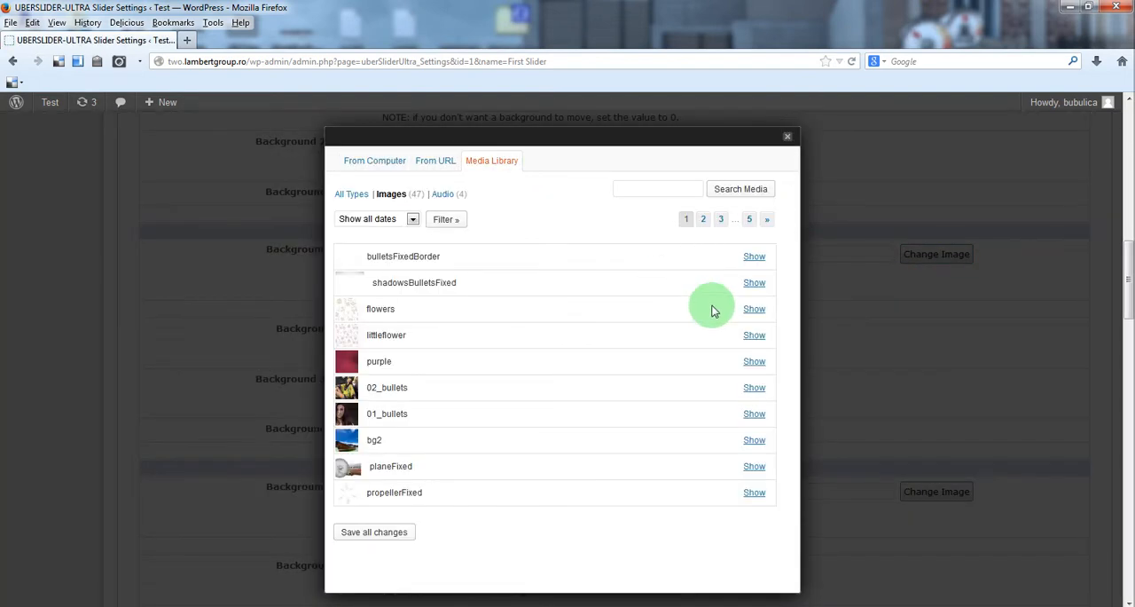
click(754, 309)
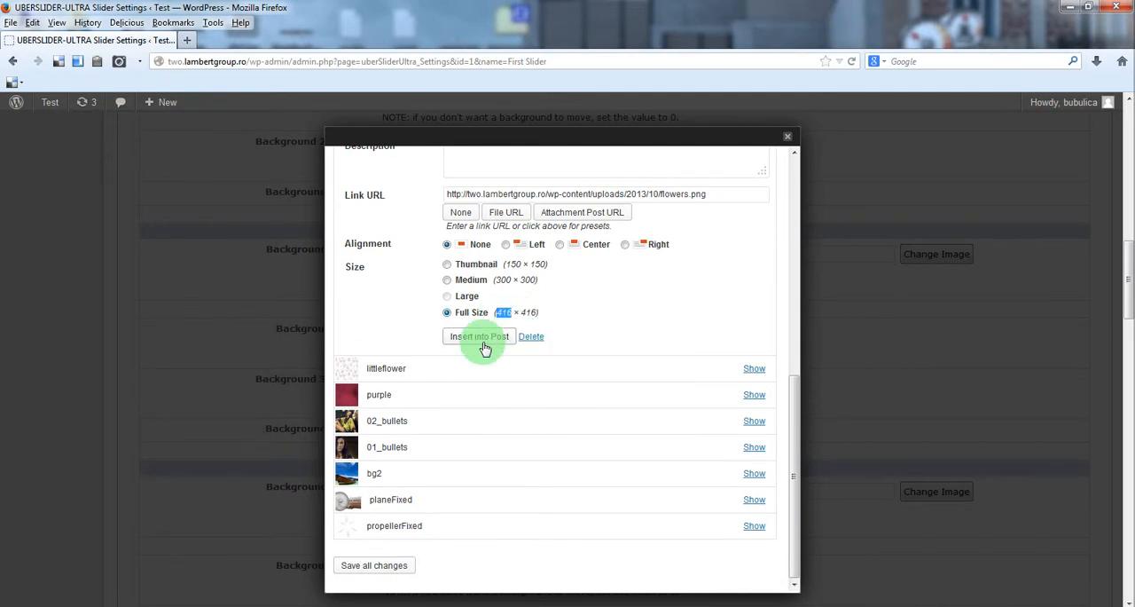
click(478, 336)
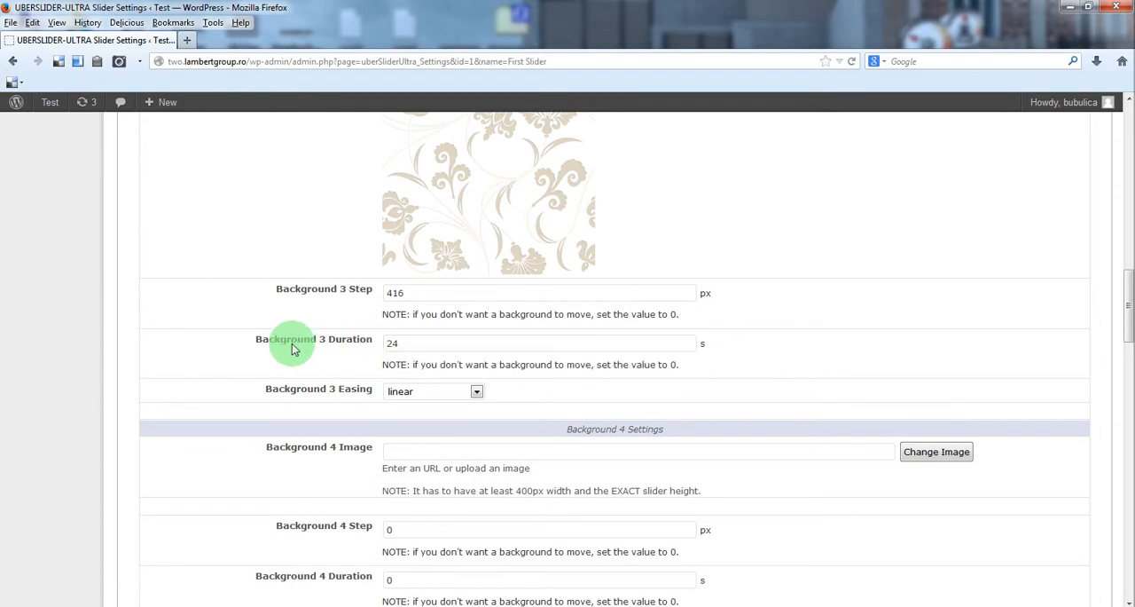
mouse_move(402, 339)
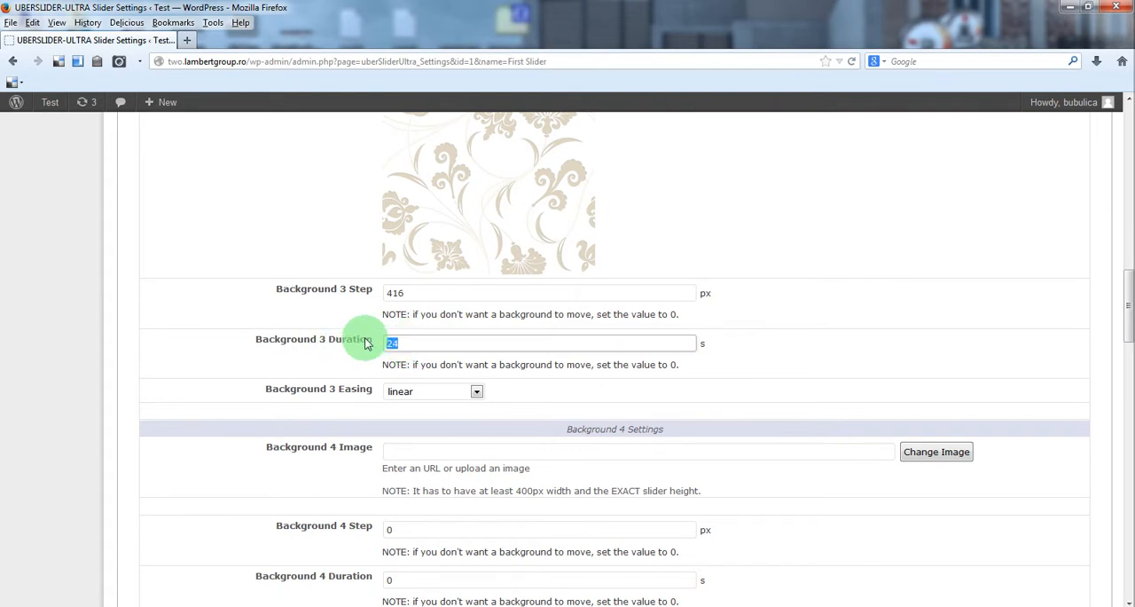
text(1)
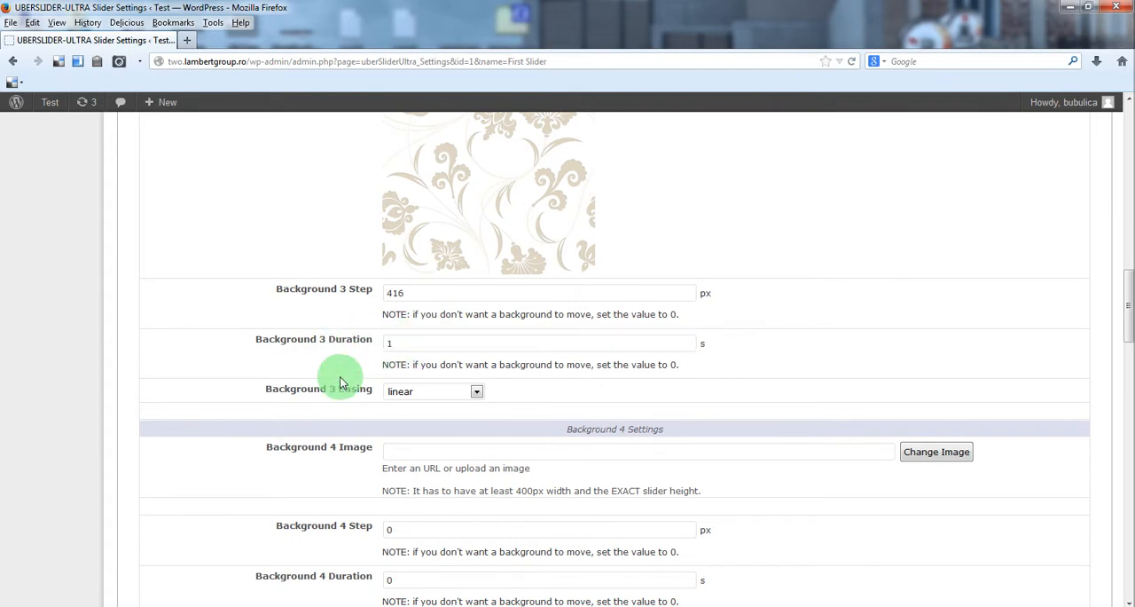
scroll(down, 3)
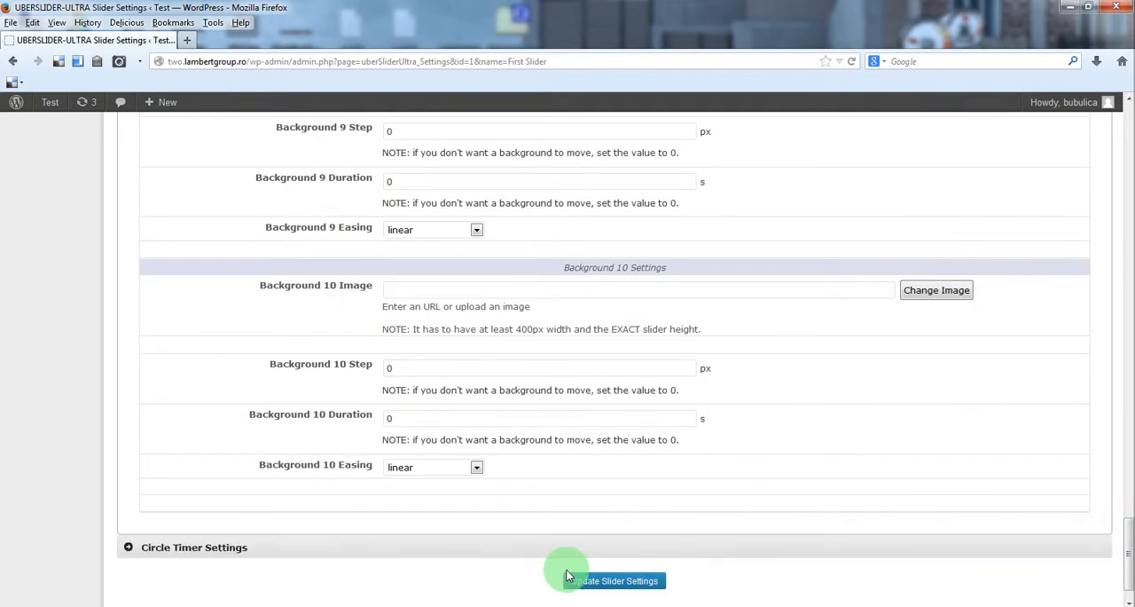
Save First Slider's settings, then add and save a new playlist record
click(614, 580)
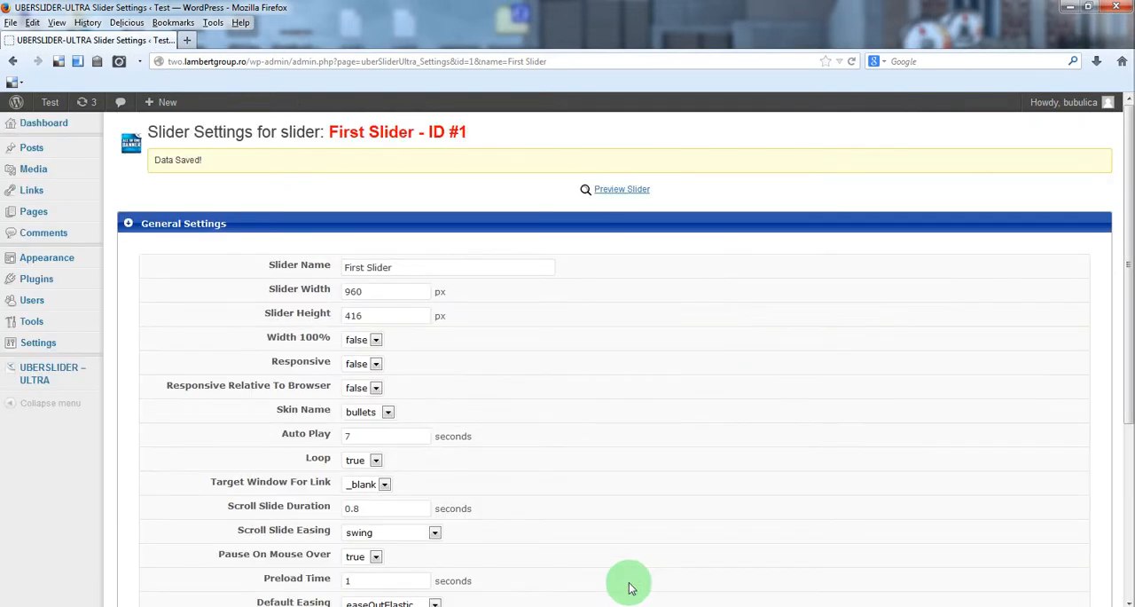
mouse_move(530, 460)
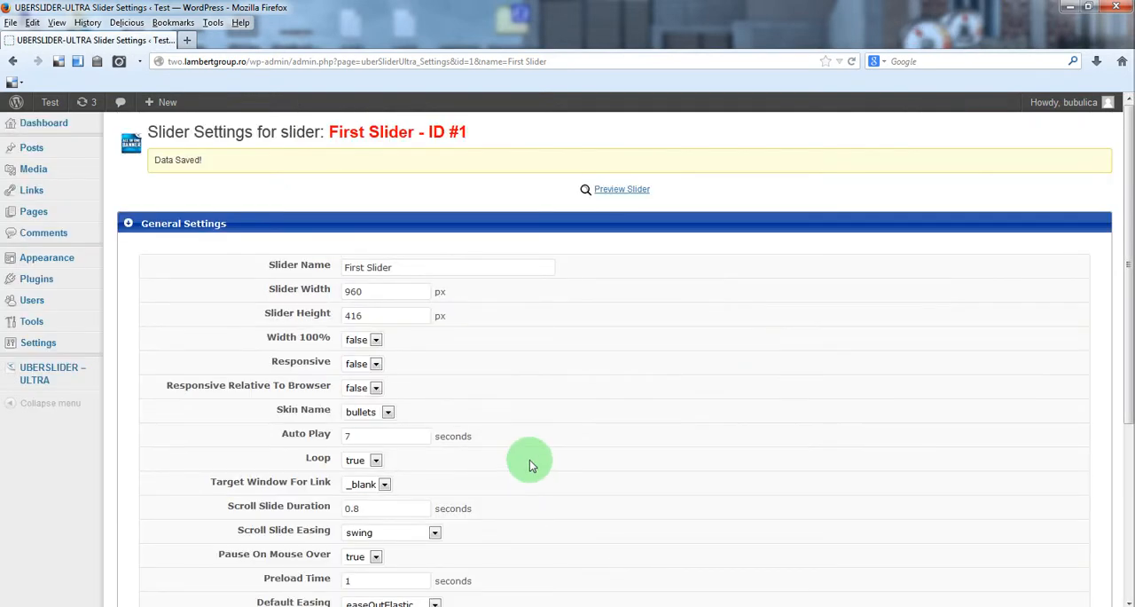
mouse_move(80, 392)
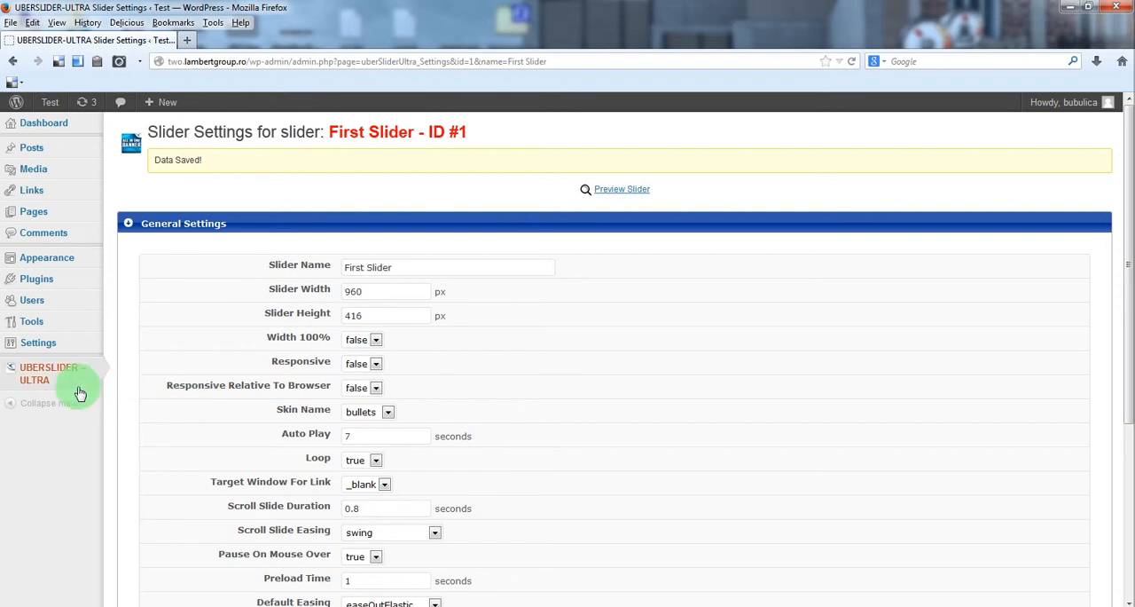
click(49, 373)
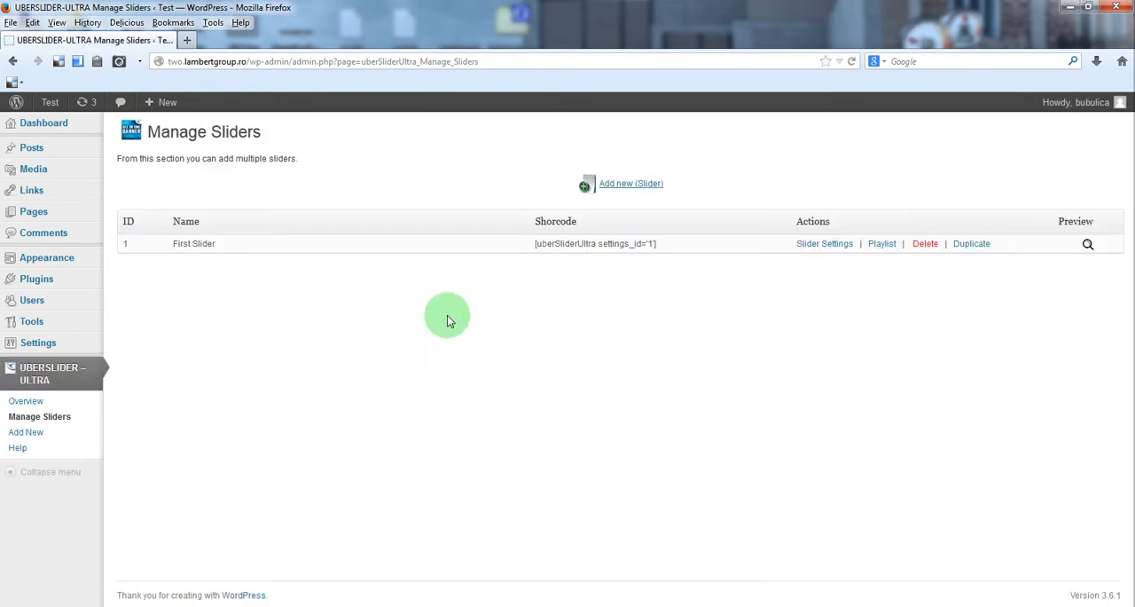
click(882, 244)
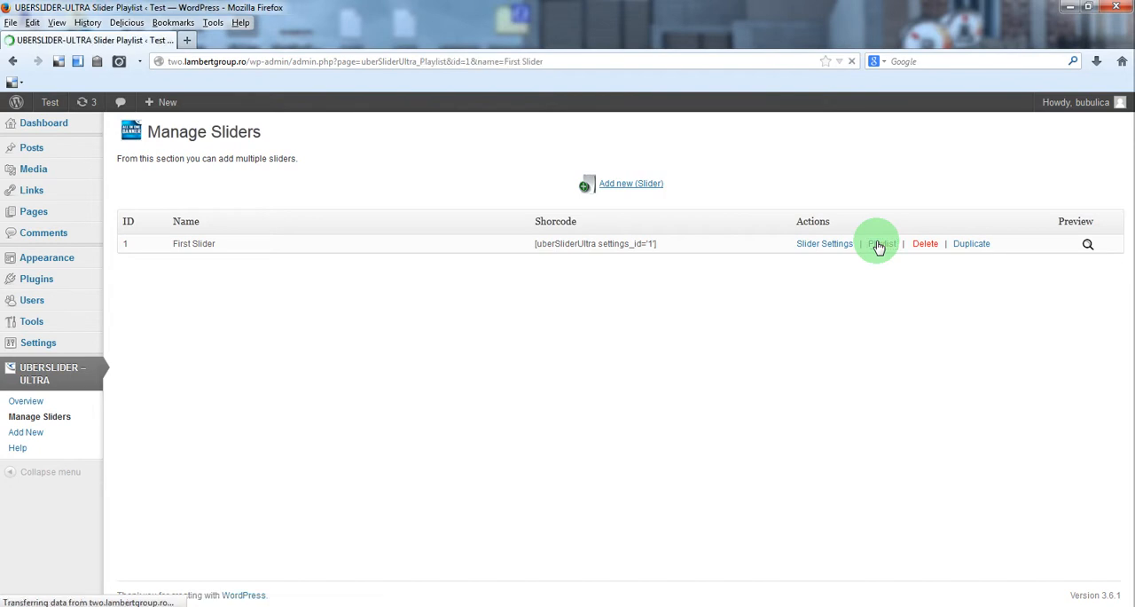
click(881, 243)
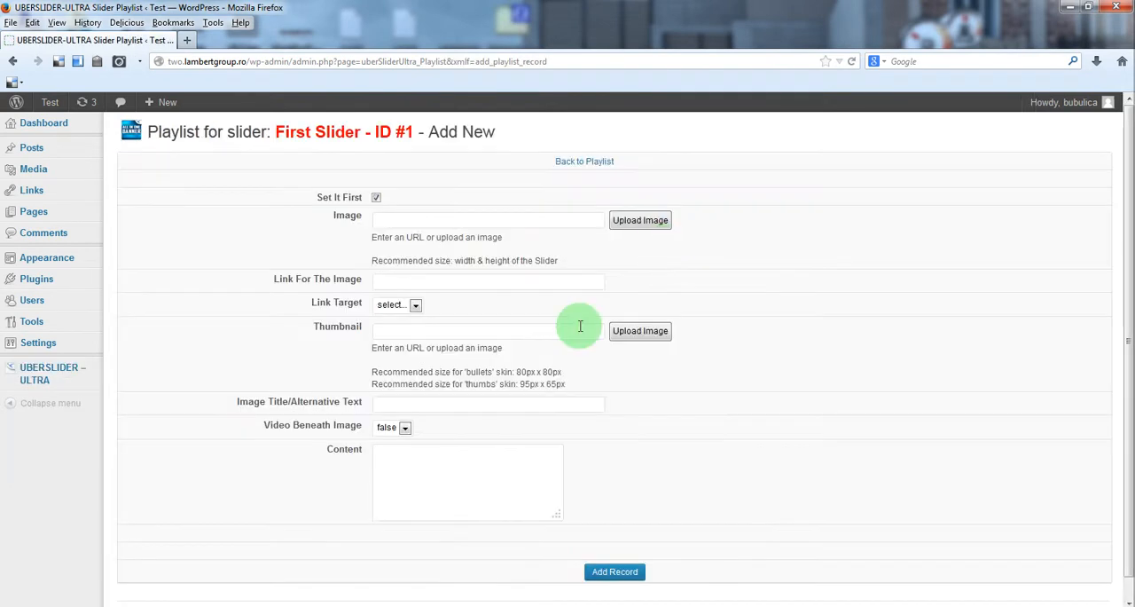
scroll(down, 3)
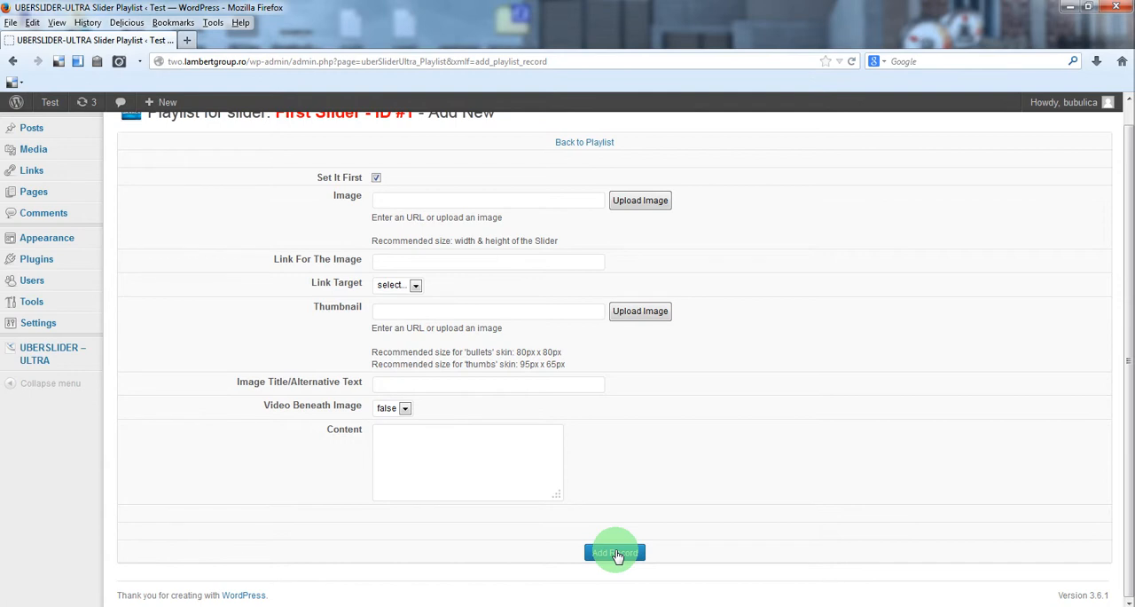
click(615, 552)
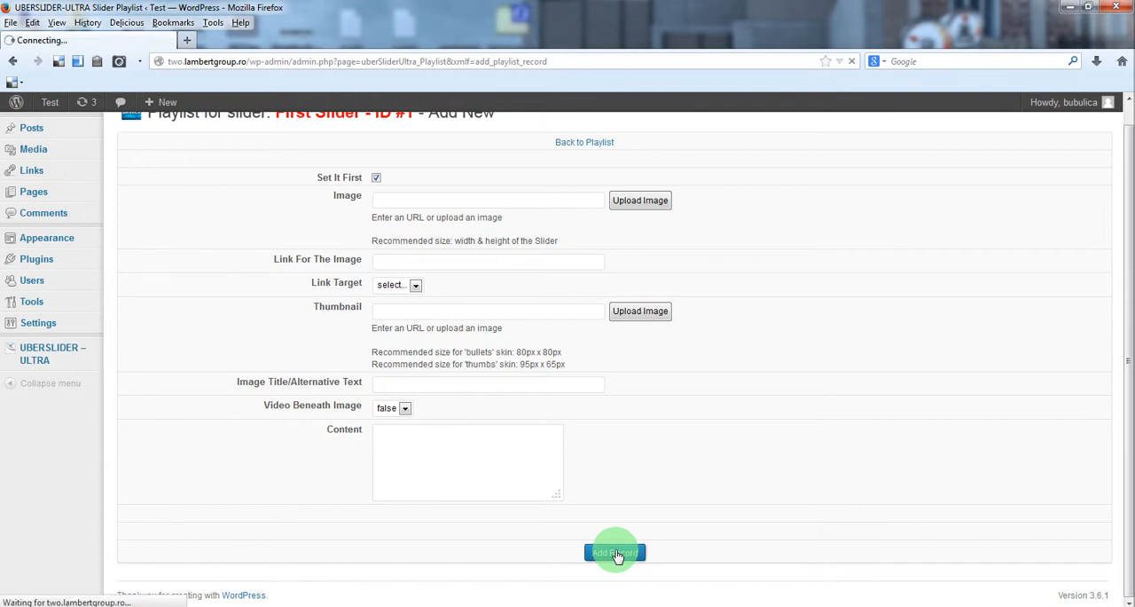
click(615, 552)
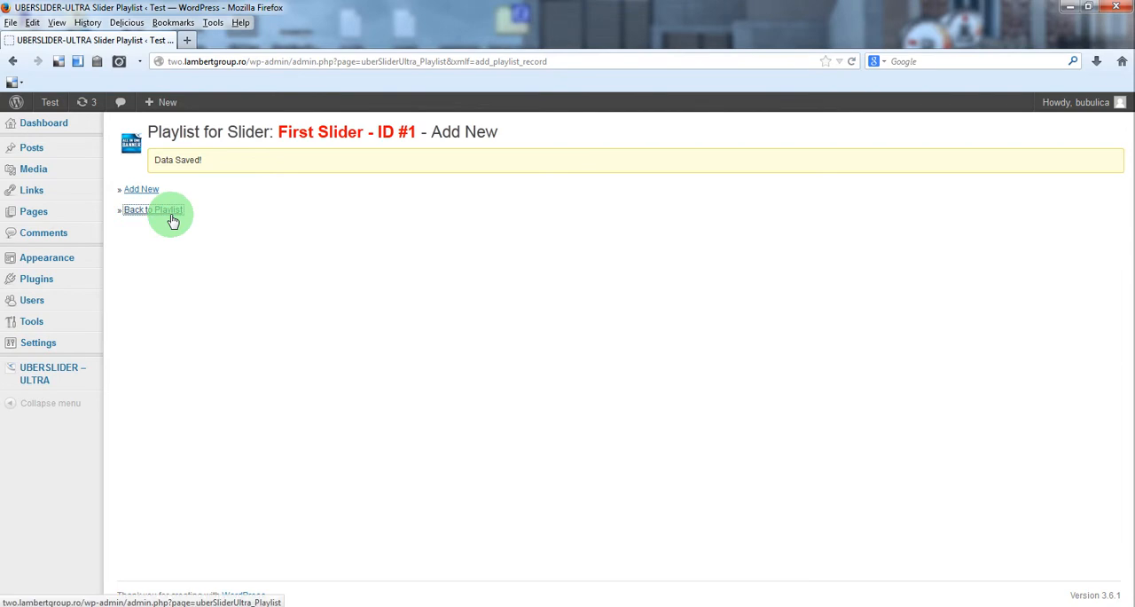
Return to First Slider's playlist and review slide #1's empty fields
click(153, 209)
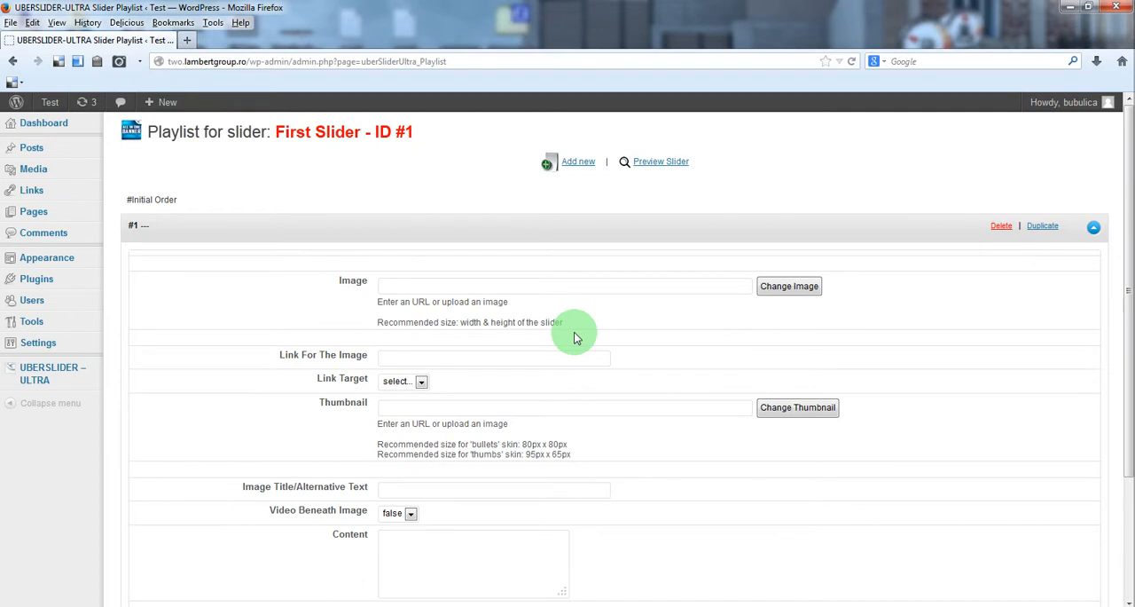
scroll(down, 3)
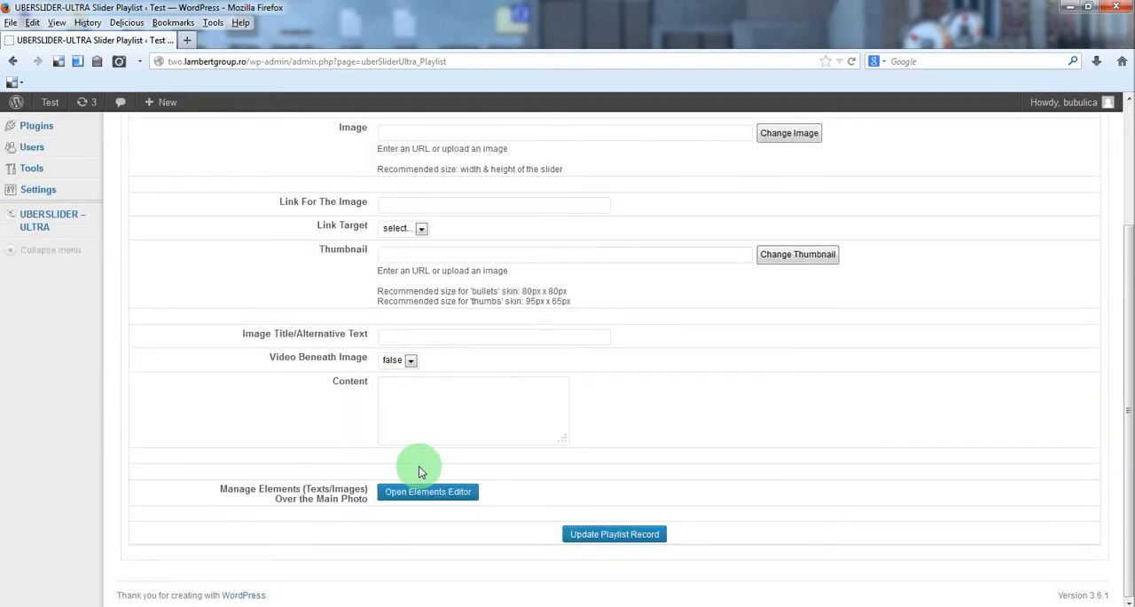
mouse_move(428, 491)
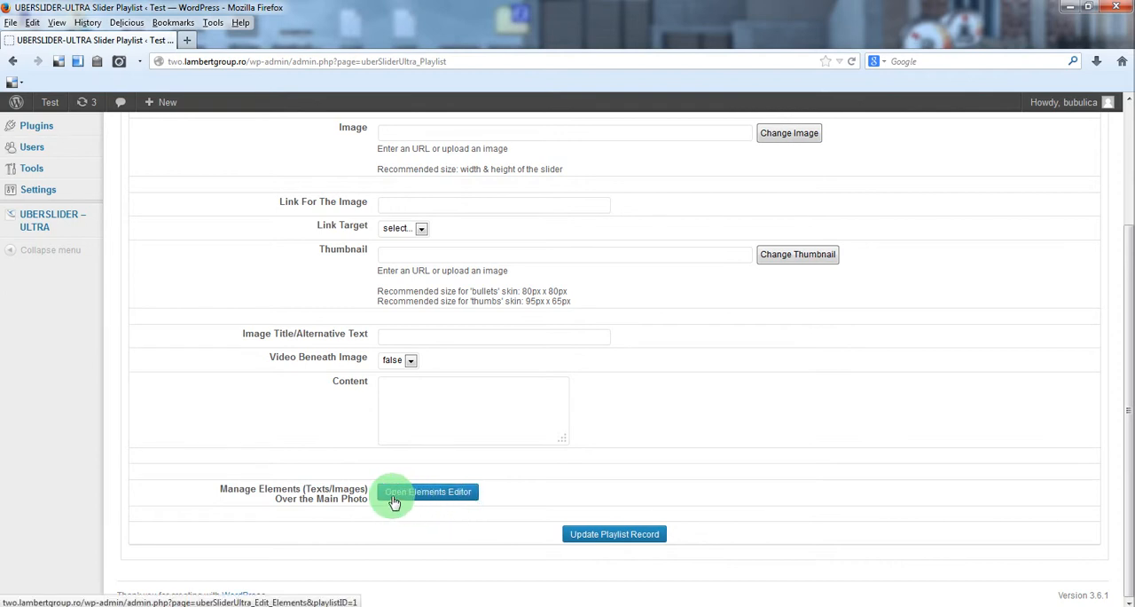
mouse_move(502, 495)
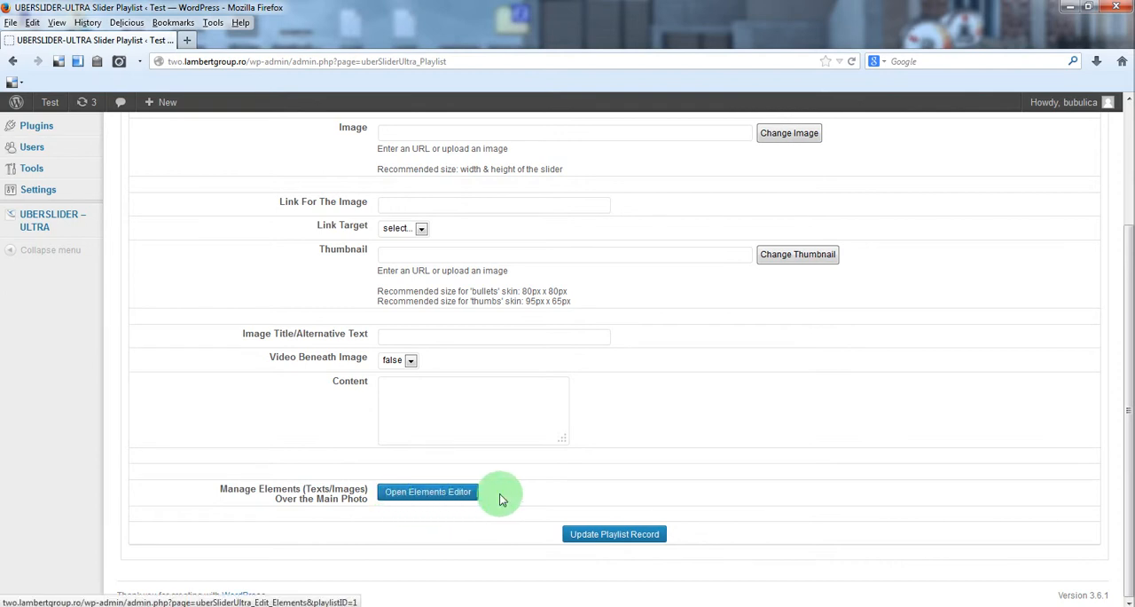
Open the layer elements editor for Slide No. 1
click(428, 491)
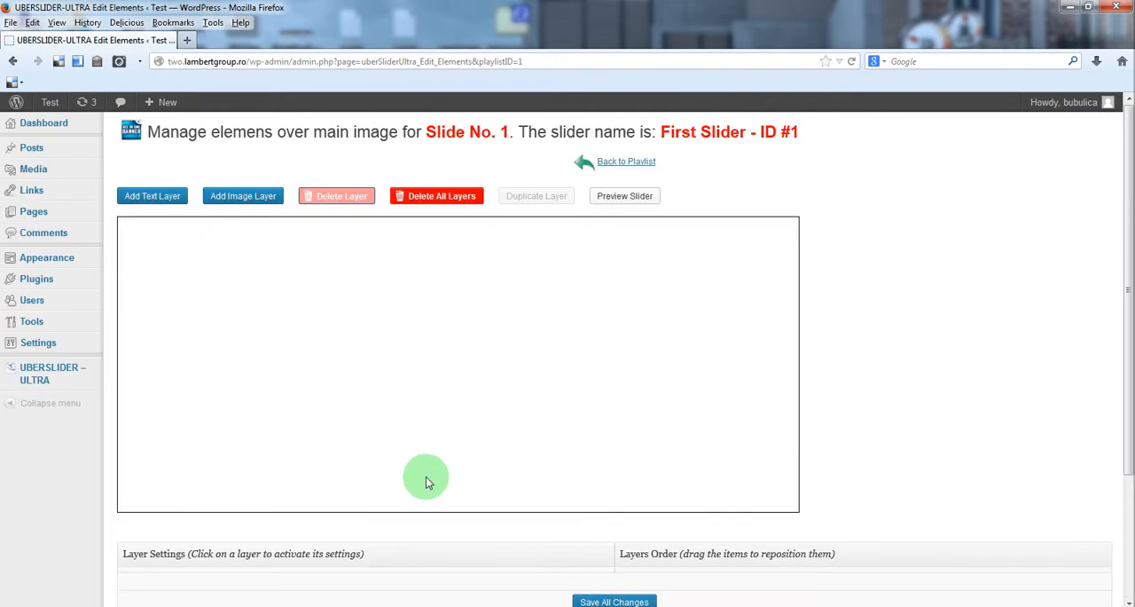
mouse_move(497, 359)
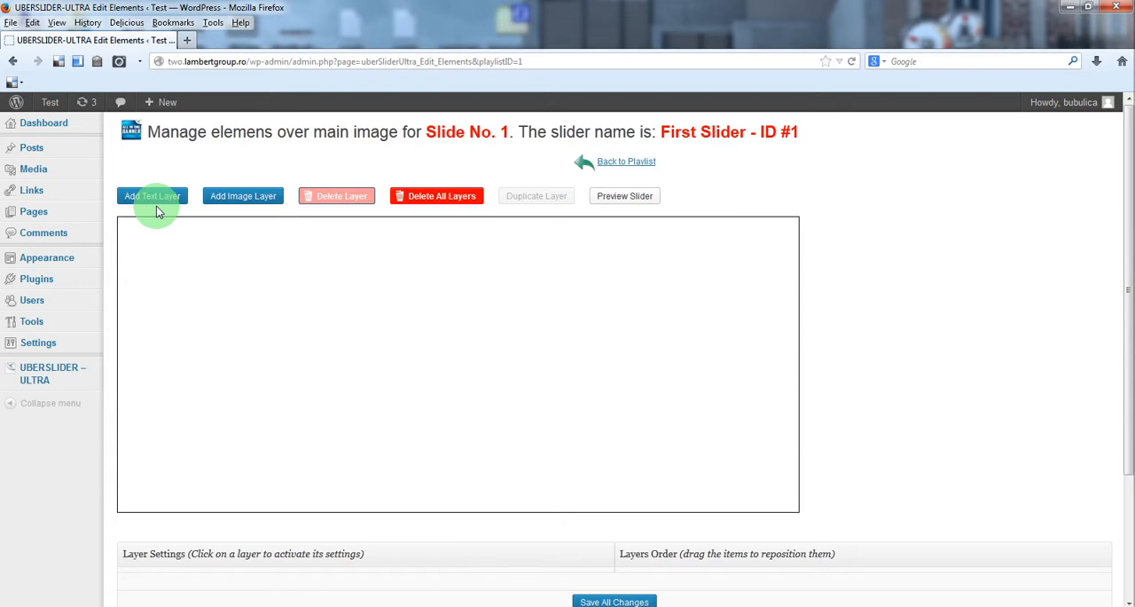
mouse_move(275, 196)
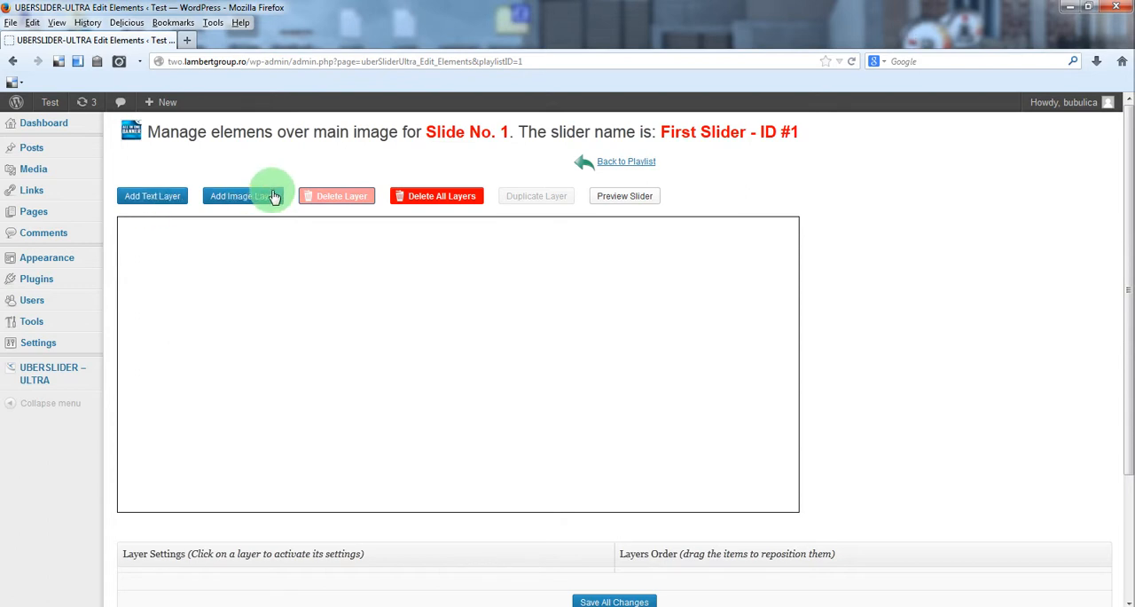
mouse_move(345, 196)
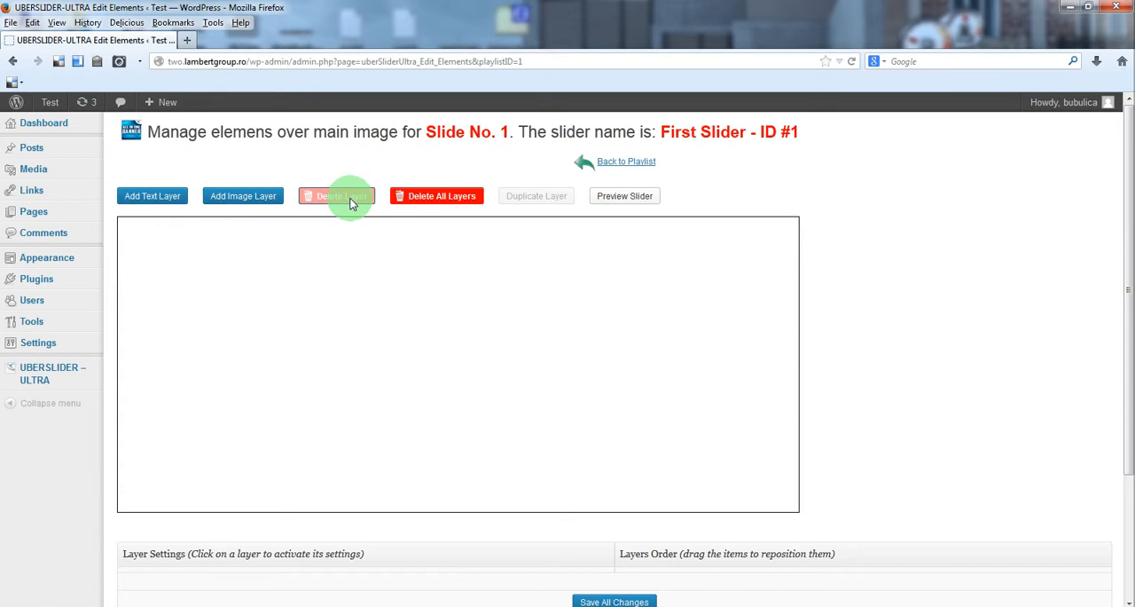
mouse_move(624, 195)
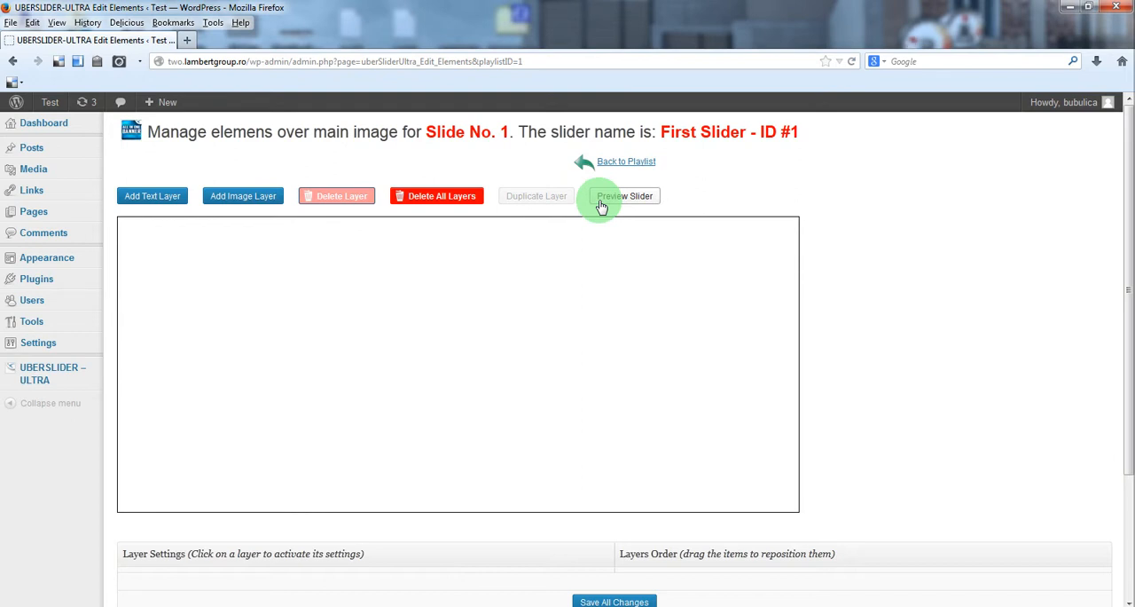
mouse_move(243, 196)
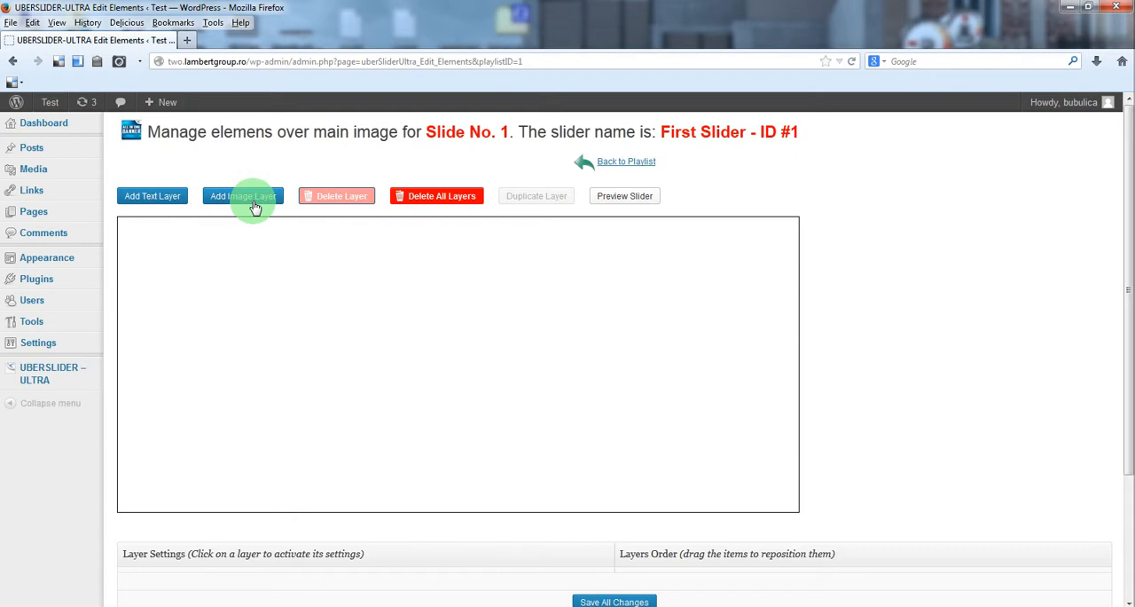
Add the 01_bullets Media Library image to Slide No. 1 as layer IMAGE 1
click(242, 196)
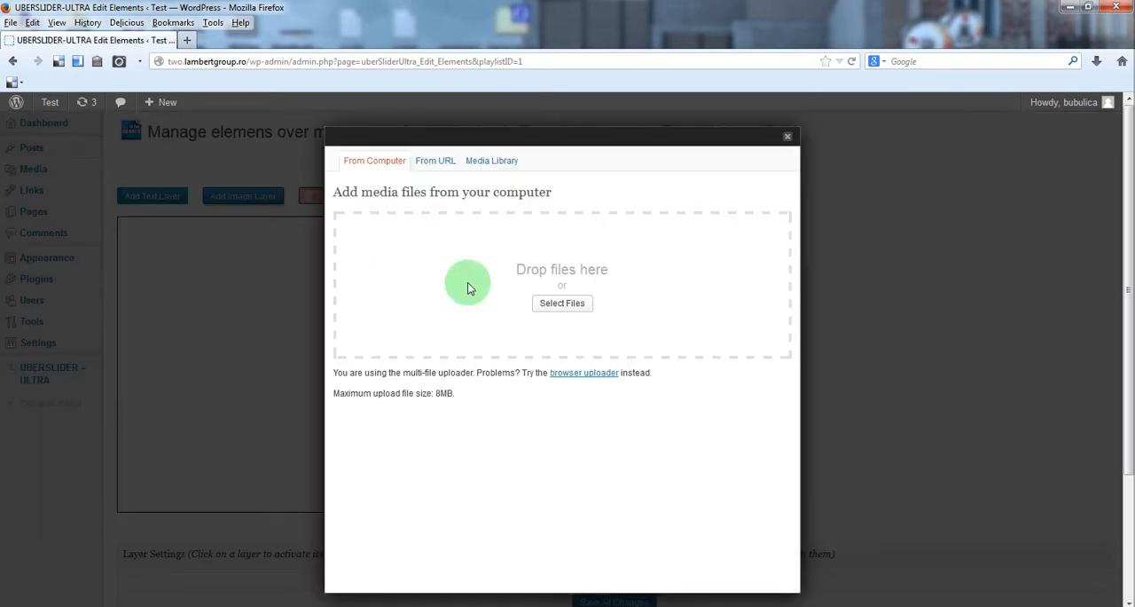
click(492, 161)
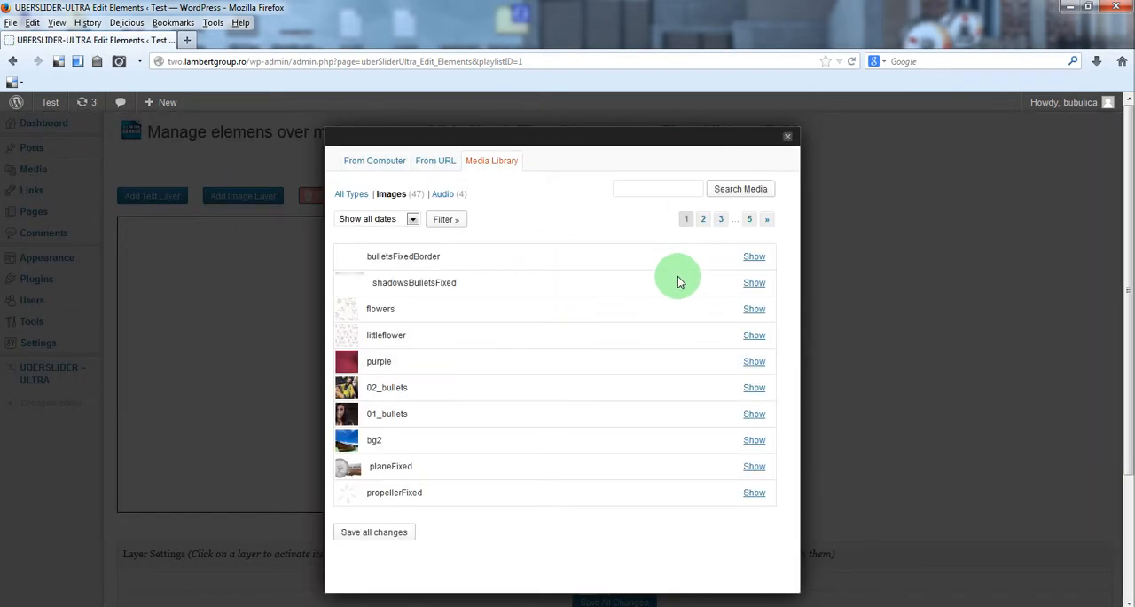
click(754, 413)
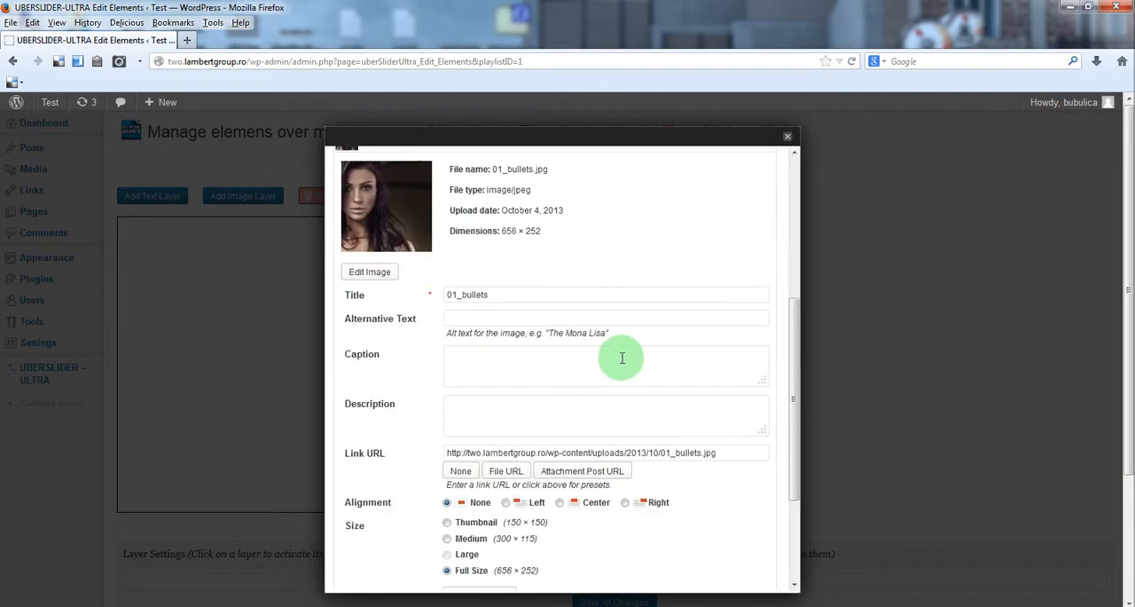
click(786, 136)
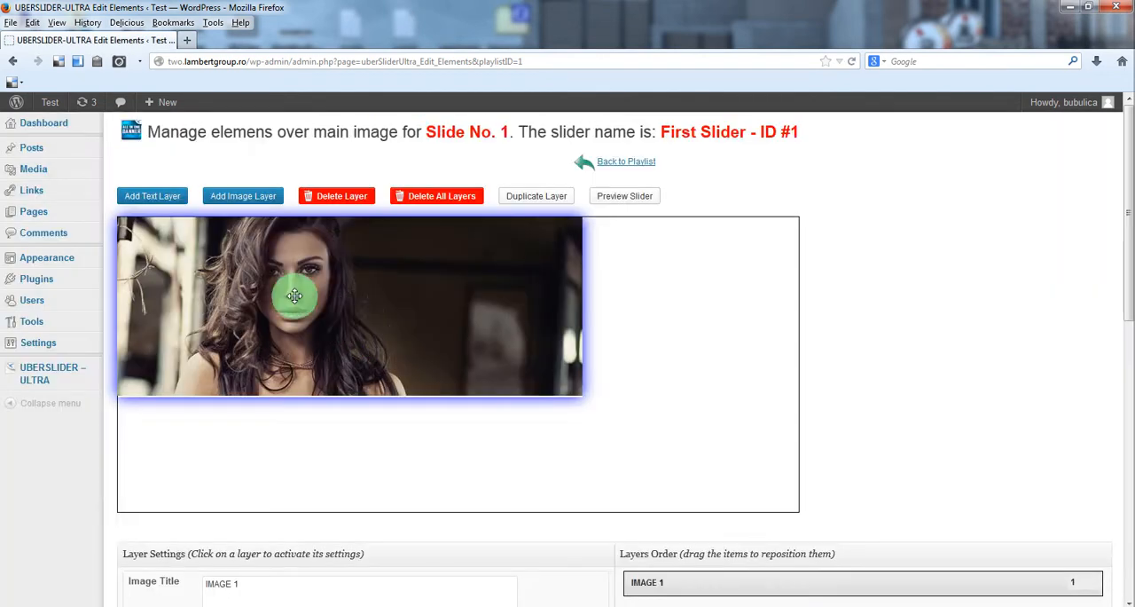
Drag IMAGE 1 toward the canvas centre, to Final Left 152 px, Top 72 px
scroll(down, 3)
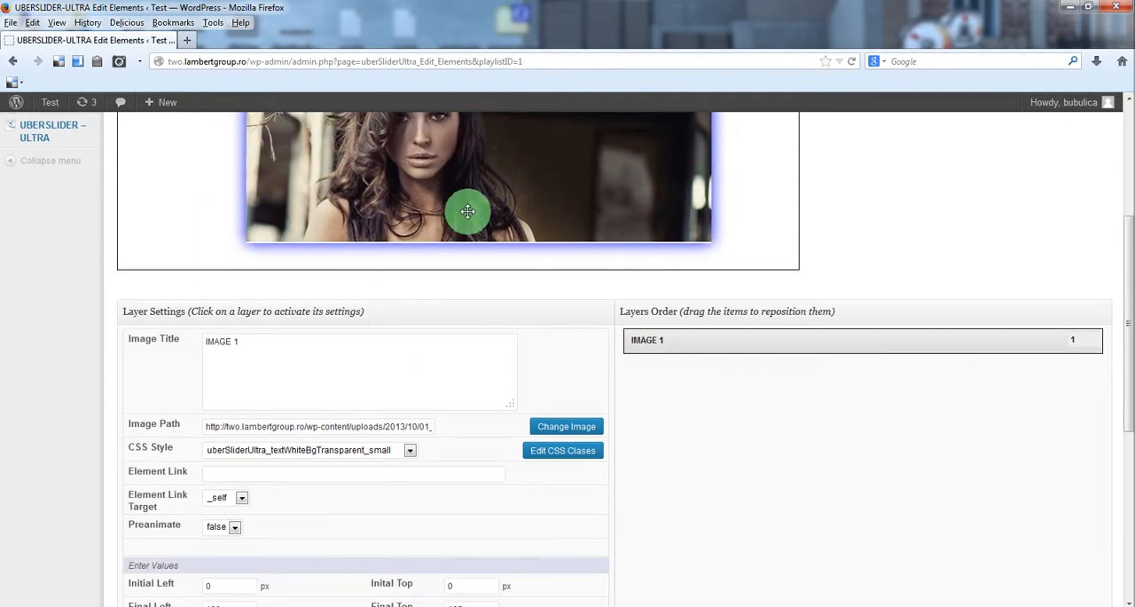
scroll(down, 3)
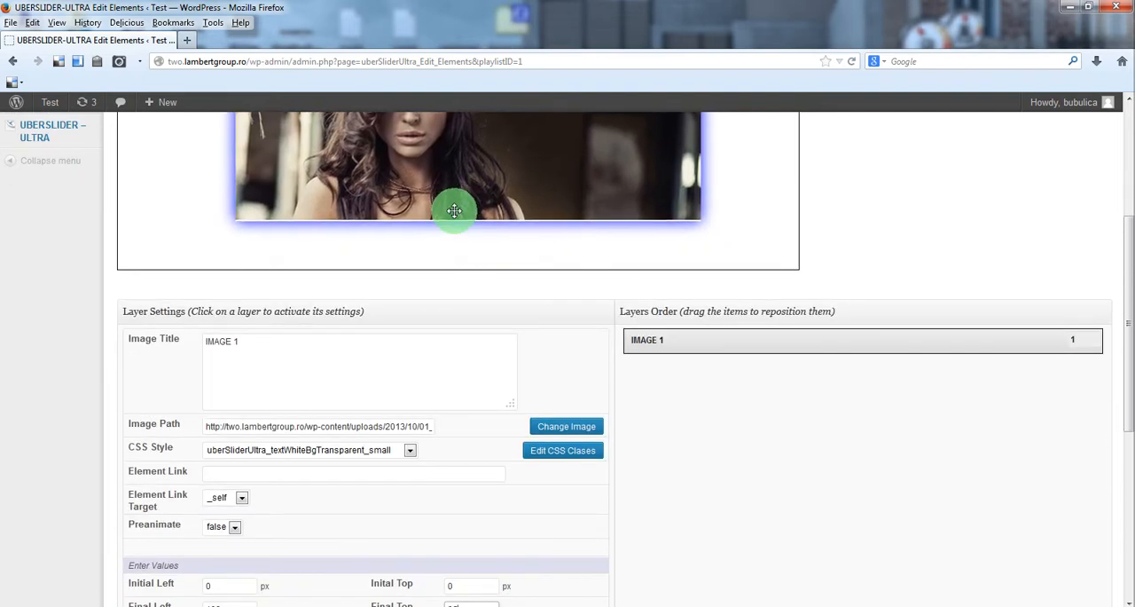
drag(454, 211, 461, 195)
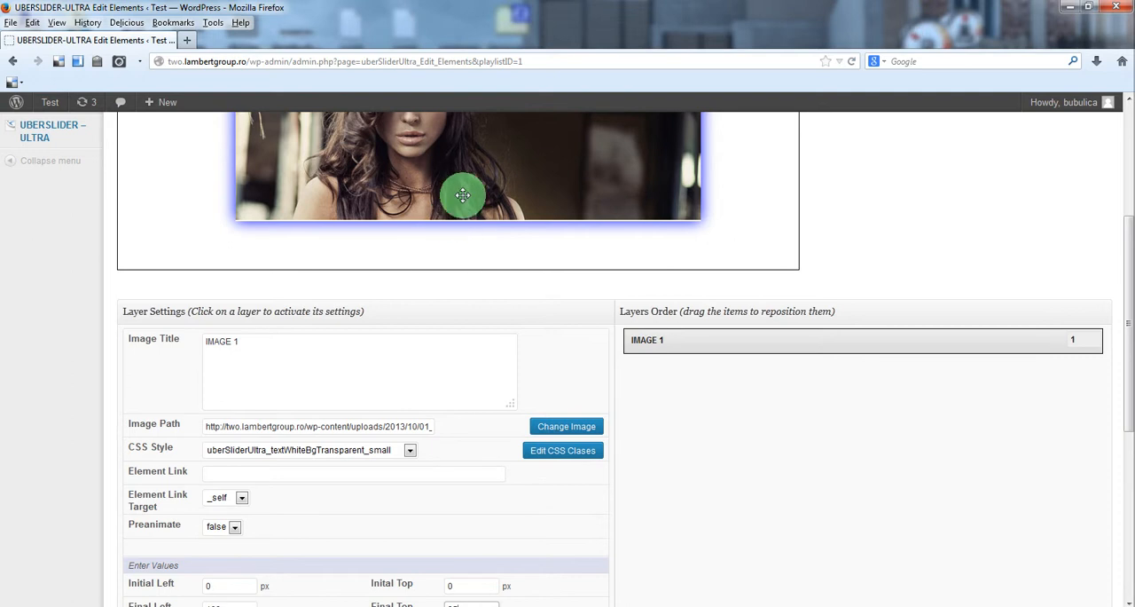
drag(462, 195, 441, 190)
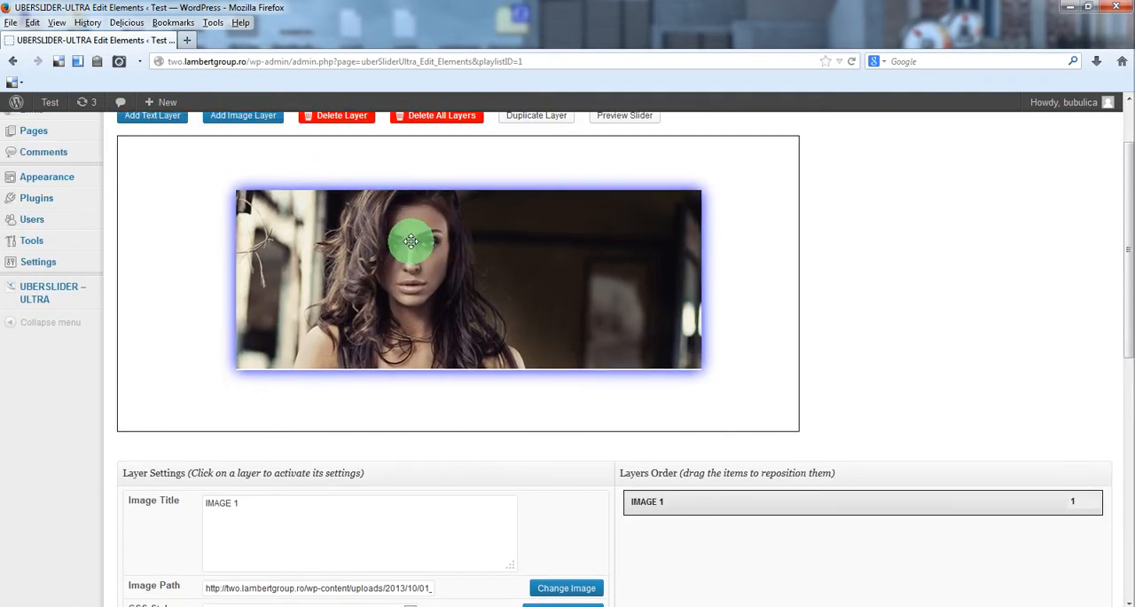
scroll(down, 3)
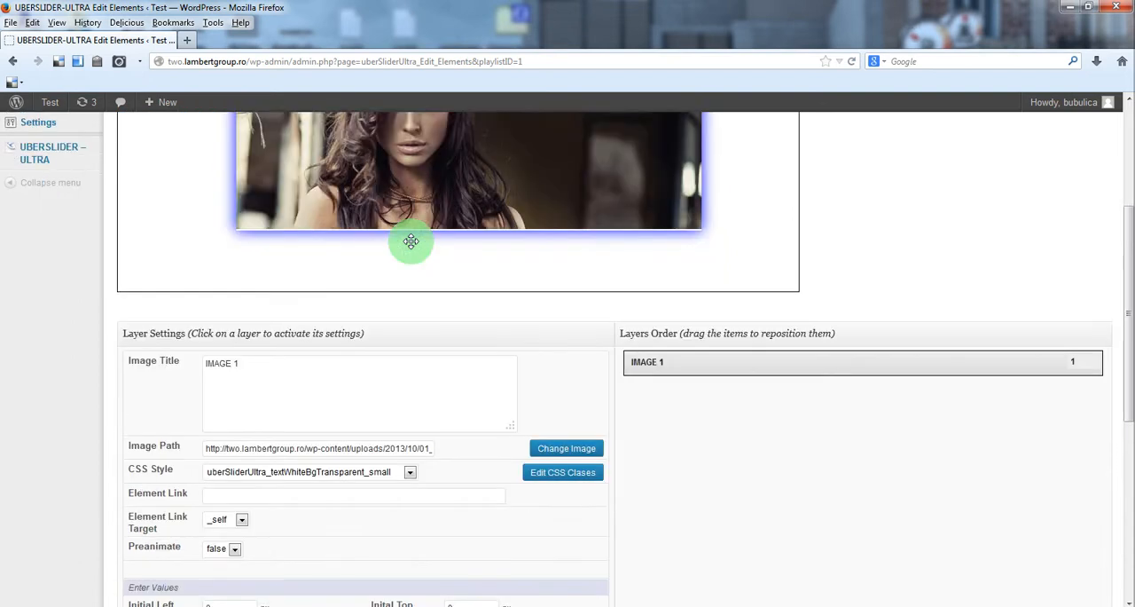
scroll(down, 3)
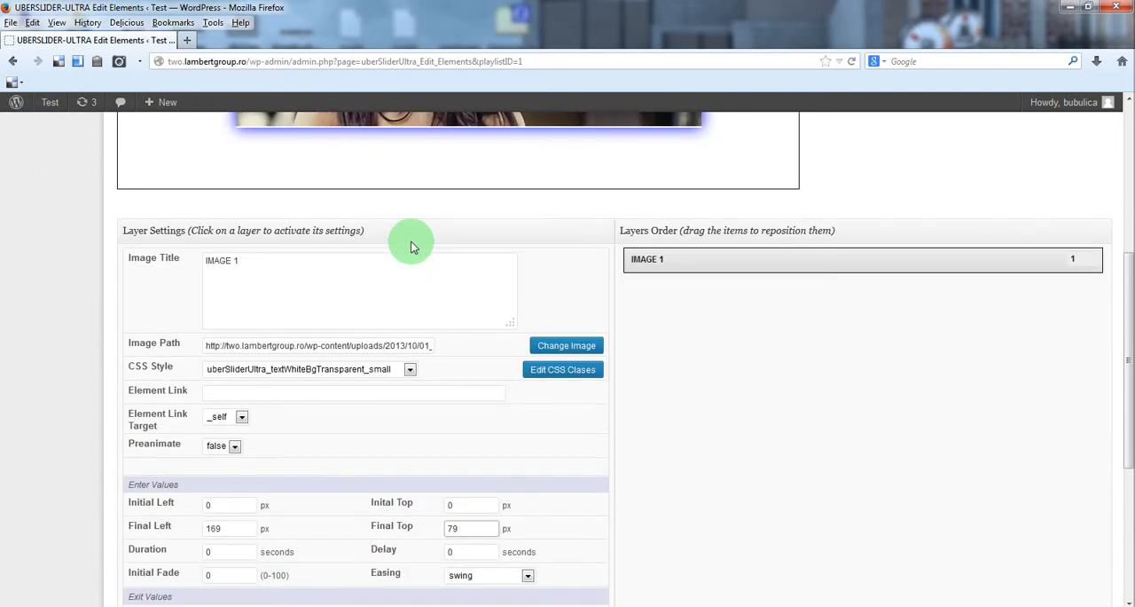
scroll(down, 3)
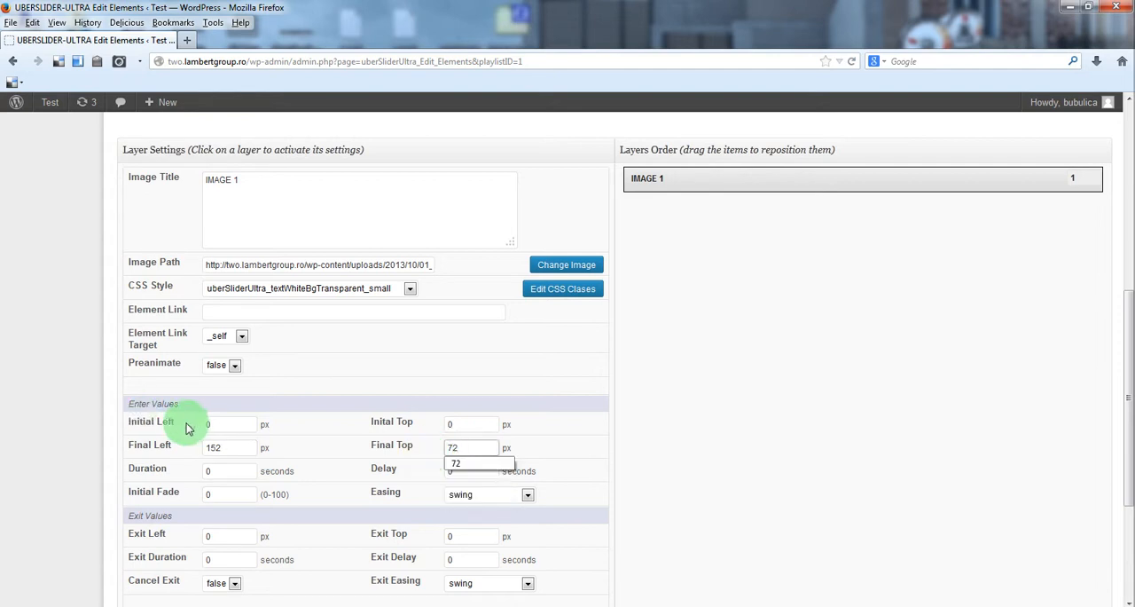
Set the girl image's initial left to 152 px and initial top to 72 px
click(231, 423)
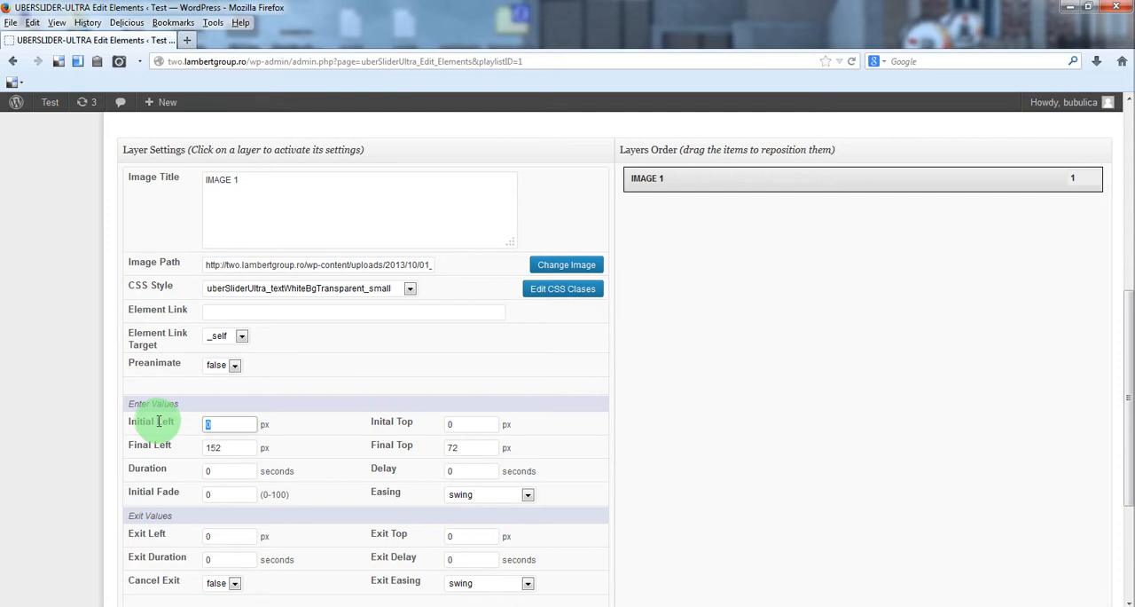
scroll(up, 3)
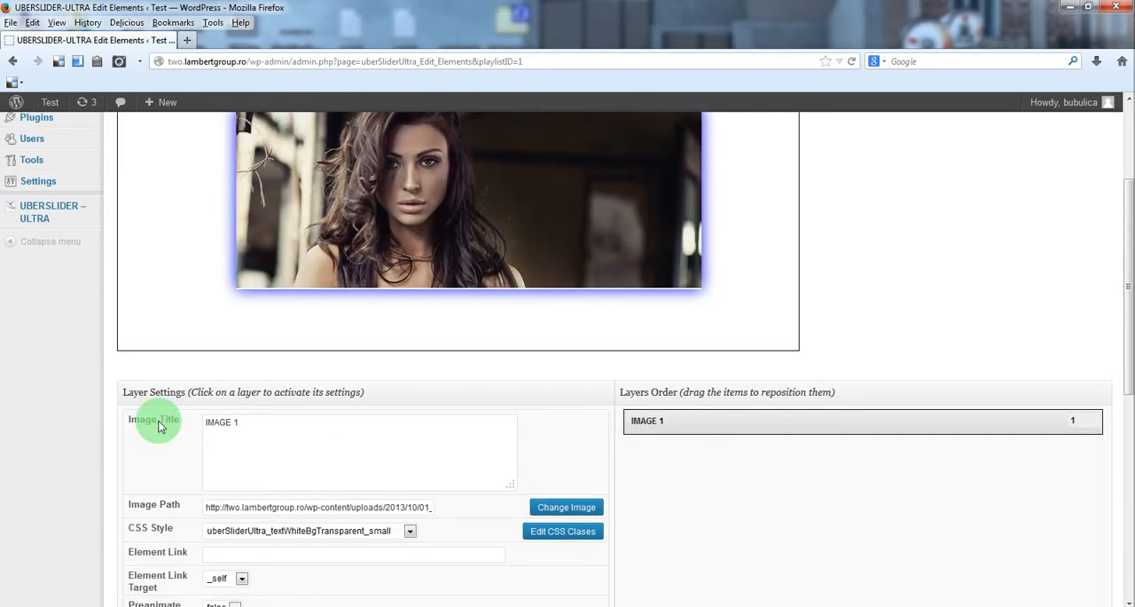
scroll(down, 3)
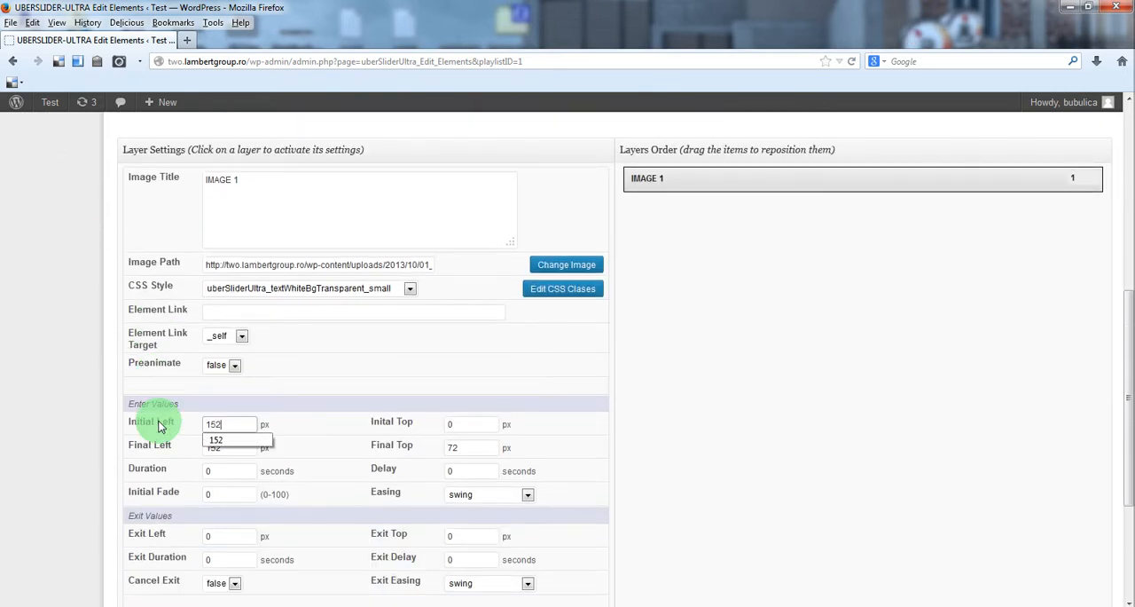
click(470, 423)
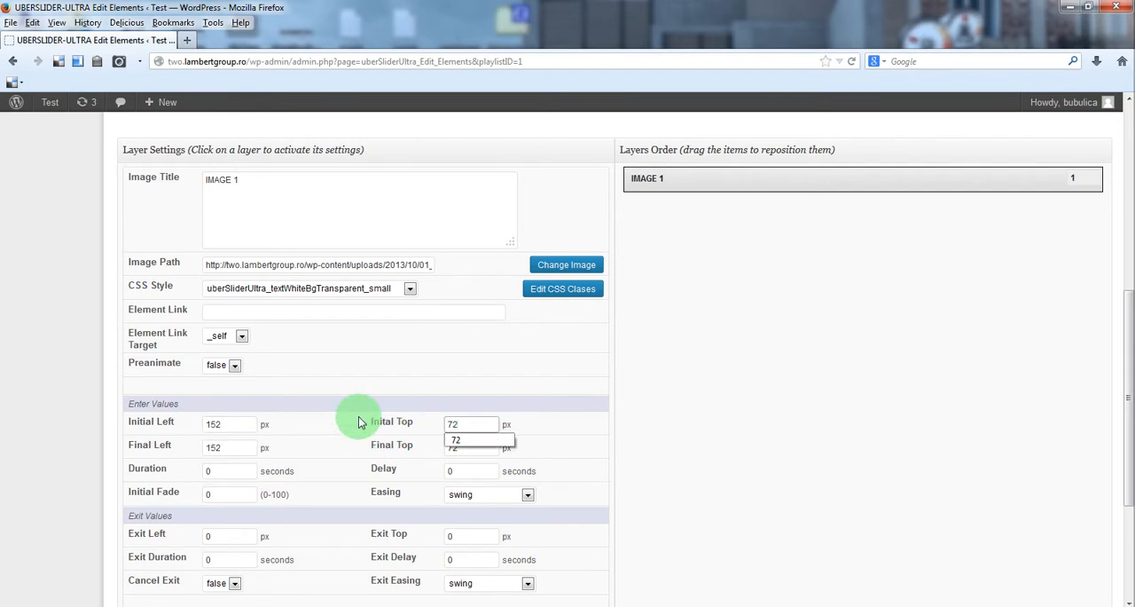
click(229, 447)
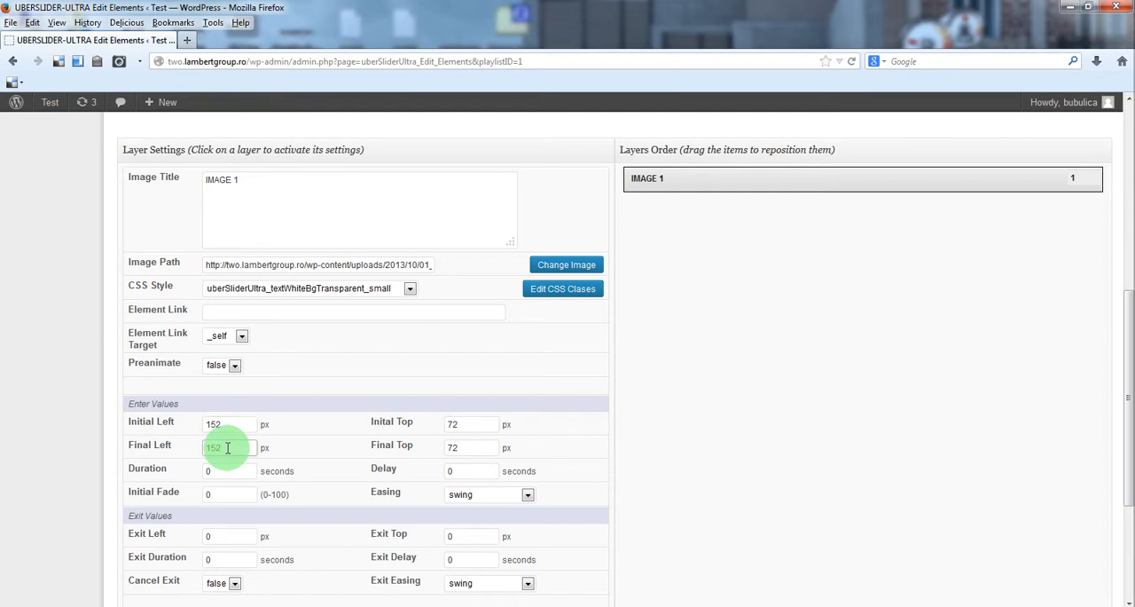
scroll(down, 3)
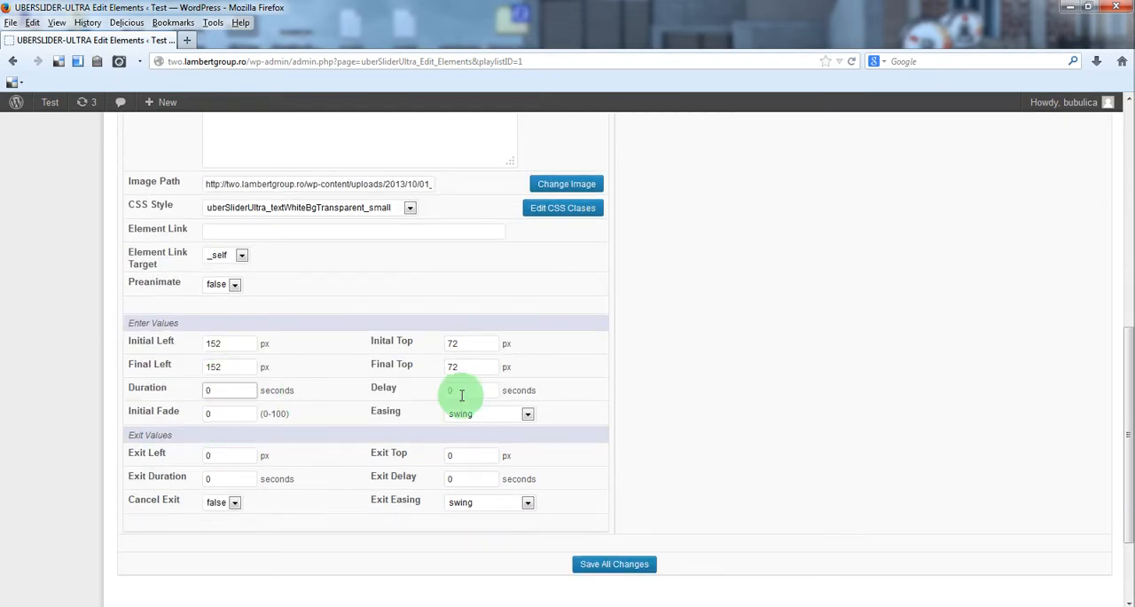
mouse_move(229, 434)
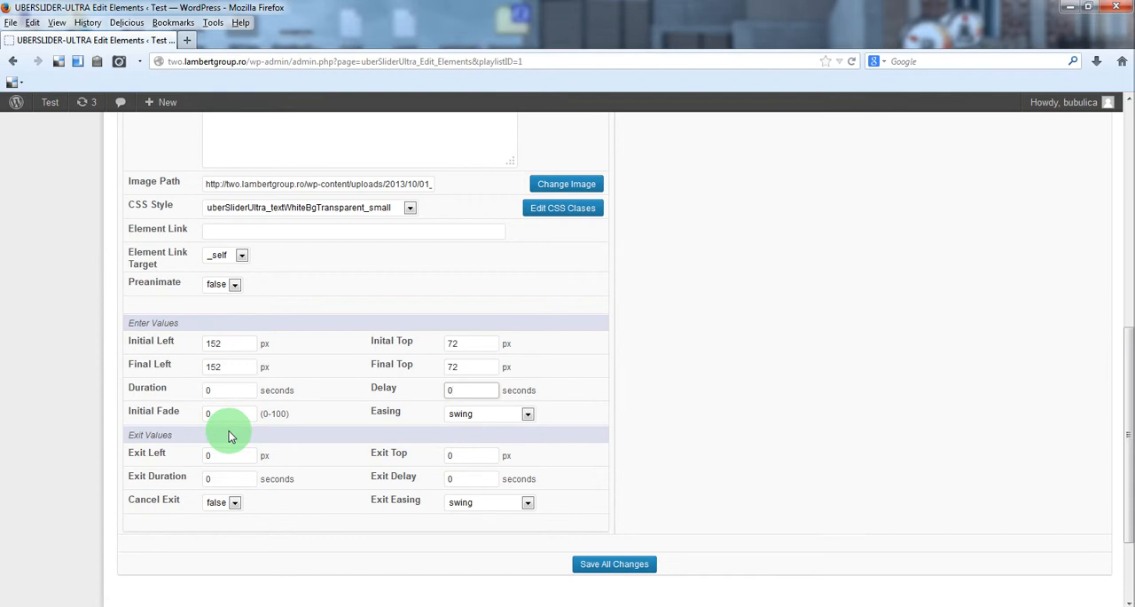
Turn Preanimate on for the image layer and save all changes
scroll(up, 3)
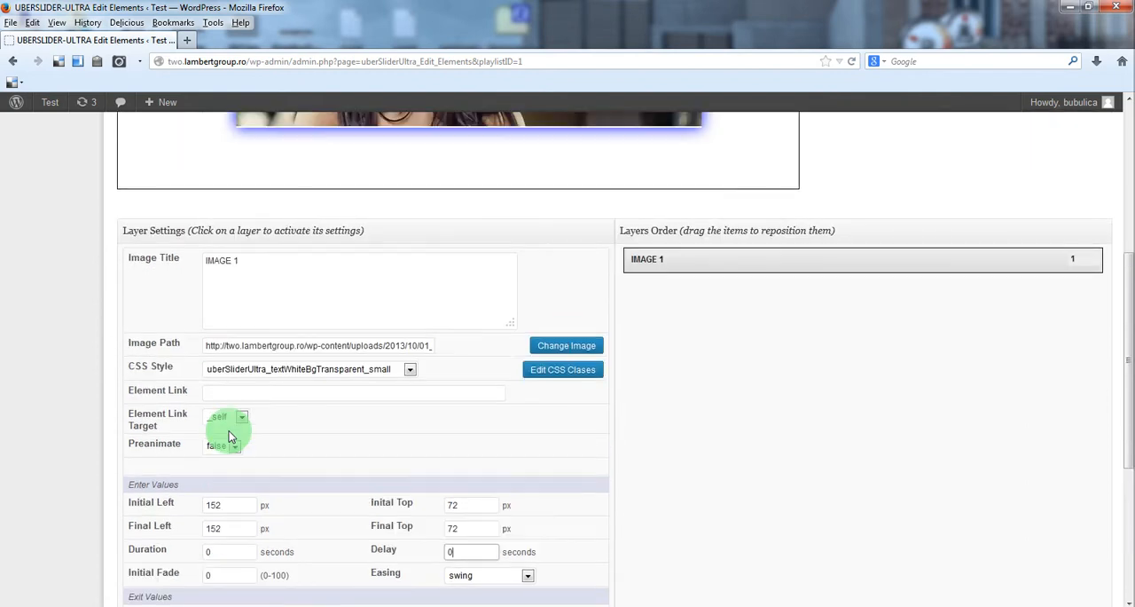
scroll(up, 3)
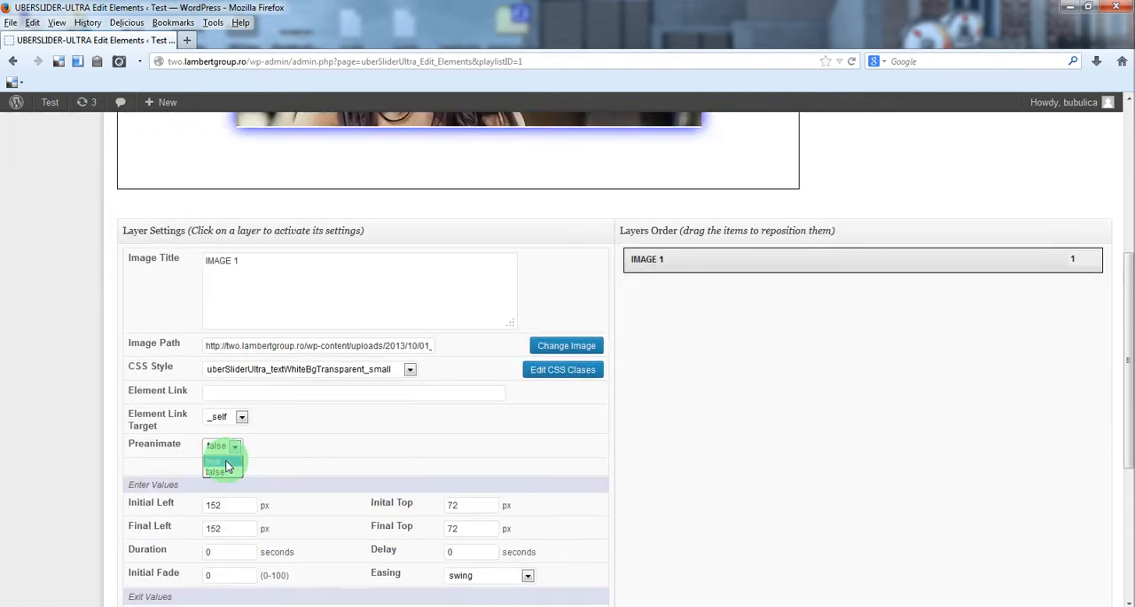
click(223, 460)
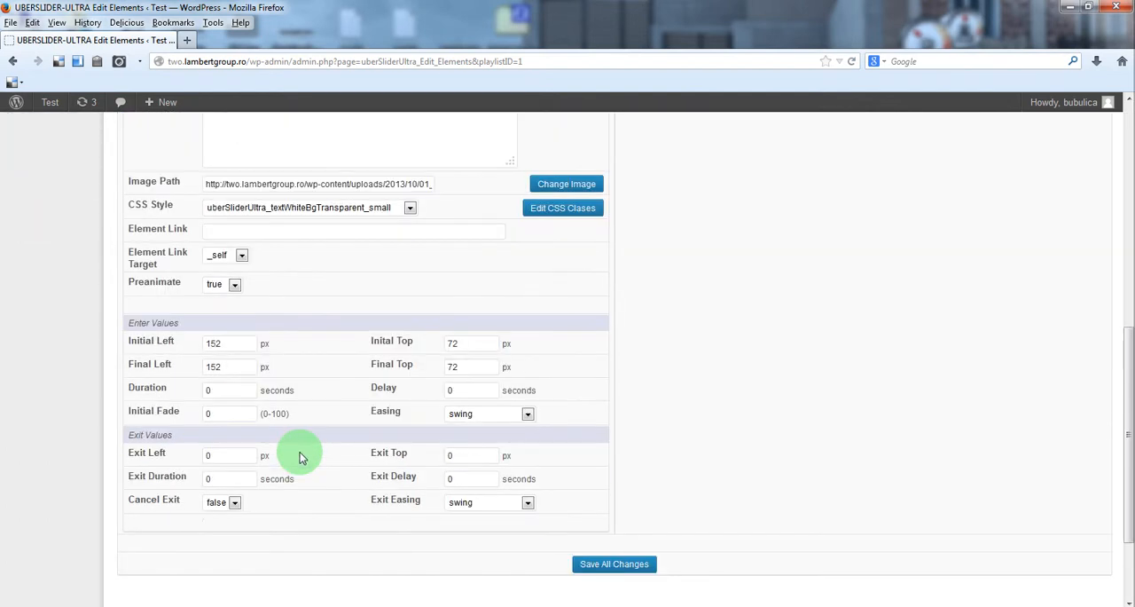
click(614, 563)
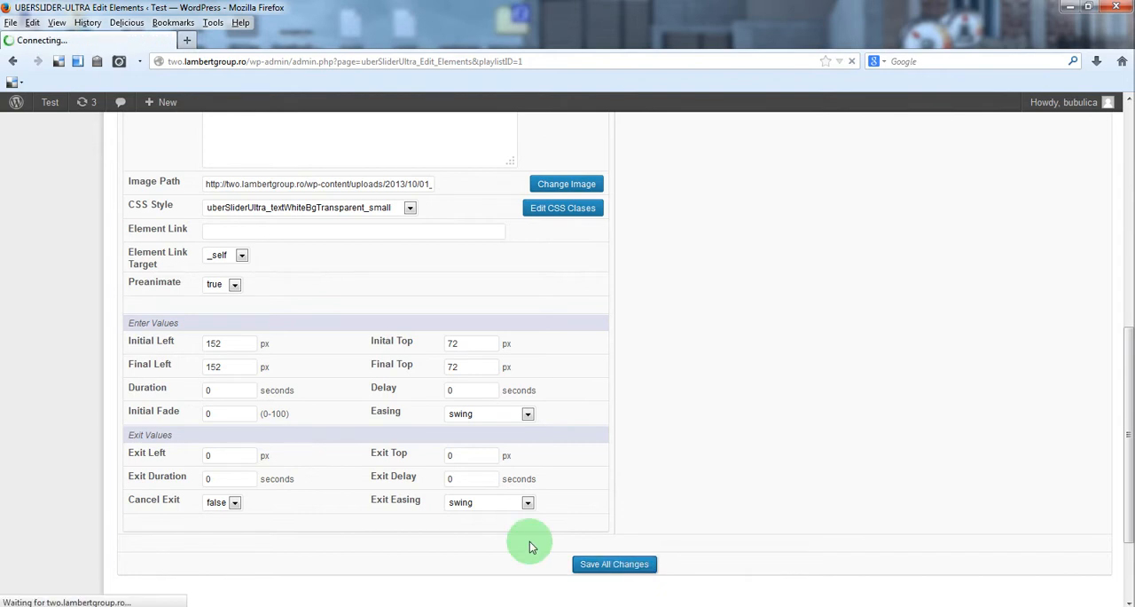
click(613, 563)
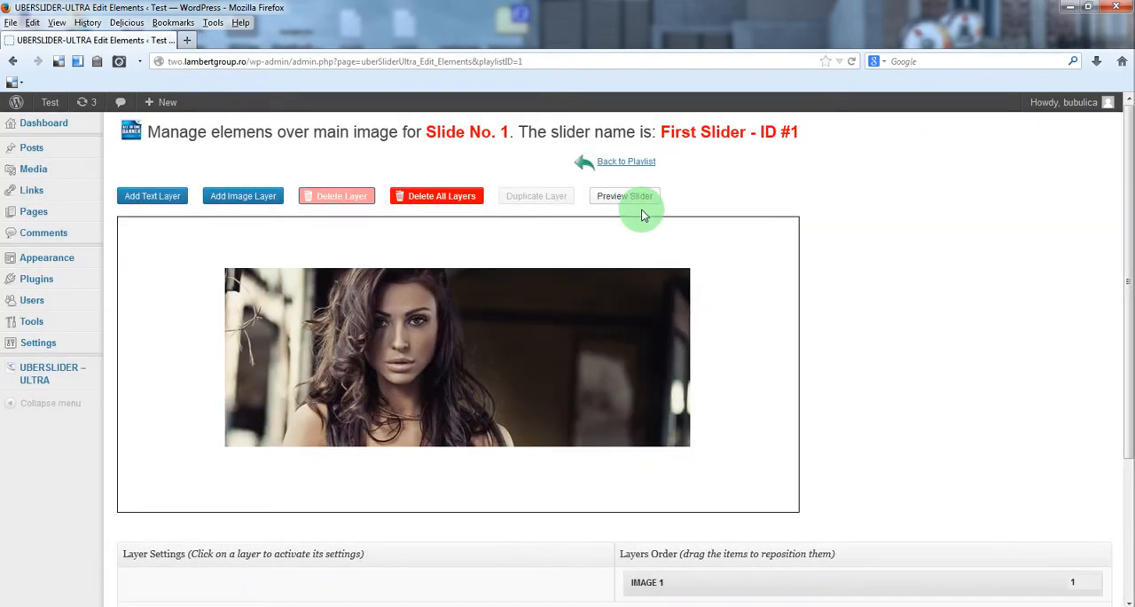
mouse_move(1126, 248)
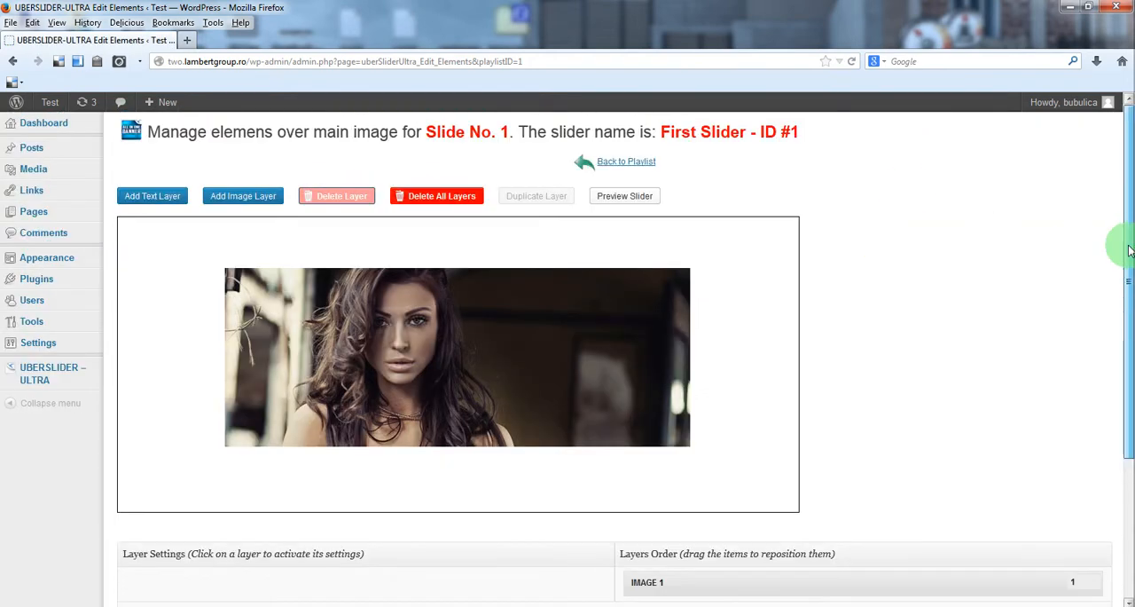
click(624, 196)
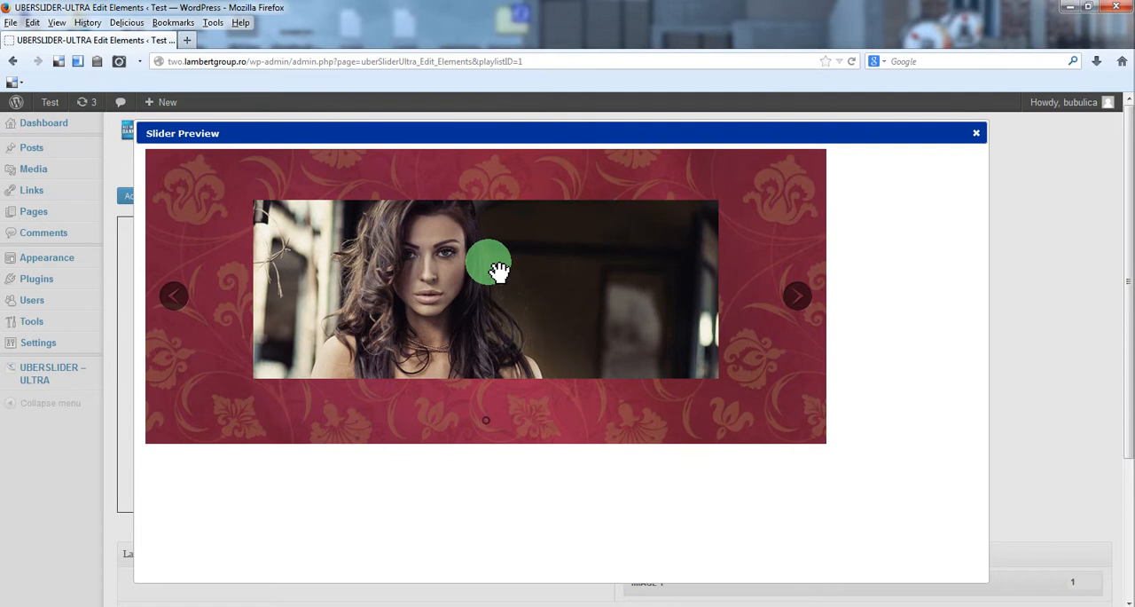
mouse_move(519, 257)
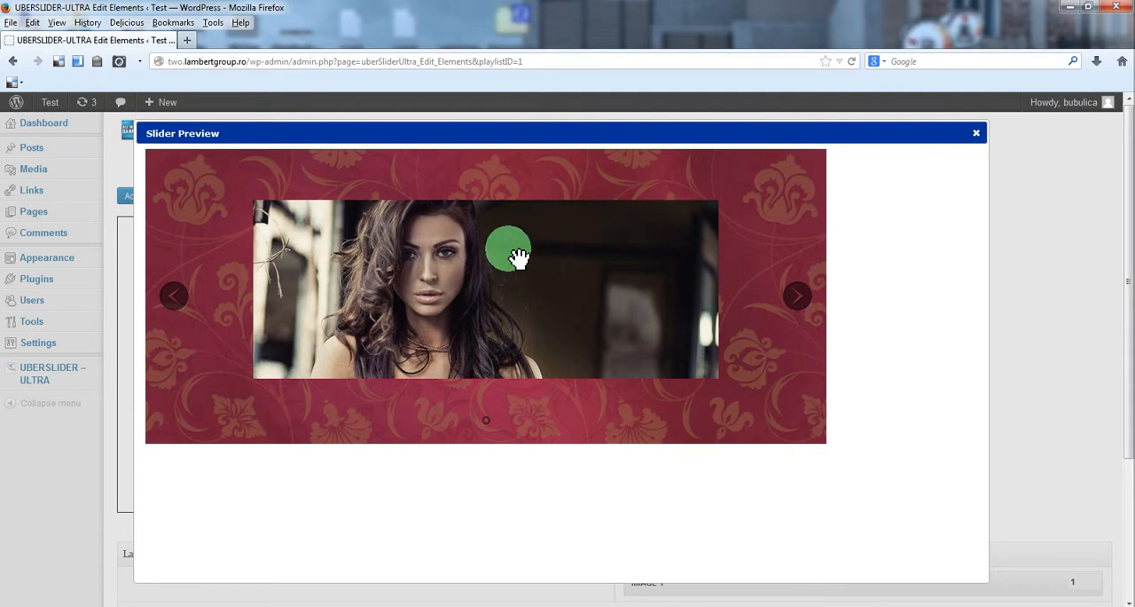
click(977, 133)
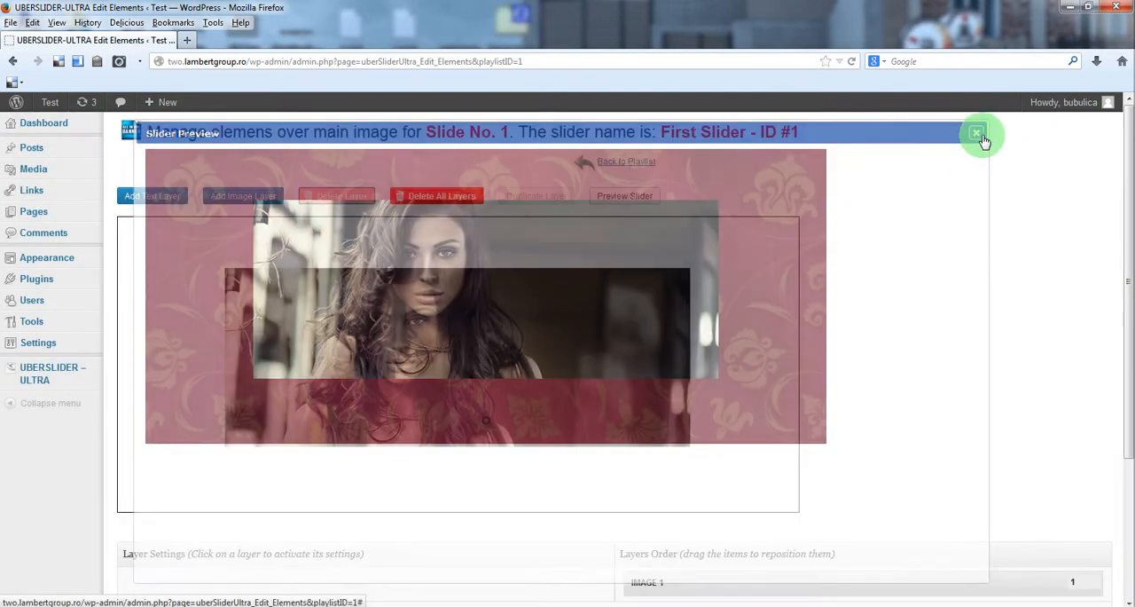
click(977, 133)
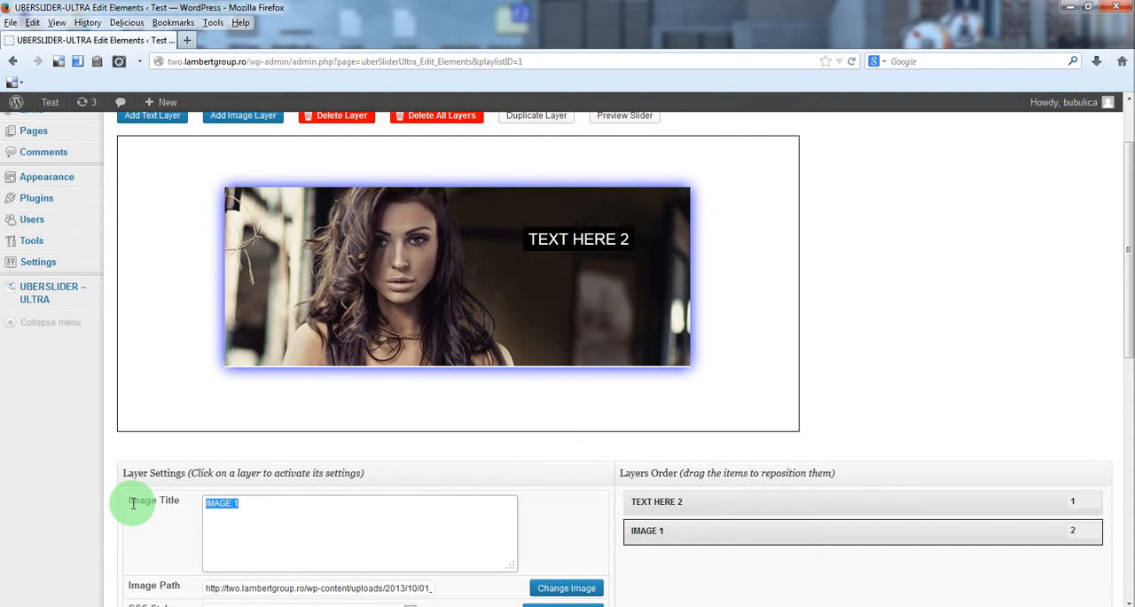
Type 'girl' as the image layer's title
text(gi)
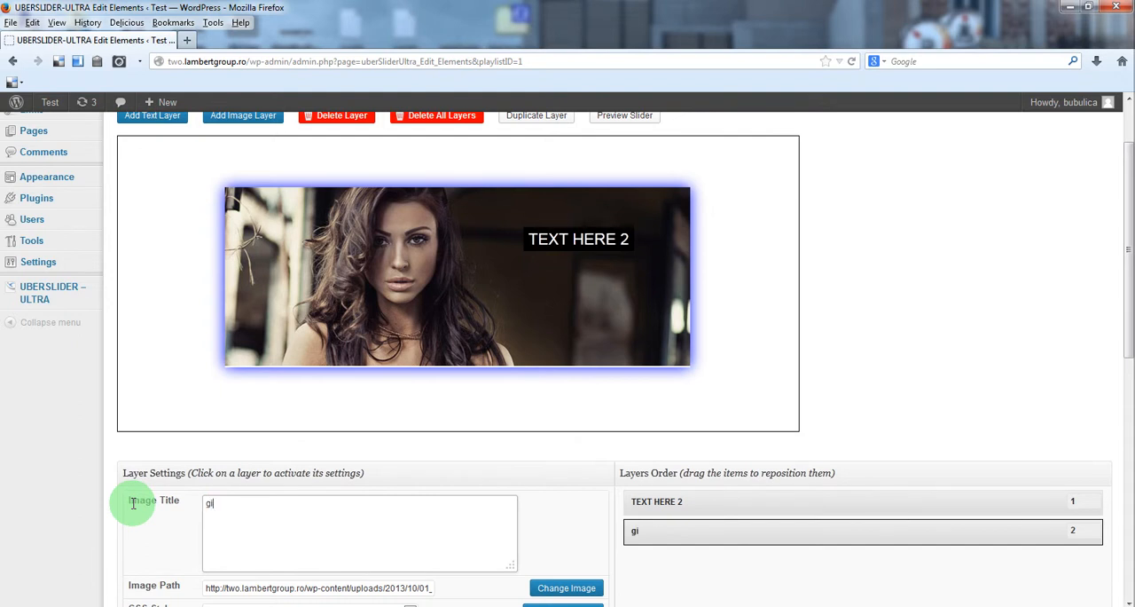
text(rl)
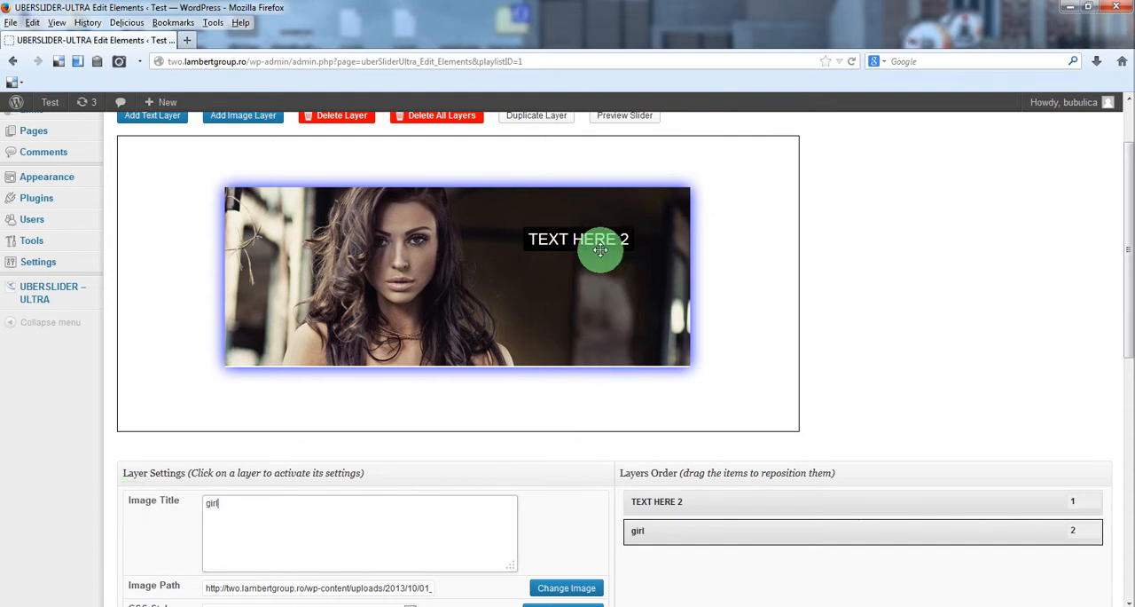
click(579, 239)
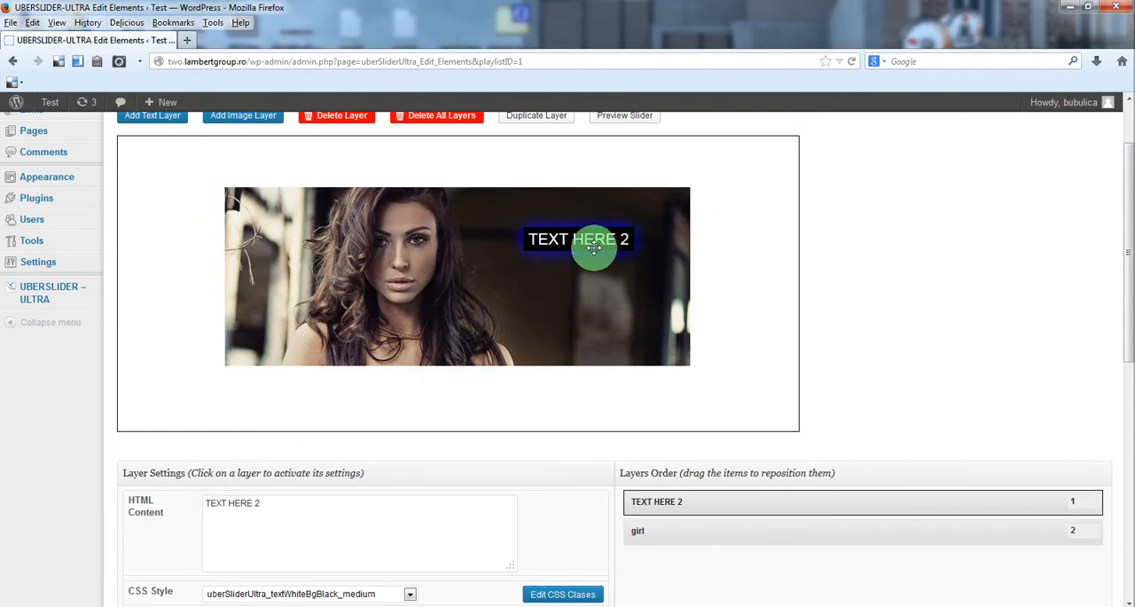
Try the small black and large red text styles, and open then cancel the CSS editor
scroll(down, 3)
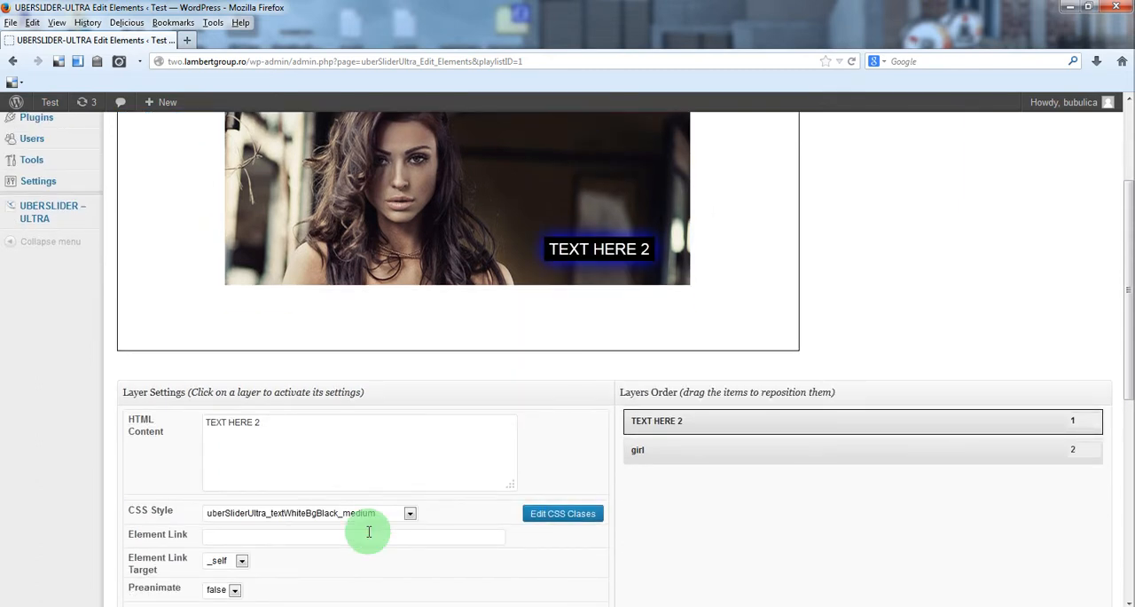
click(410, 512)
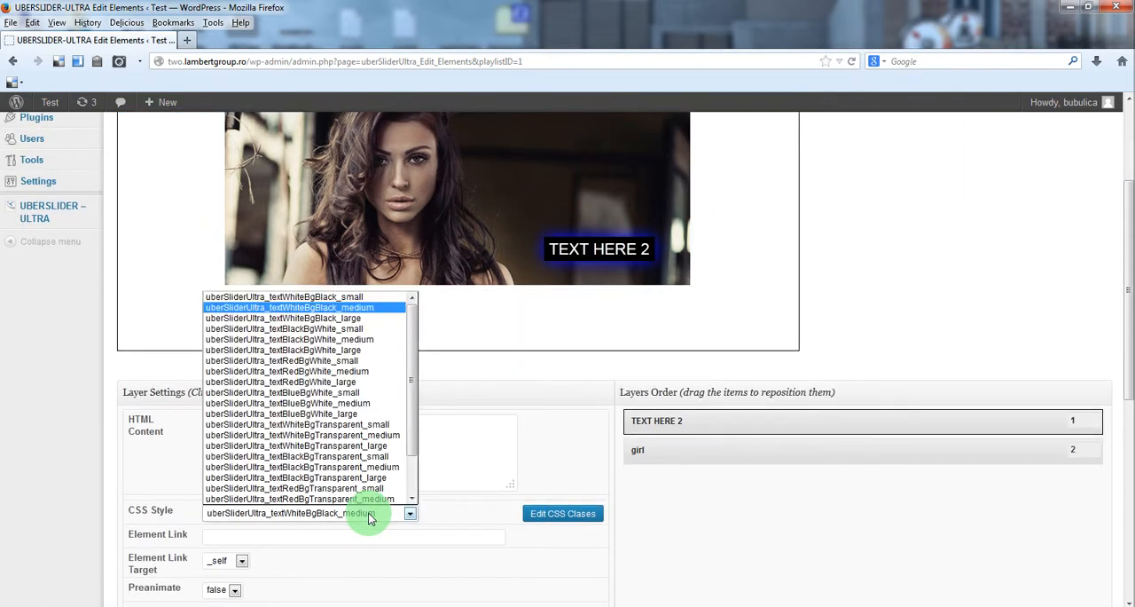
click(284, 329)
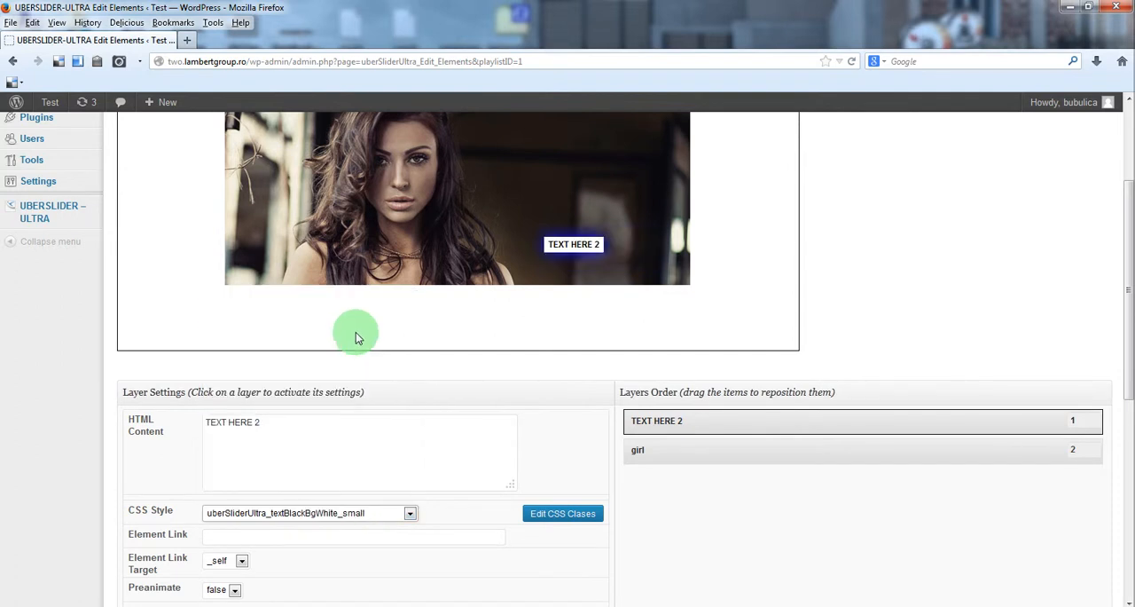
click(410, 512)
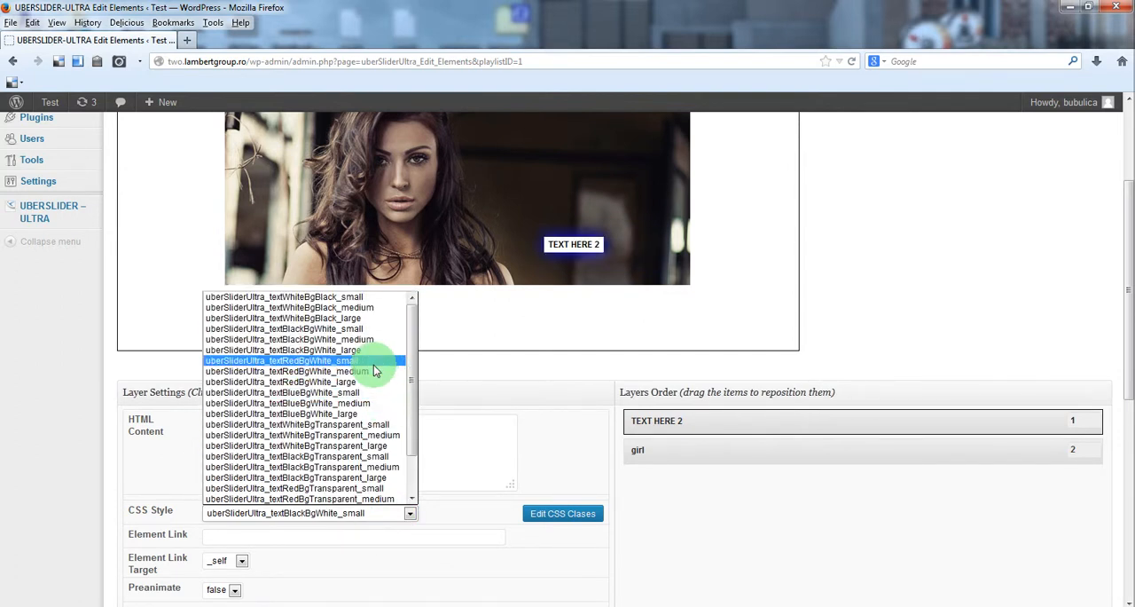
click(305, 381)
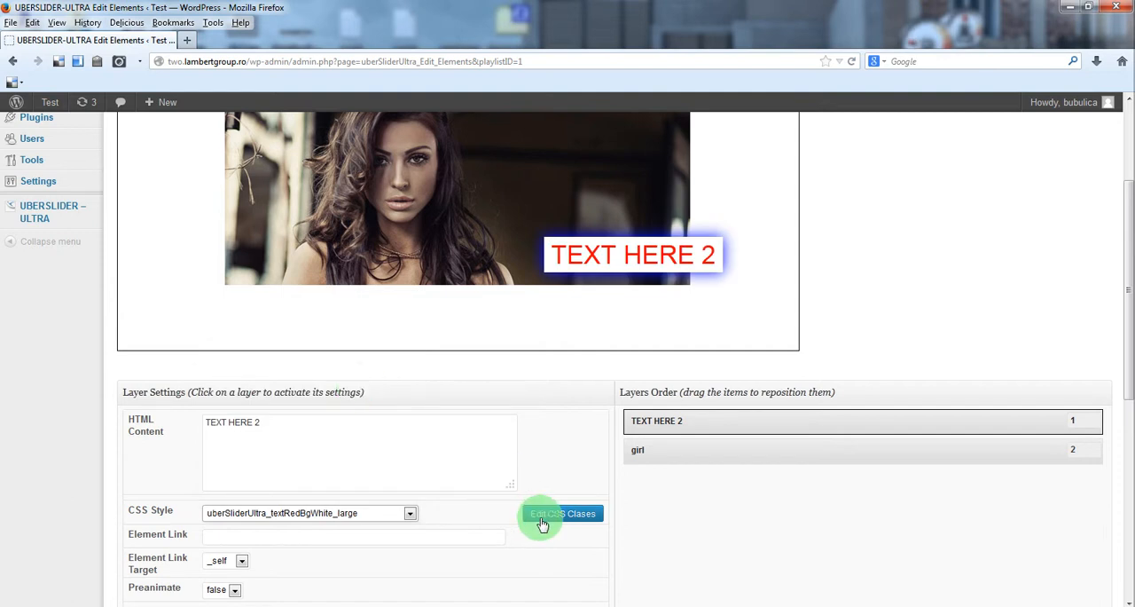
click(564, 514)
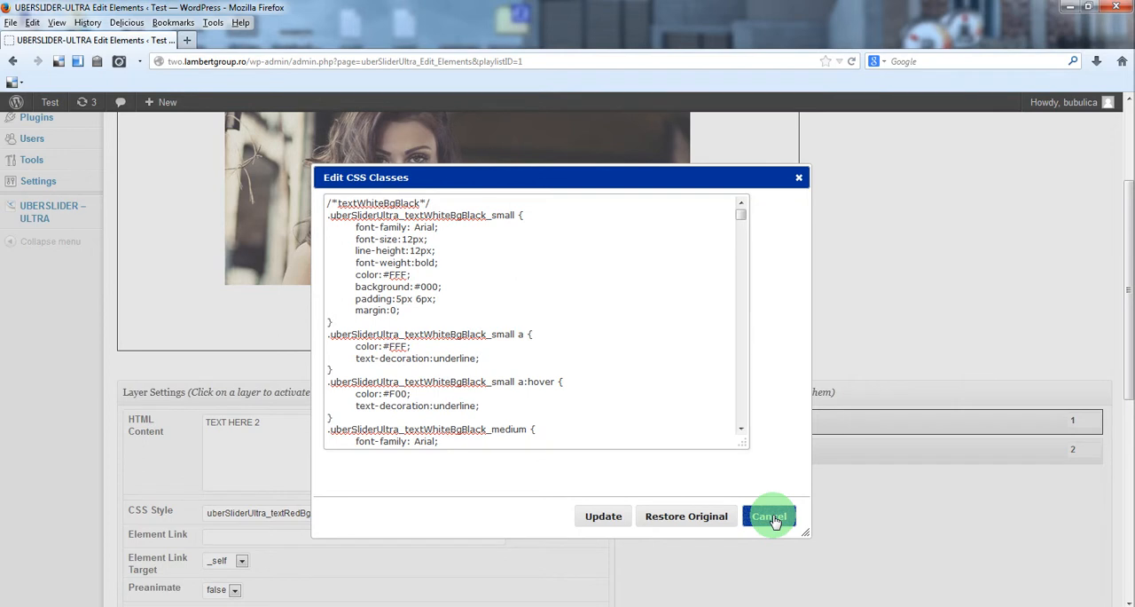
click(768, 515)
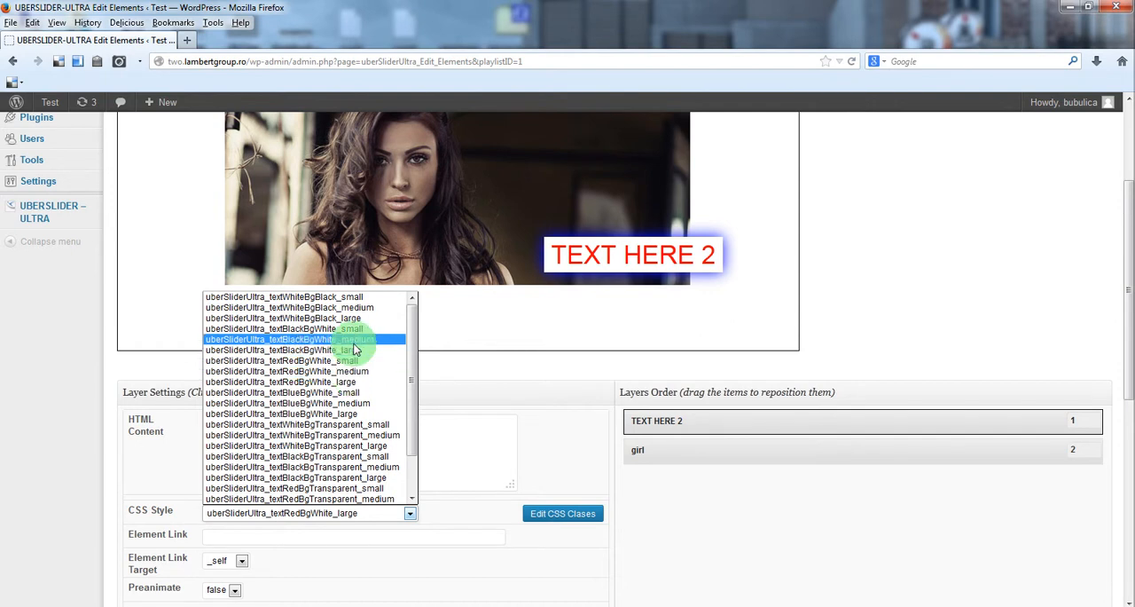
Apply textBlackBgWhite_medium and drag the text to the image's bottom-right corner
click(293, 339)
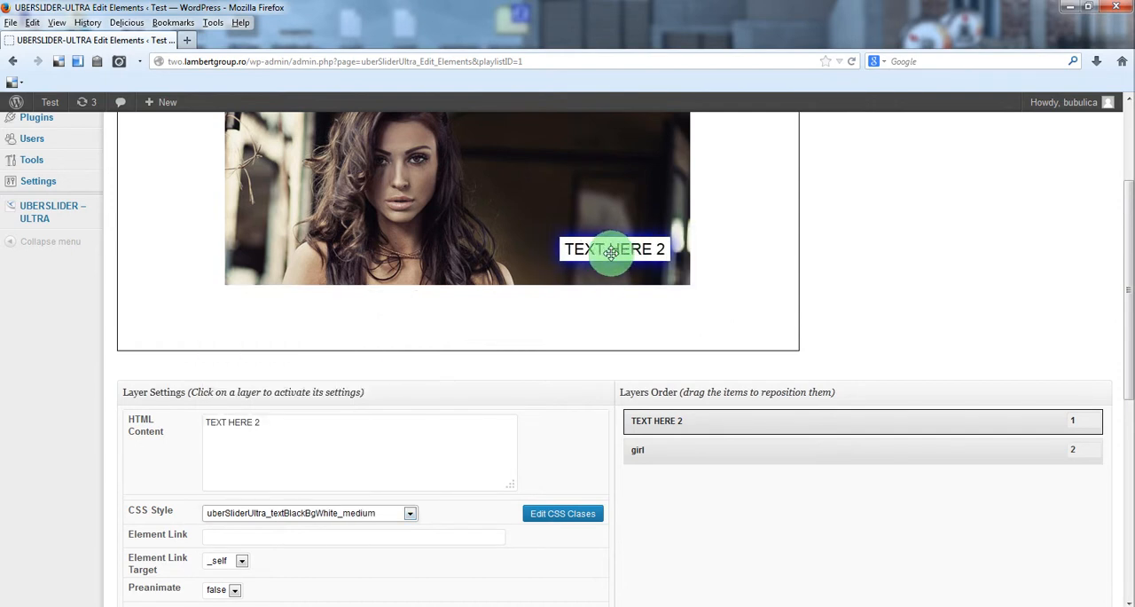
drag(612, 249, 604, 271)
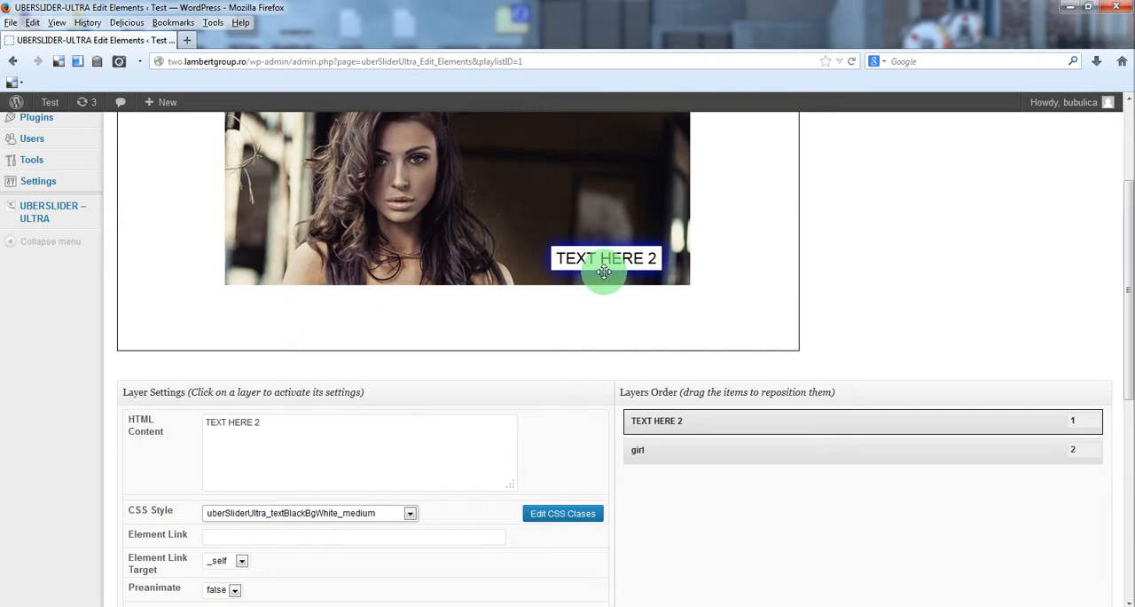
scroll(up, 3)
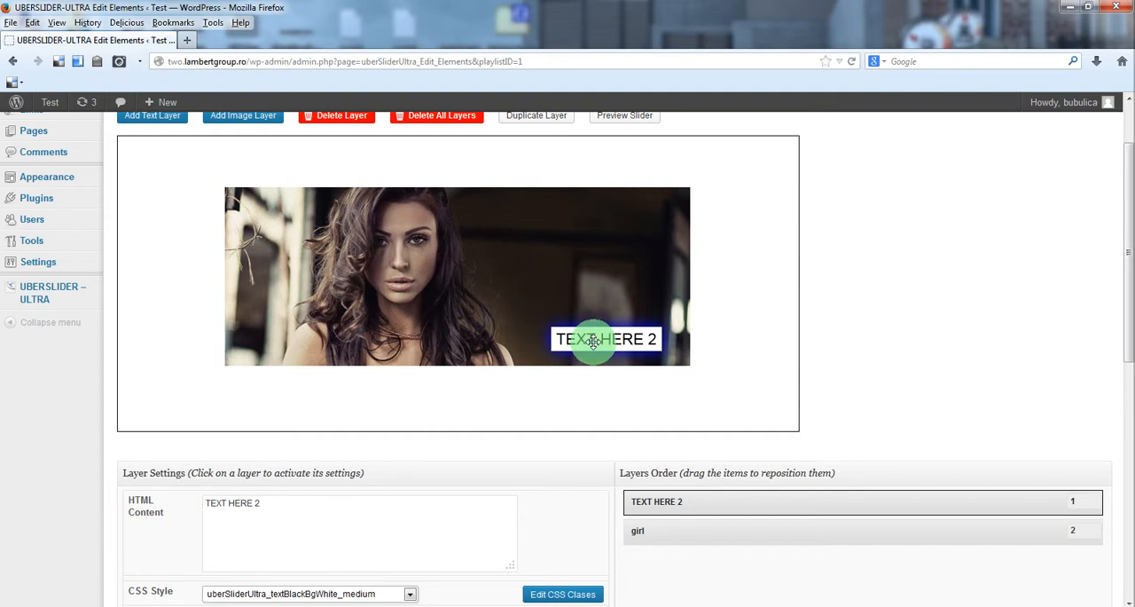
Give TEXT HERE 2 an initial left of 613 px and 0.7 s duration, then save
scroll(down, 3)
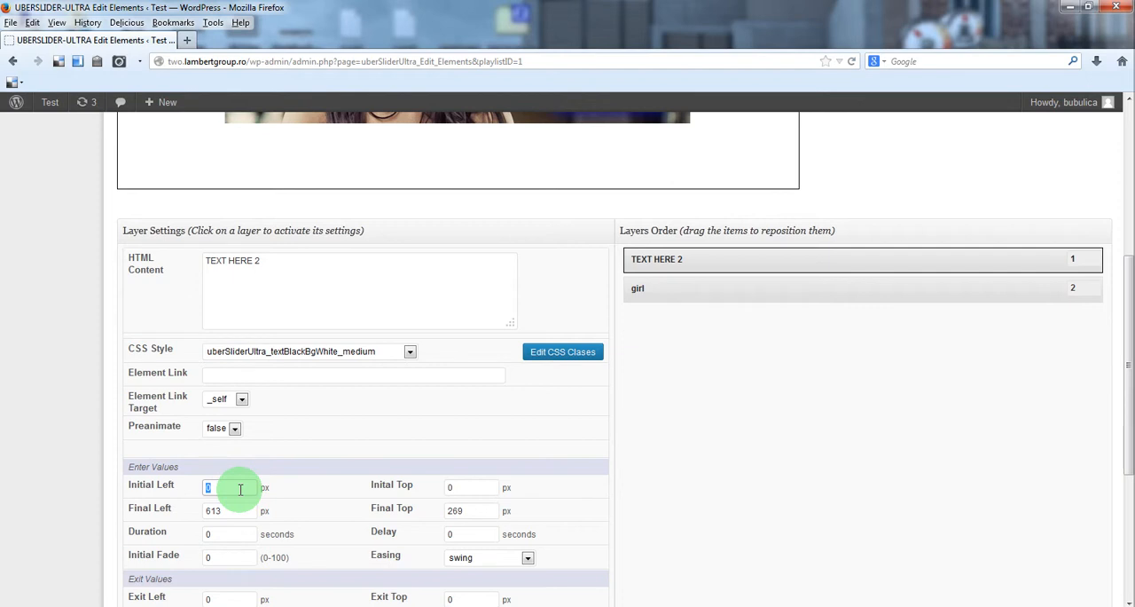
text(613)
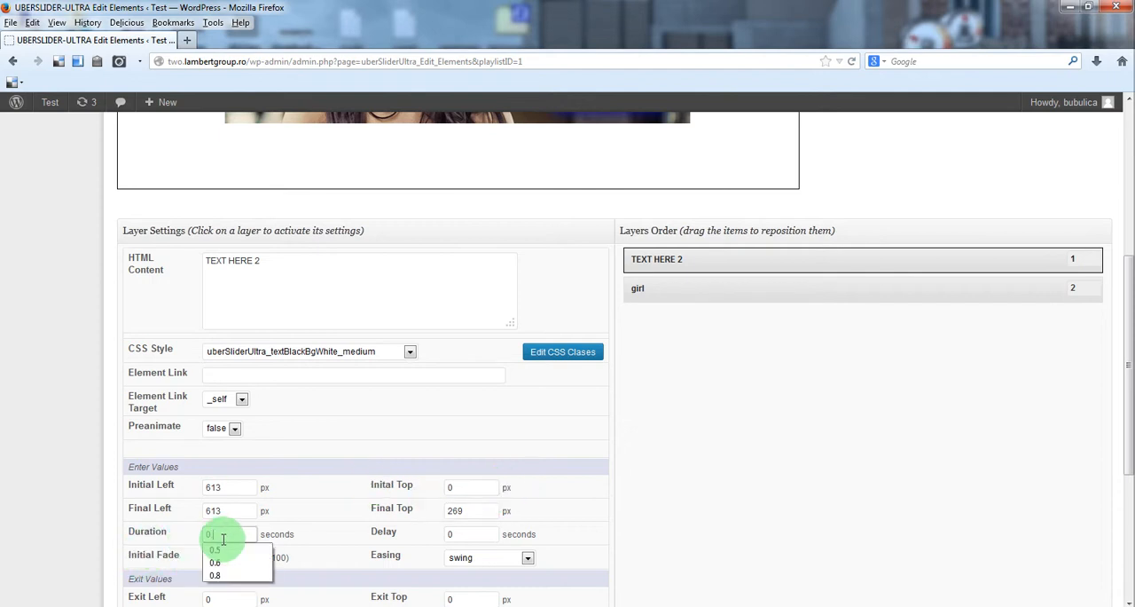
click(214, 534)
text(.7)
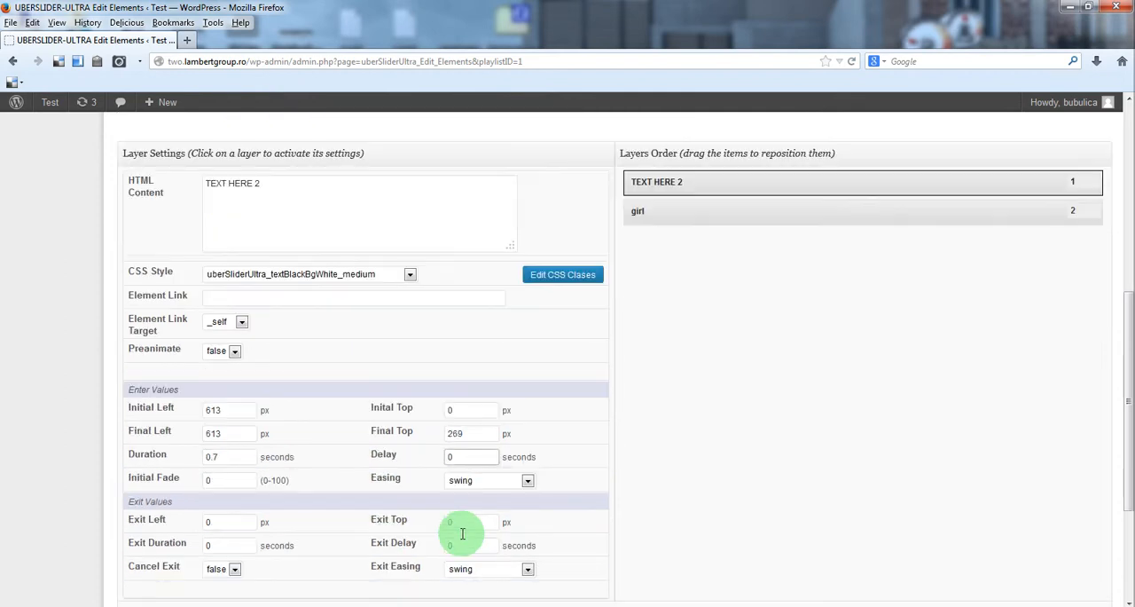
scroll(down, 3)
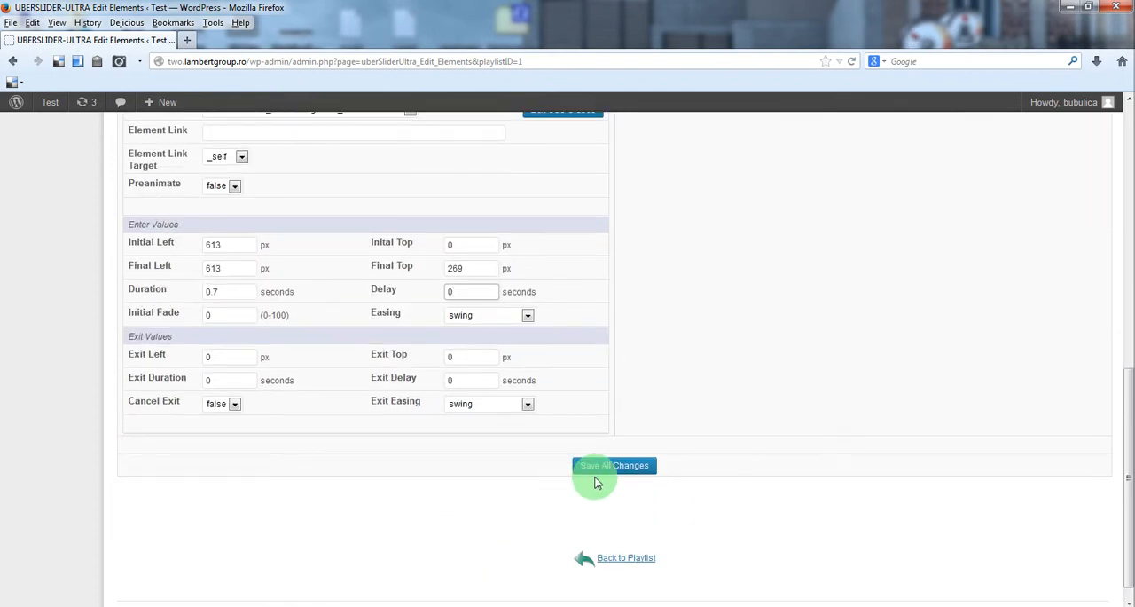
mouse_move(376, 401)
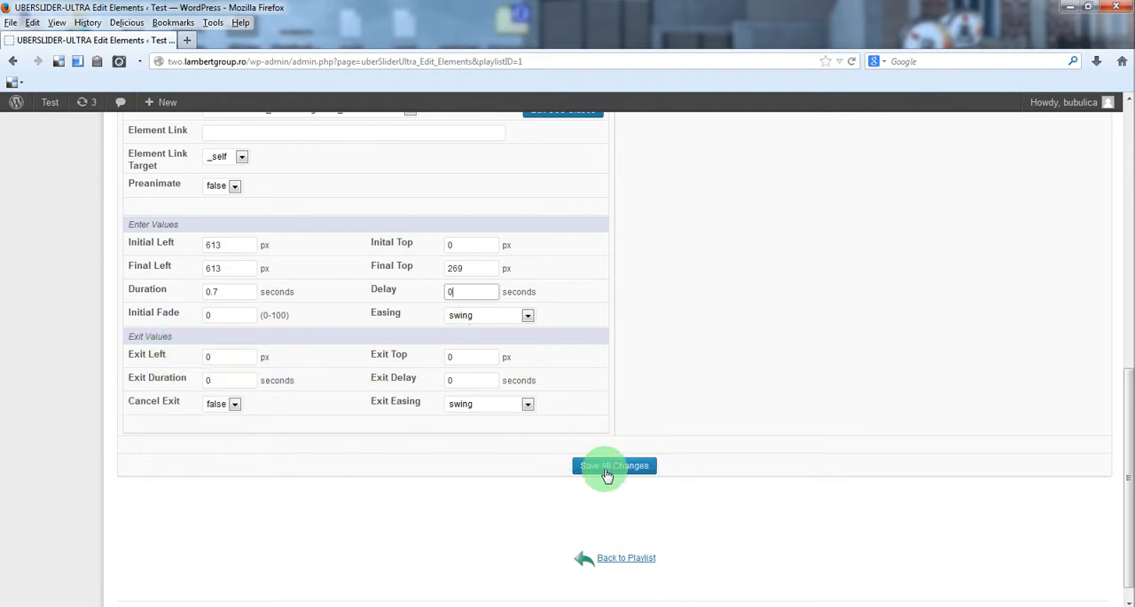
click(615, 465)
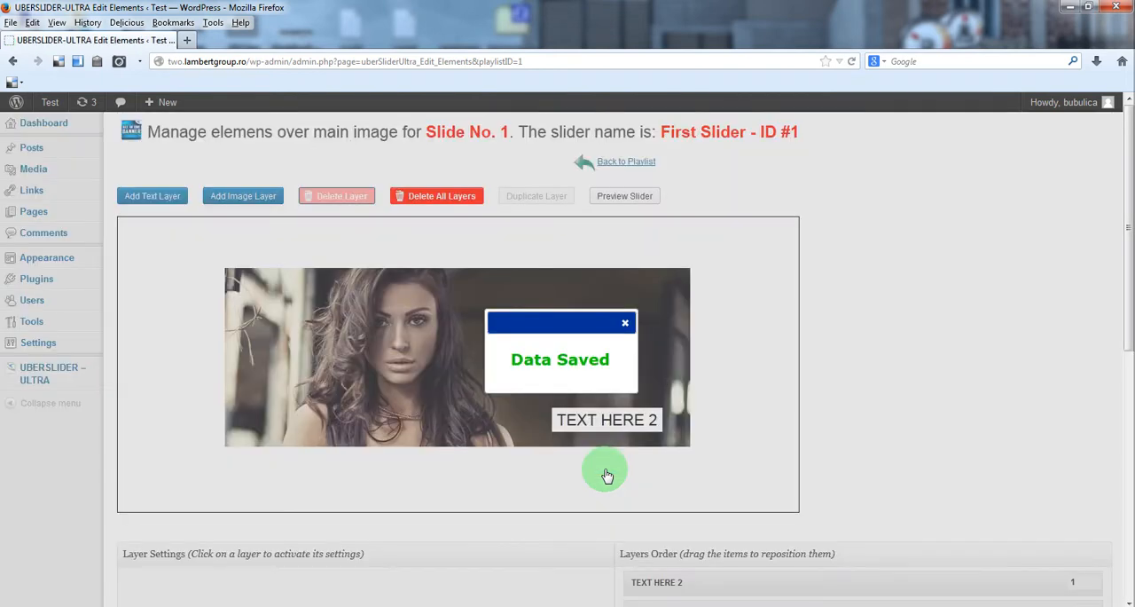
click(624, 195)
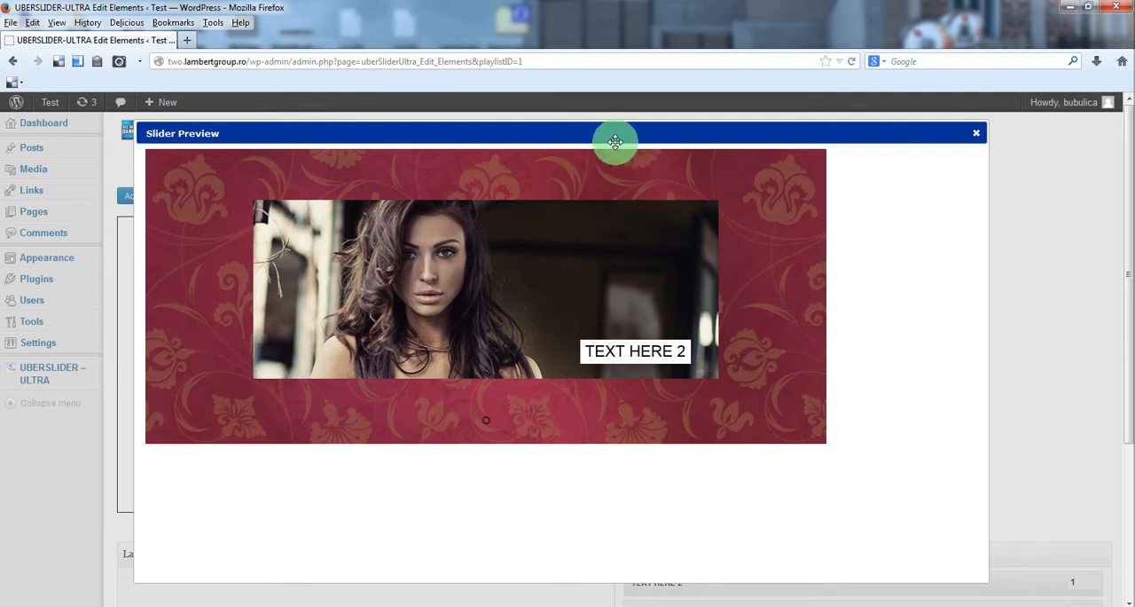
mouse_move(529, 284)
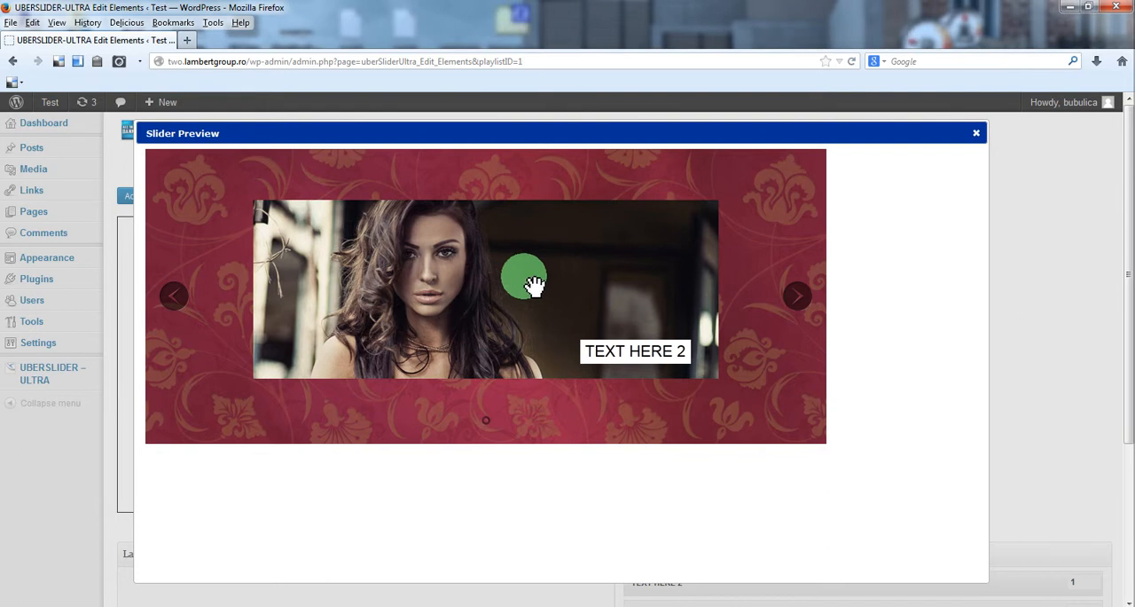
mouse_move(976, 133)
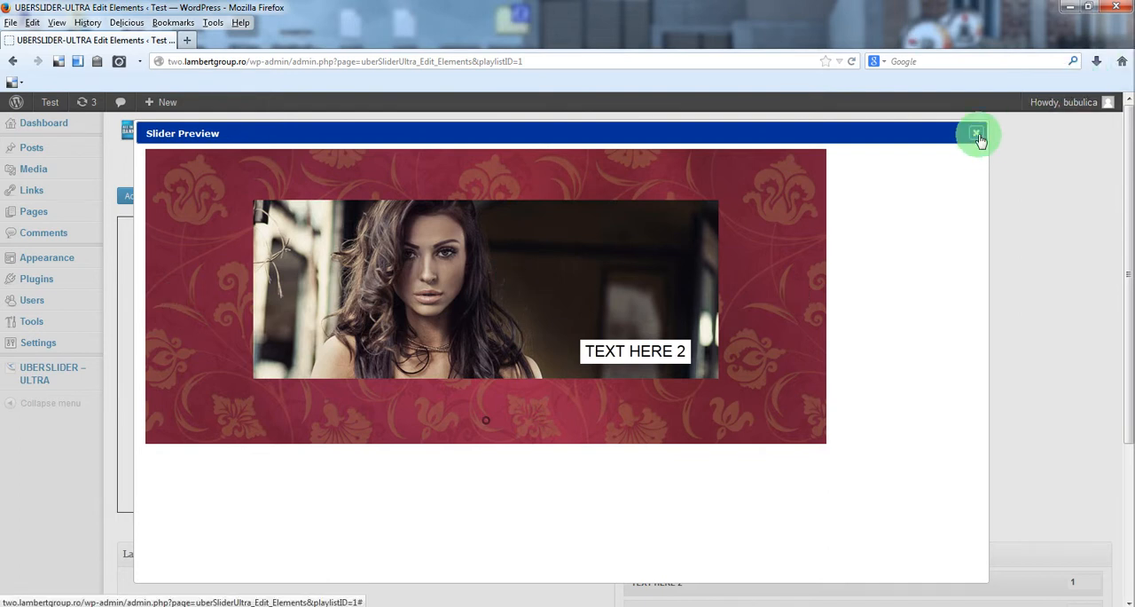
click(978, 133)
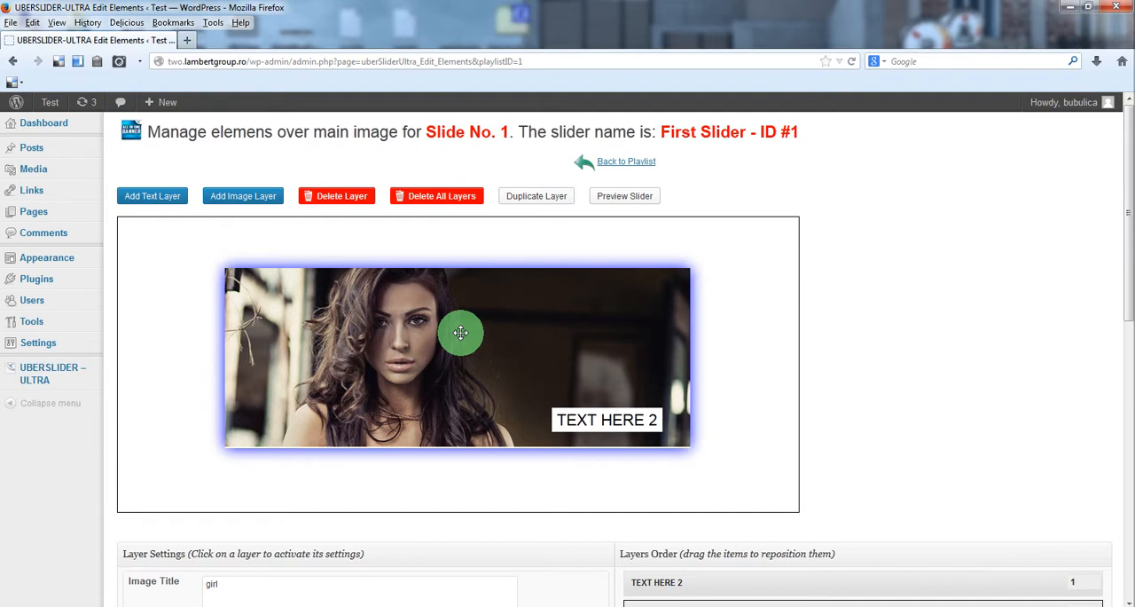
Scroll through the slide editor while the girl image layer is duplicated
scroll(down, 3)
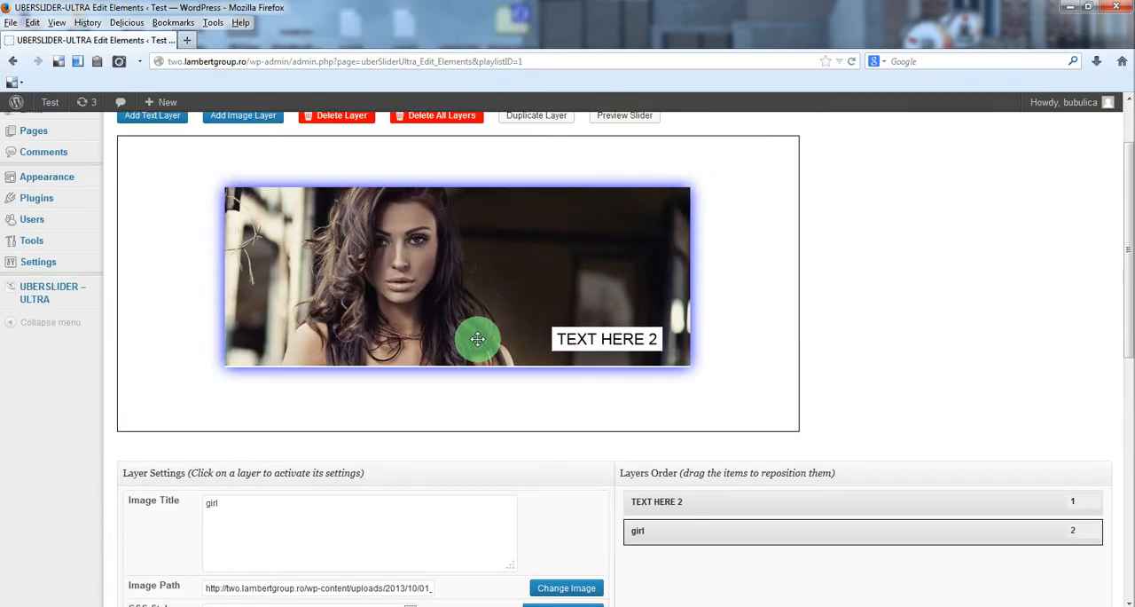
scroll(up, 3)
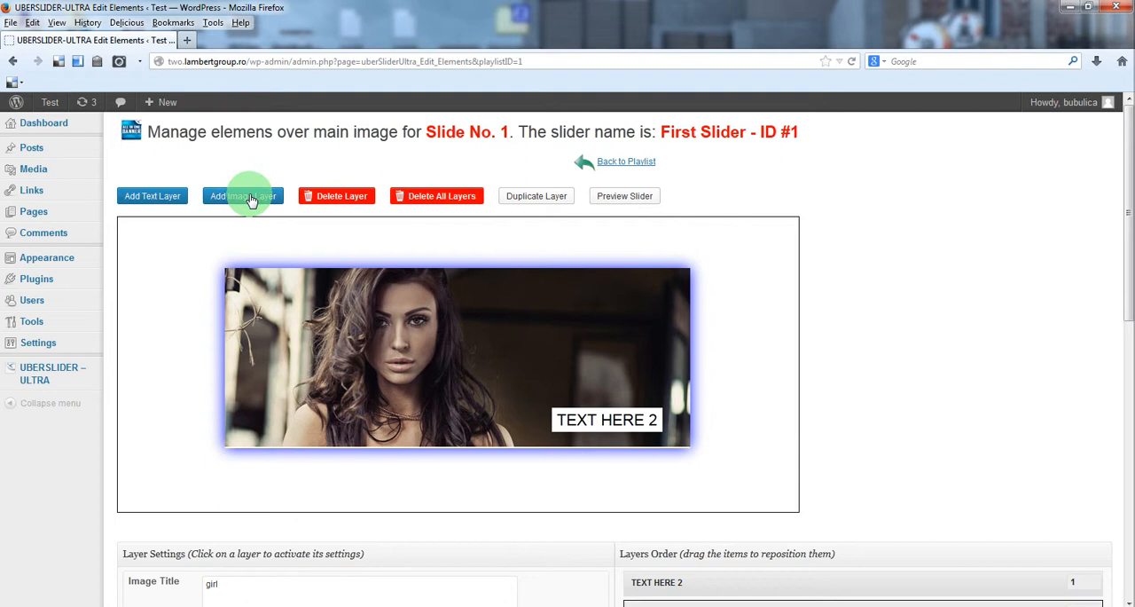
mouse_move(547, 200)
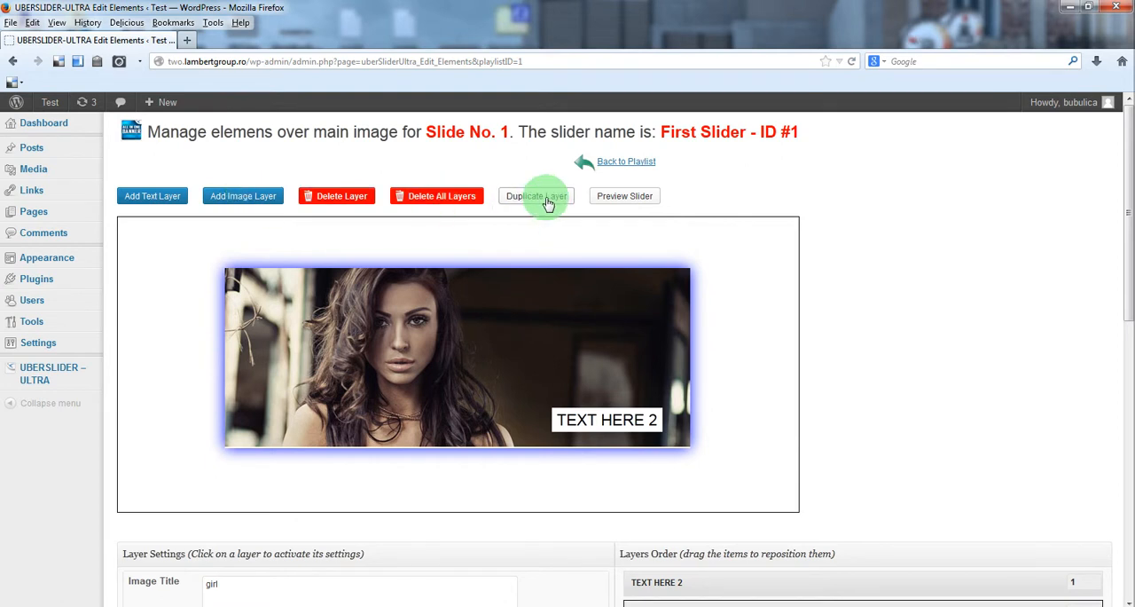
mouse_move(323, 253)
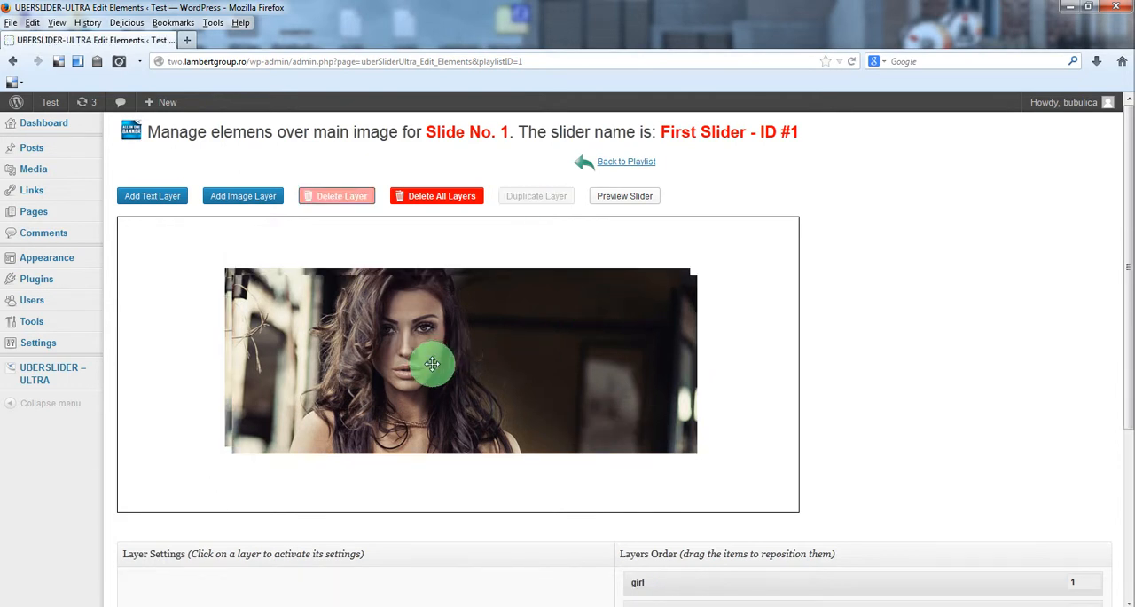
scroll(down, 3)
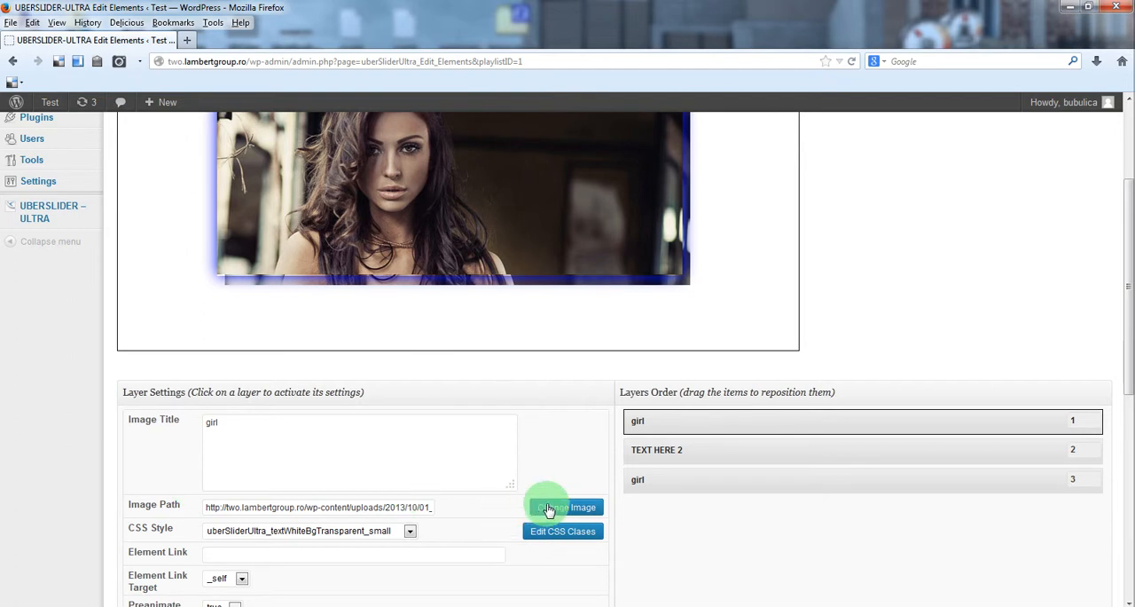
Swap the copied layer's picture for bulletsFixedBorder and drag it around the girl photo
click(564, 507)
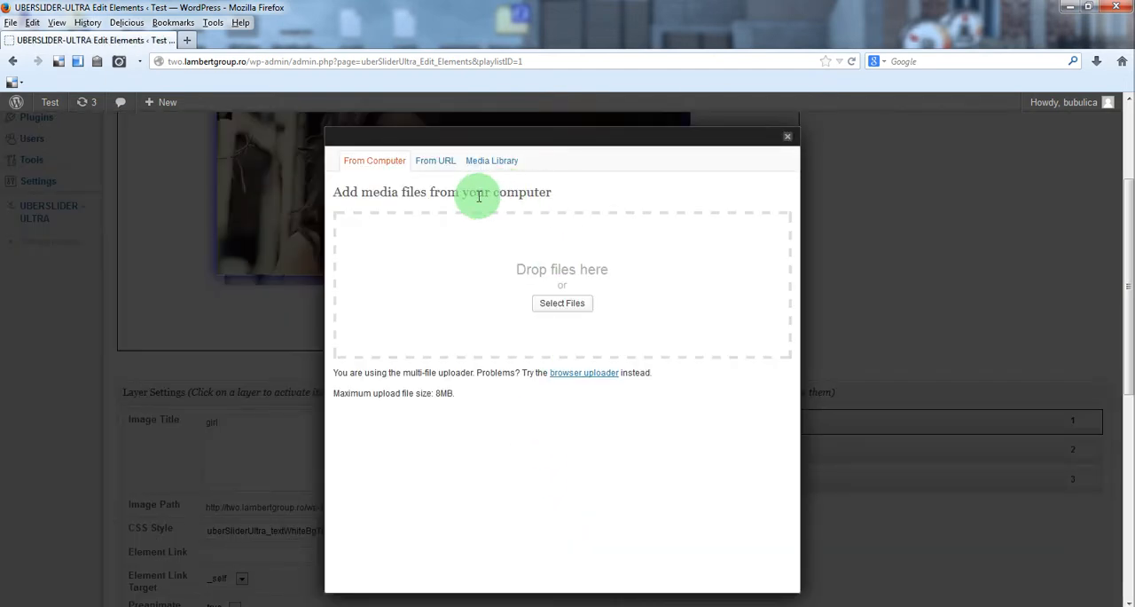
click(492, 160)
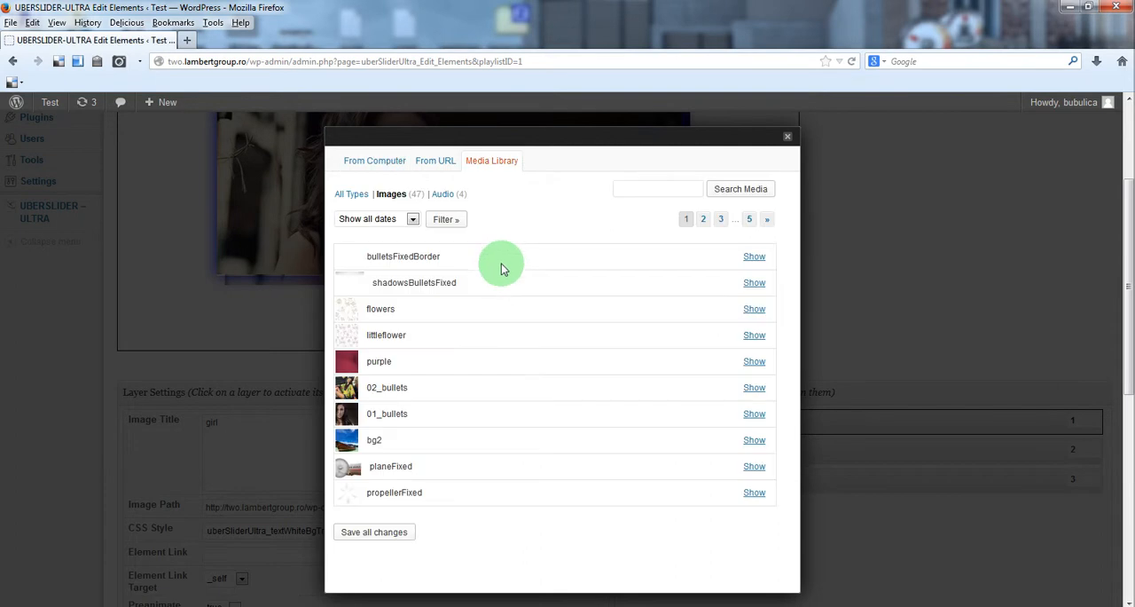
mouse_move(755, 257)
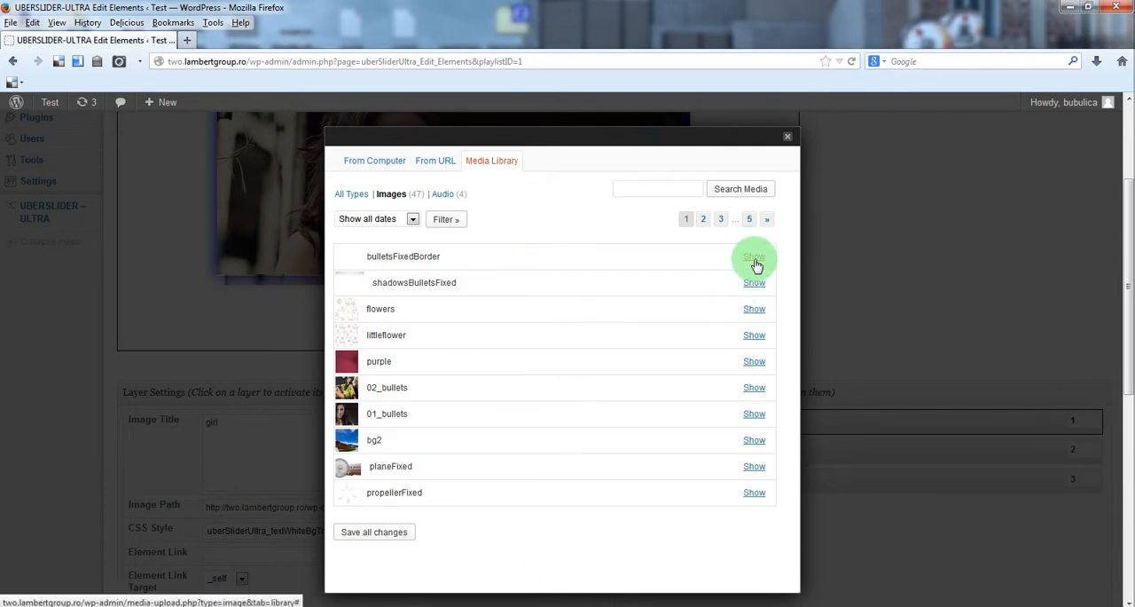
click(754, 257)
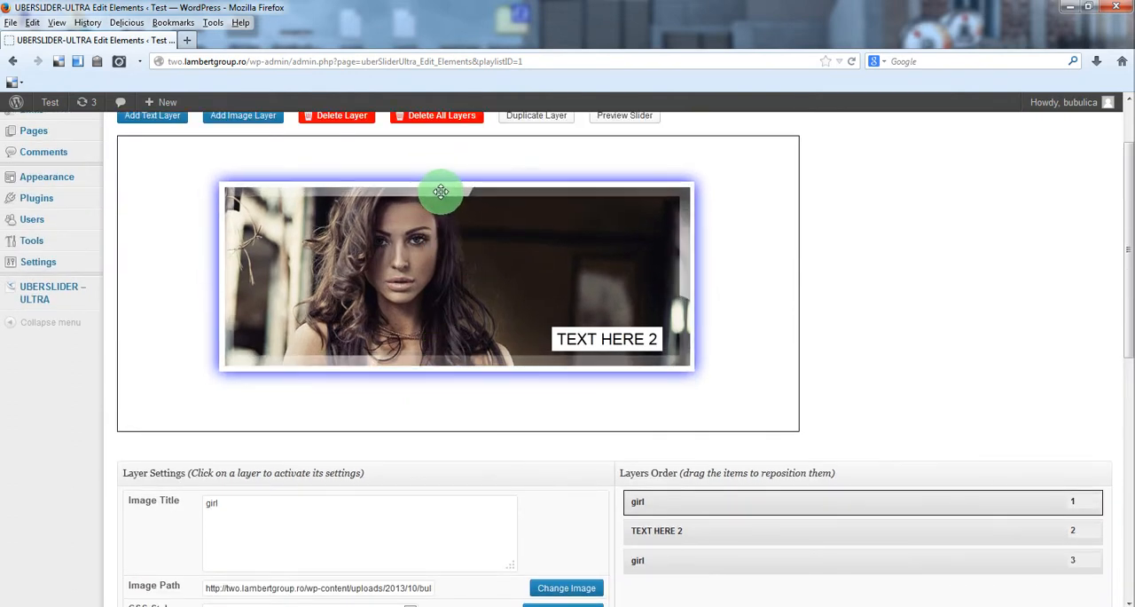
drag(441, 192, 436, 230)
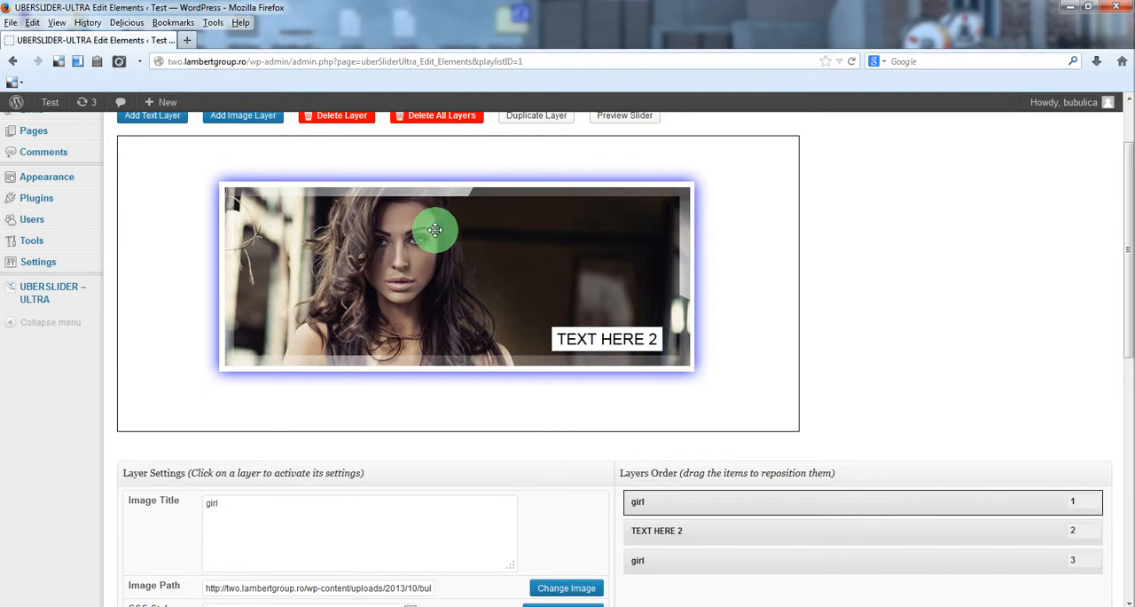
Title the layer 'border' and reorder layers to TEXT HERE 2, girl, border
scroll(down, 3)
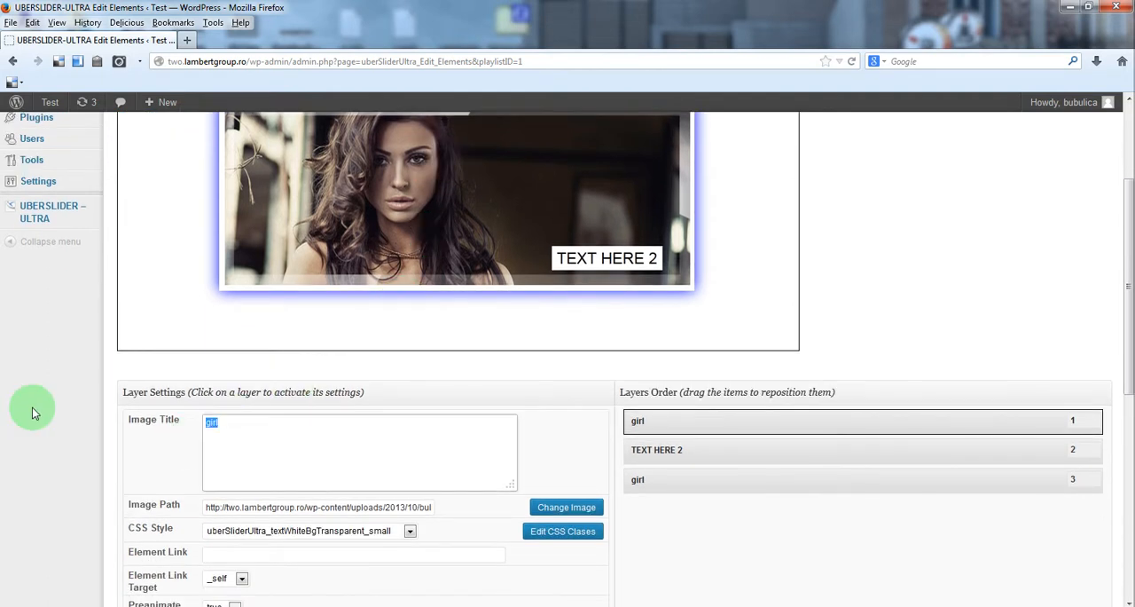
text(border)
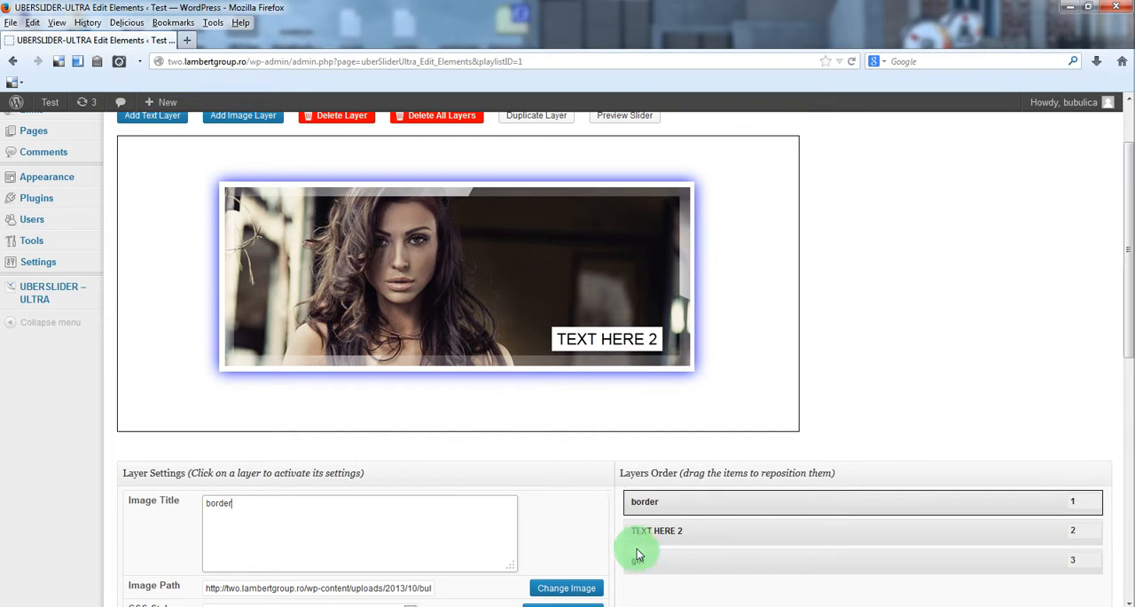
drag(645, 559, 645, 496)
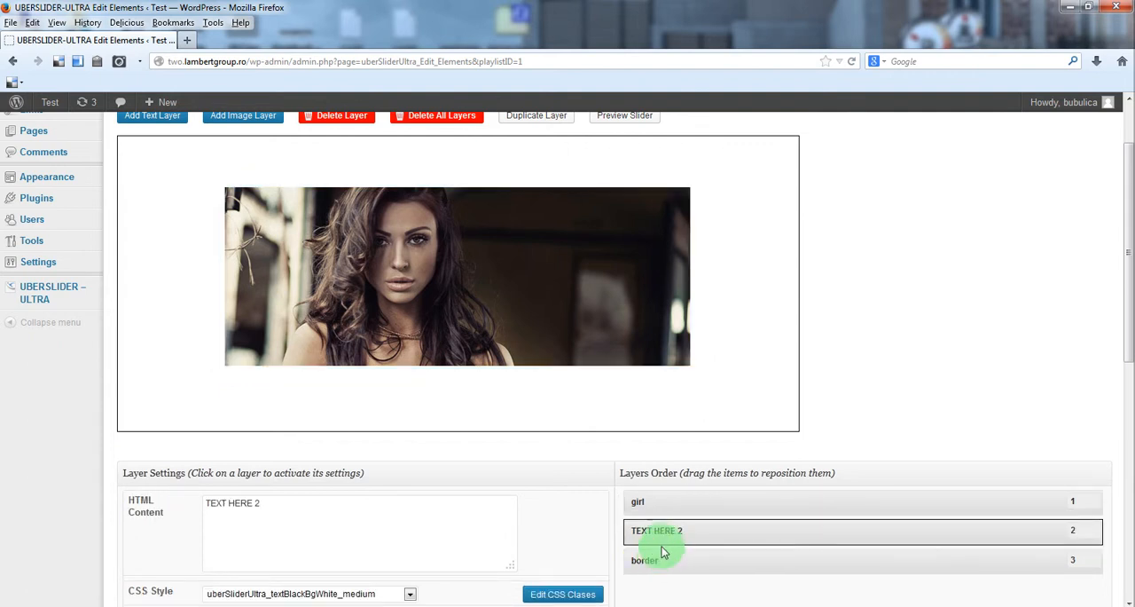
drag(656, 530, 656, 501)
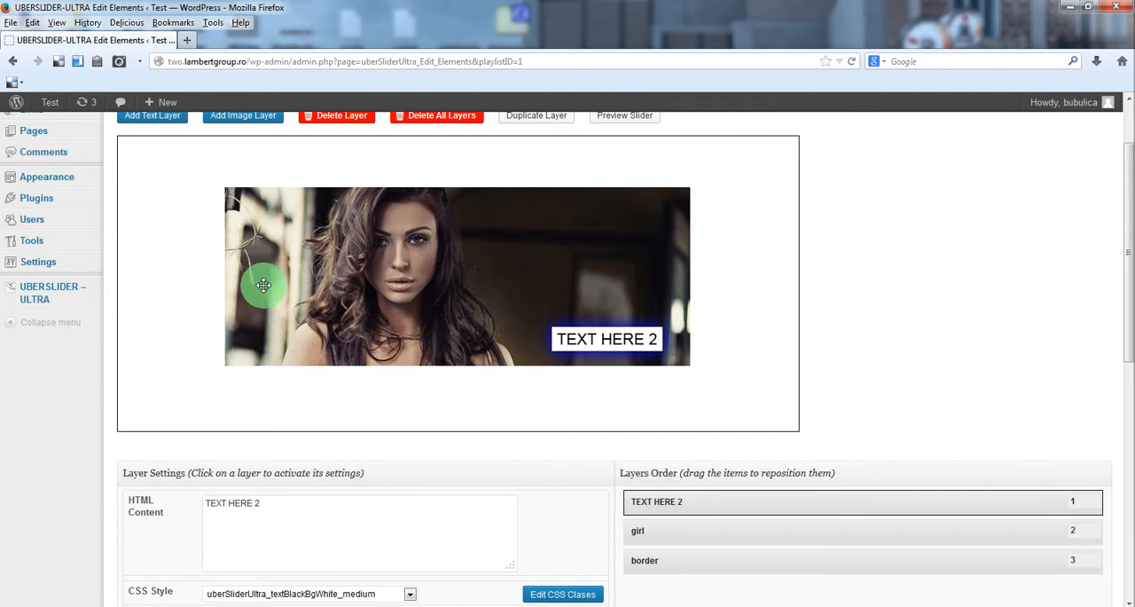
mouse_move(563, 547)
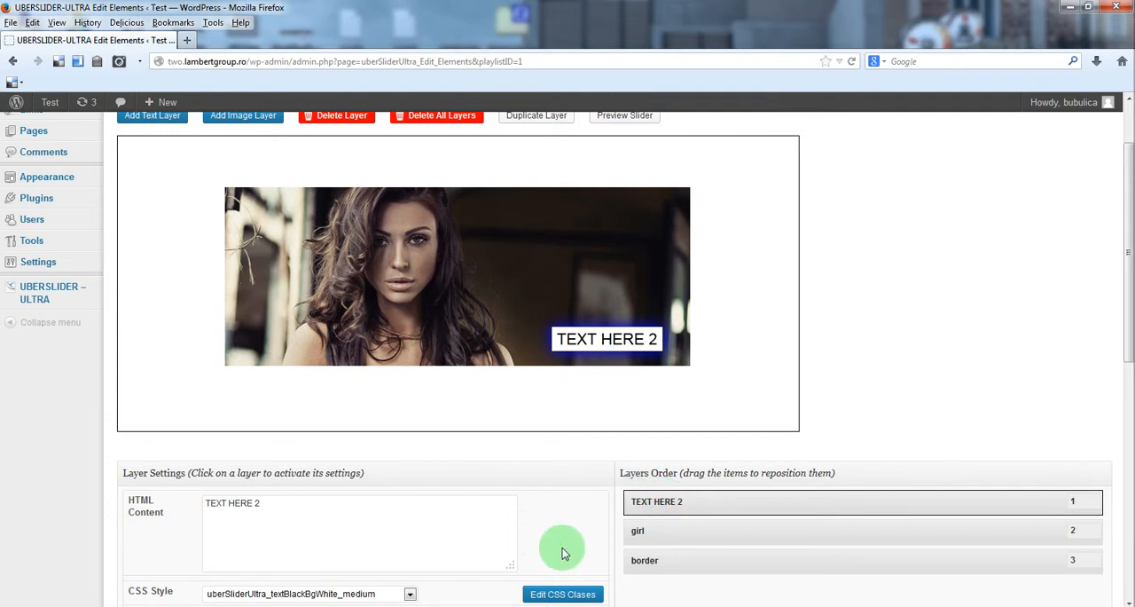
click(645, 559)
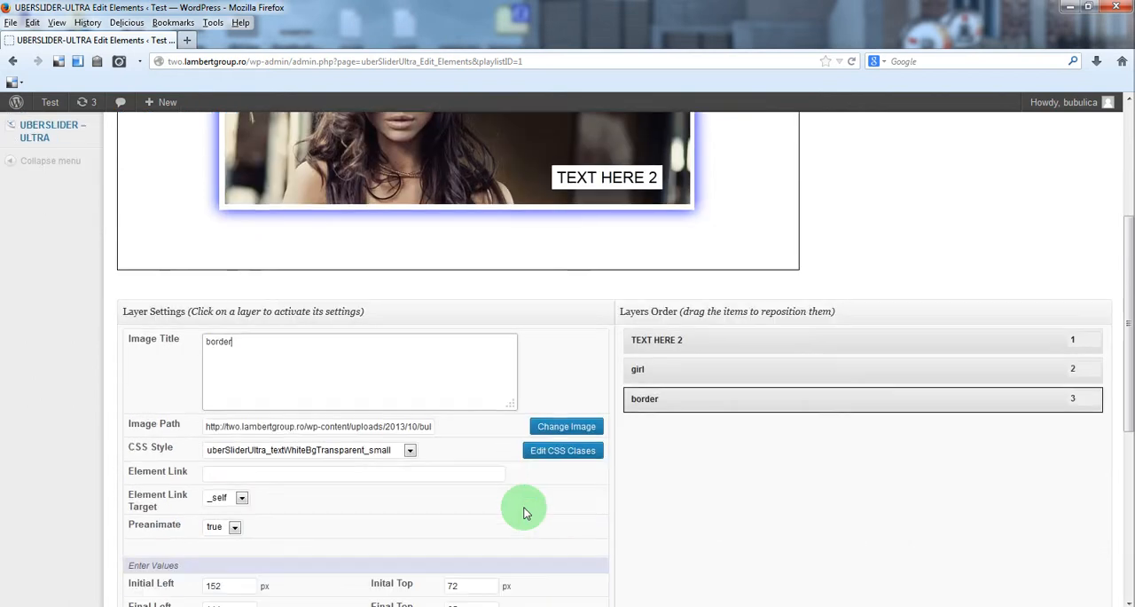
Set the border layer's enter position to 145 px left, 65 px top, and preview the slide
scroll(down, 3)
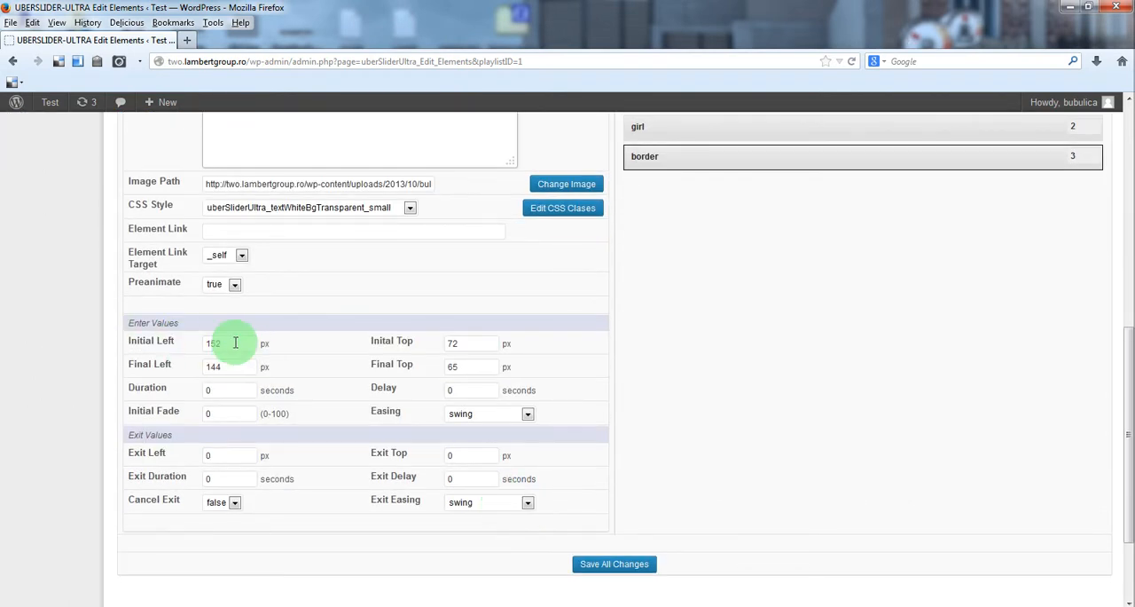
scroll(up, 3)
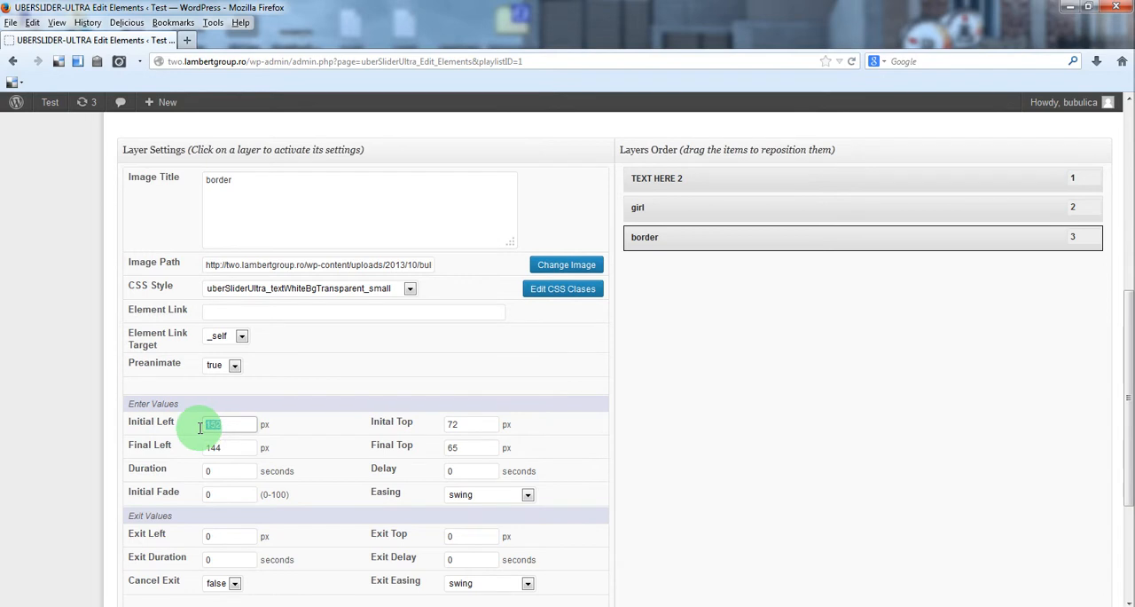
text(145)
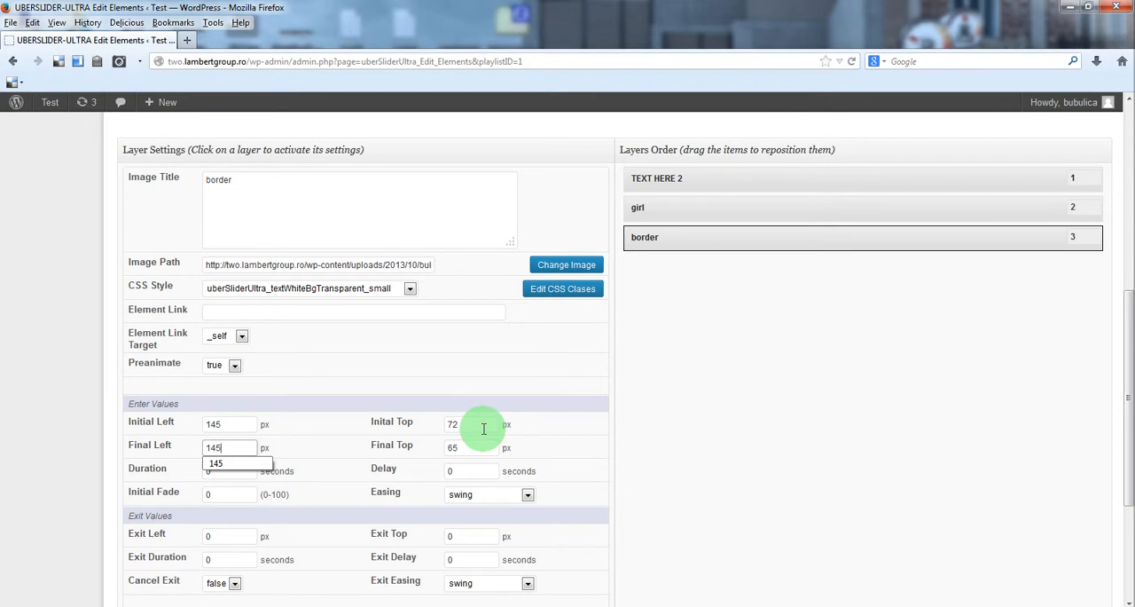
click(470, 423)
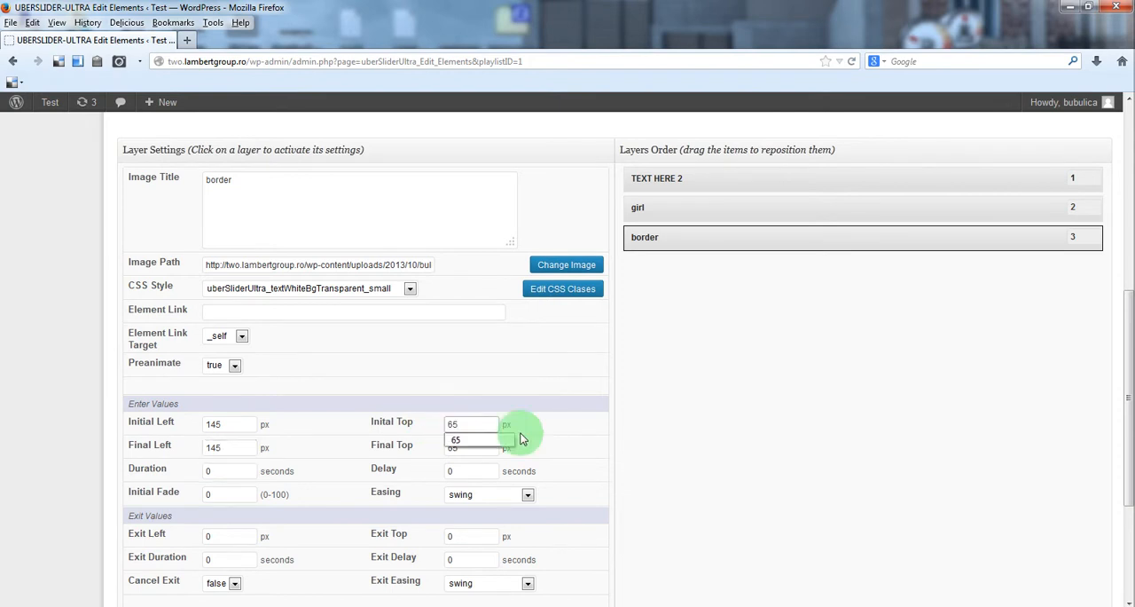
scroll(down, 3)
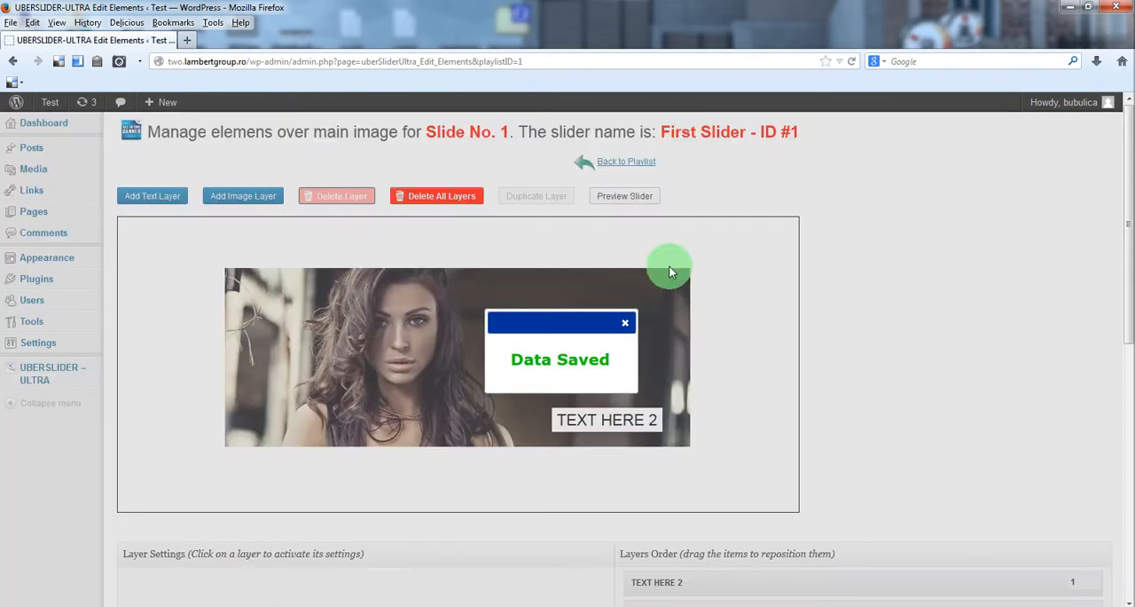
click(624, 196)
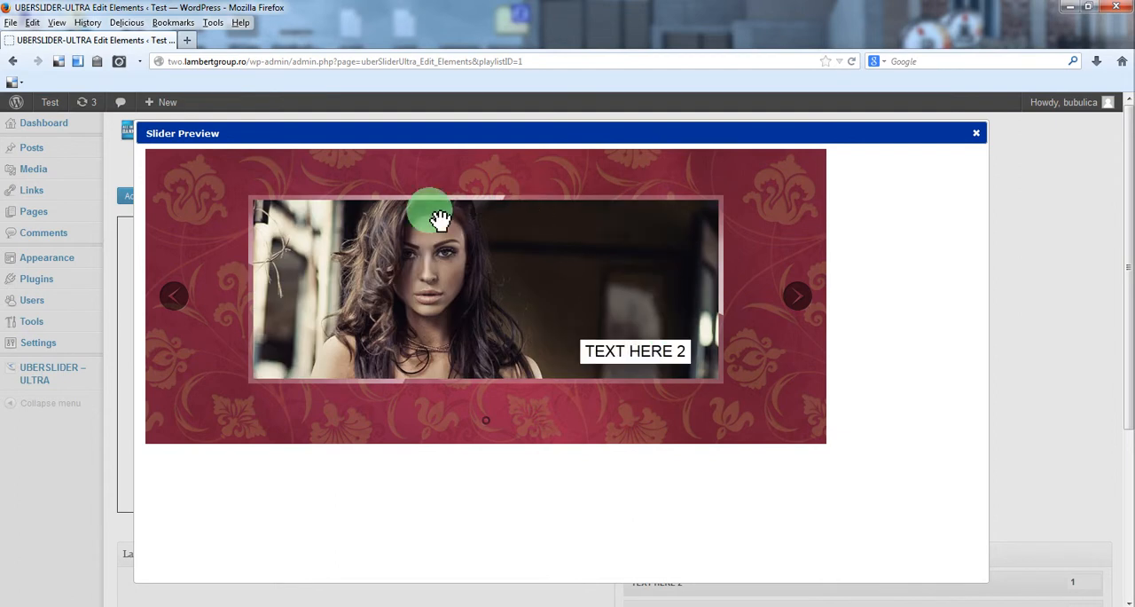
mouse_move(505, 195)
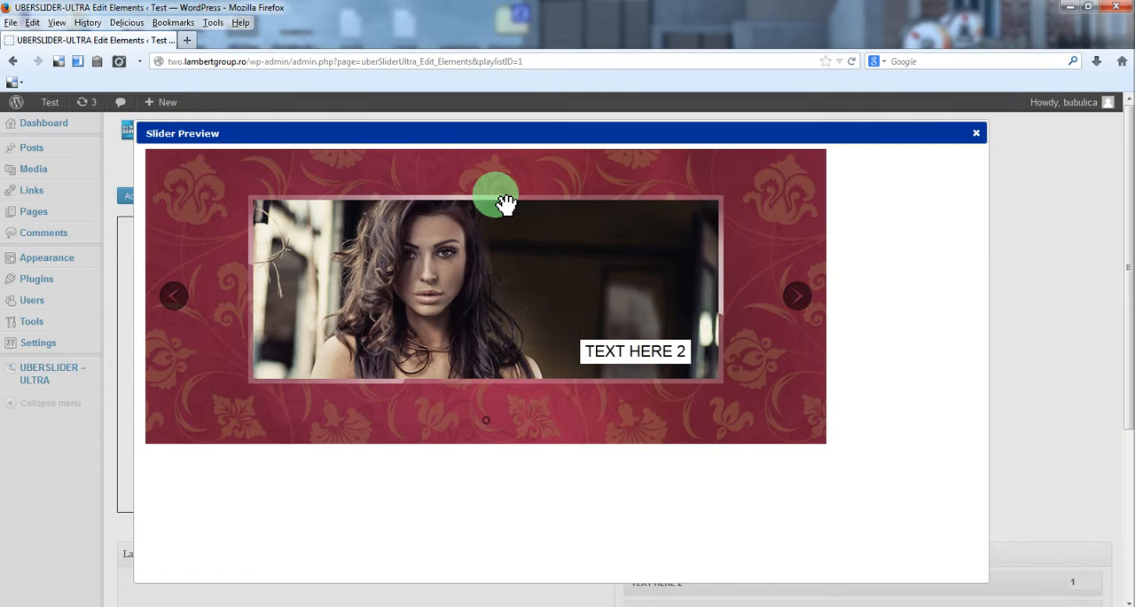
mouse_move(977, 133)
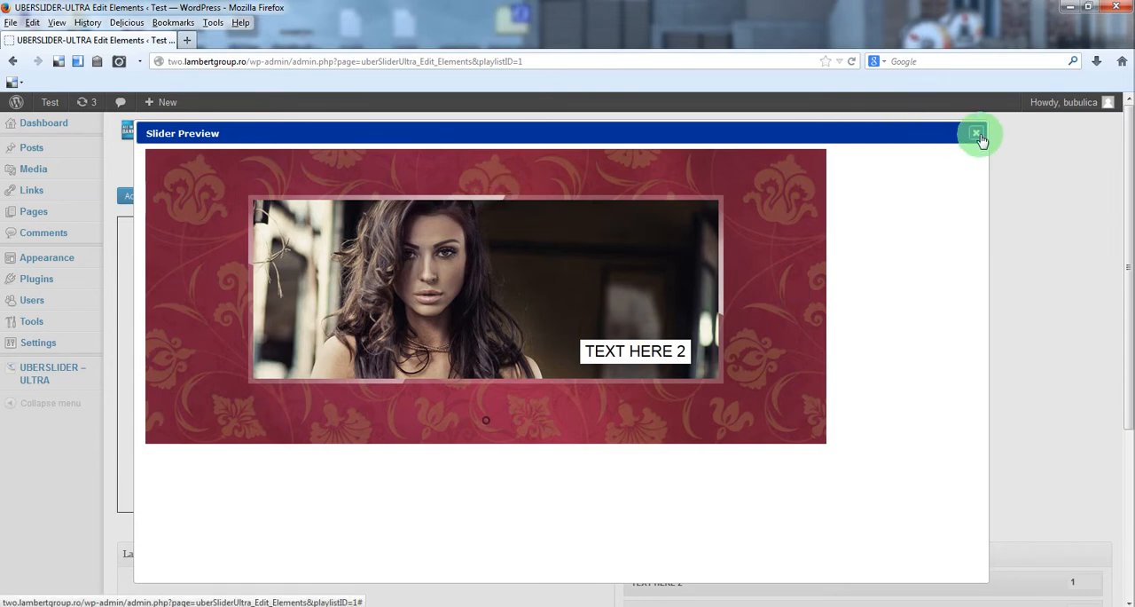
click(977, 133)
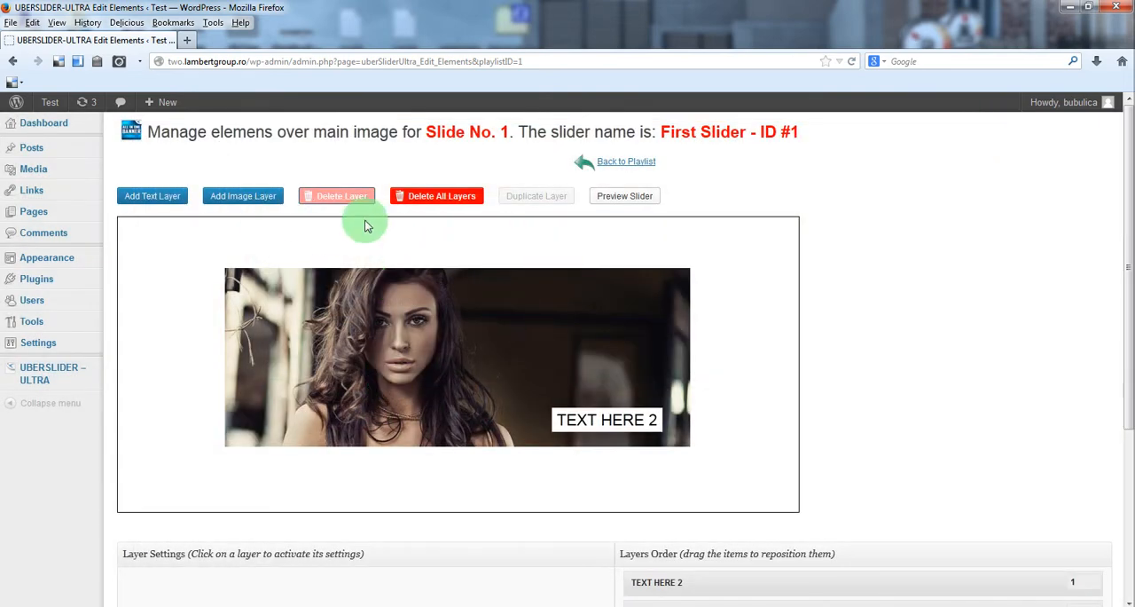
Add a new image layer with the shadow image from the Media Library
click(243, 195)
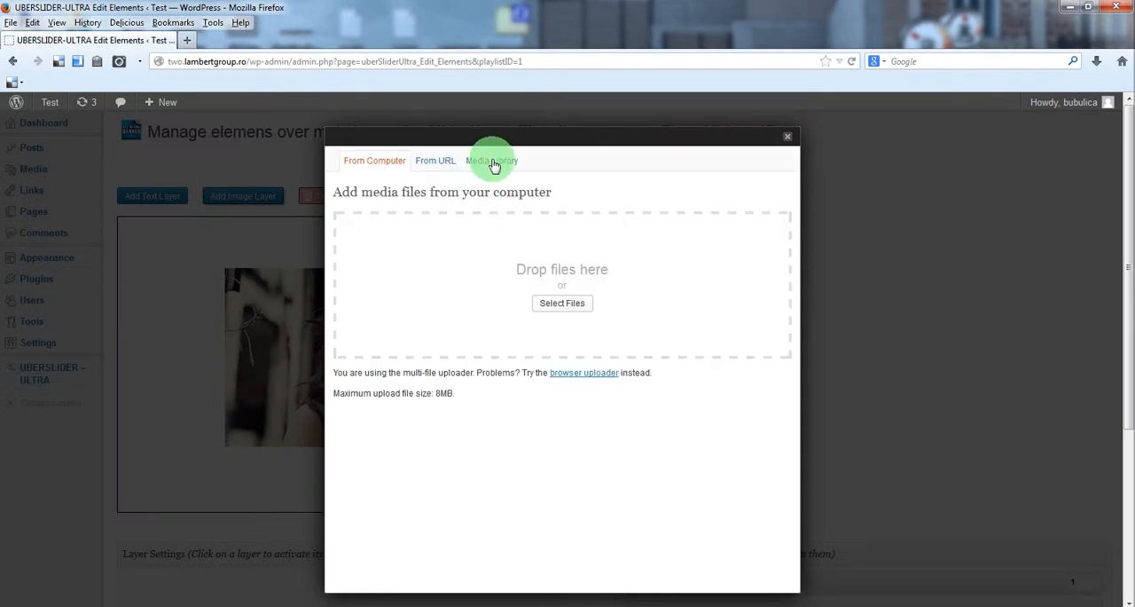
click(492, 160)
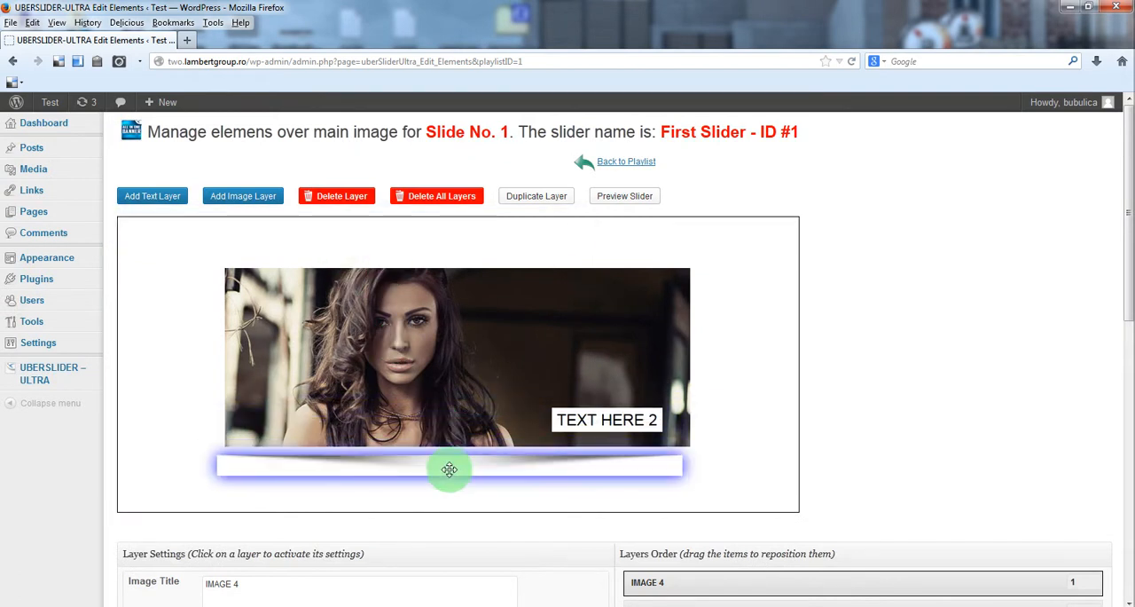
scroll(down, 3)
text(sha)
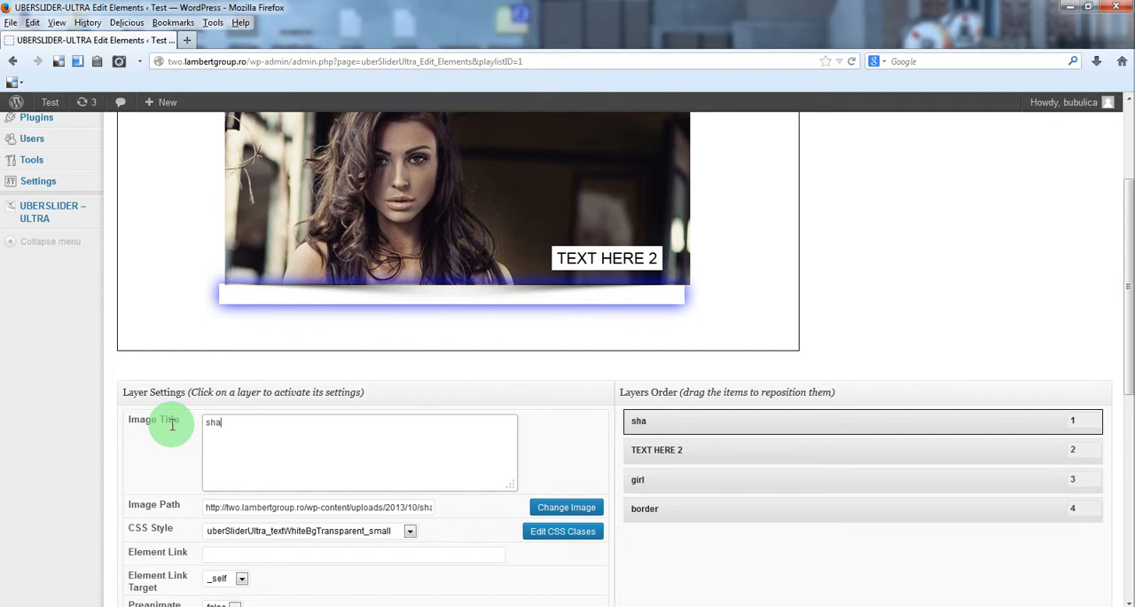
text(dow)
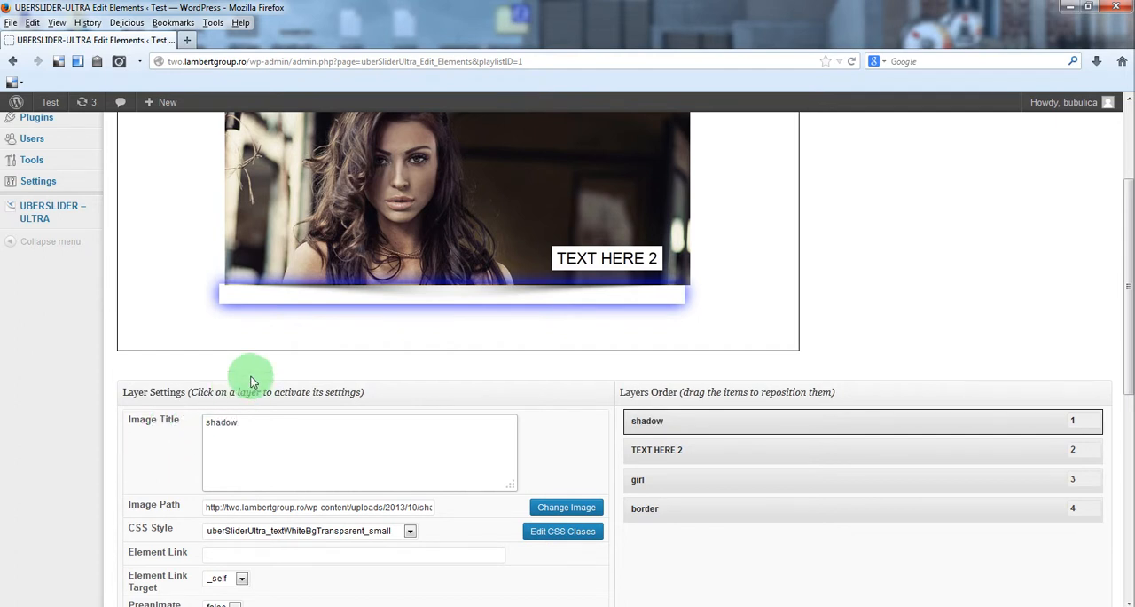
mouse_move(672, 422)
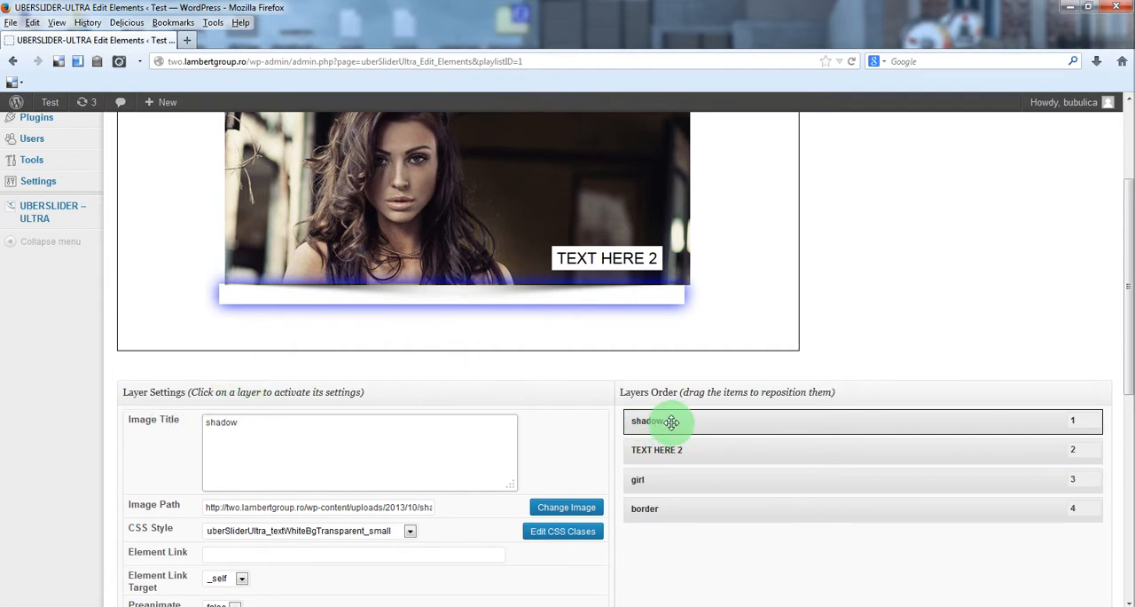
Move the shadow layer last in the order and place it just below the photo
drag(672, 421, 685, 504)
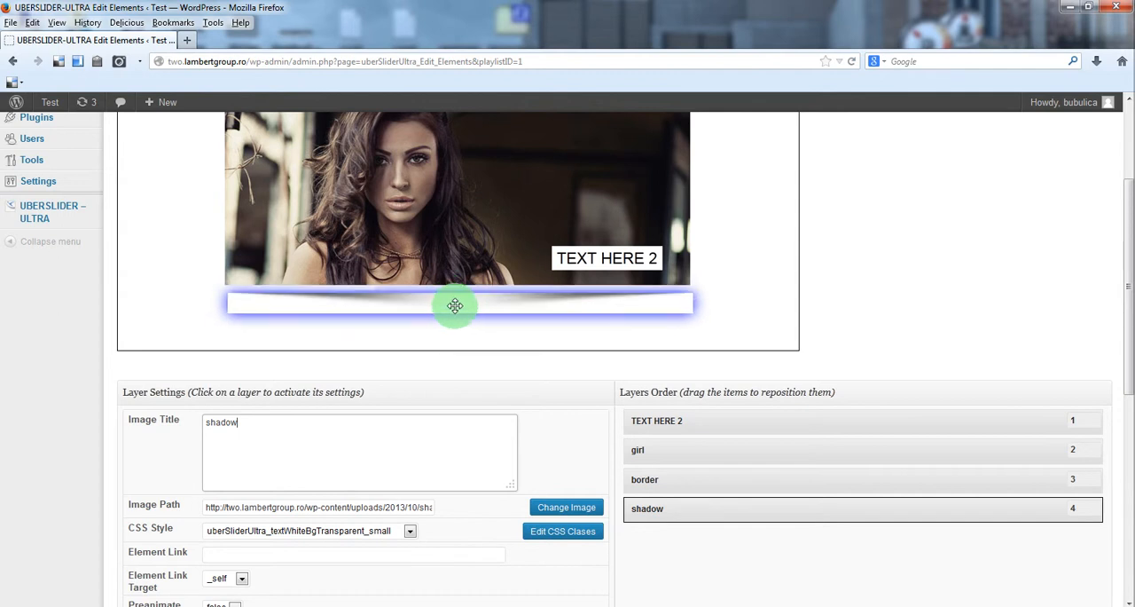
drag(455, 306, 448, 300)
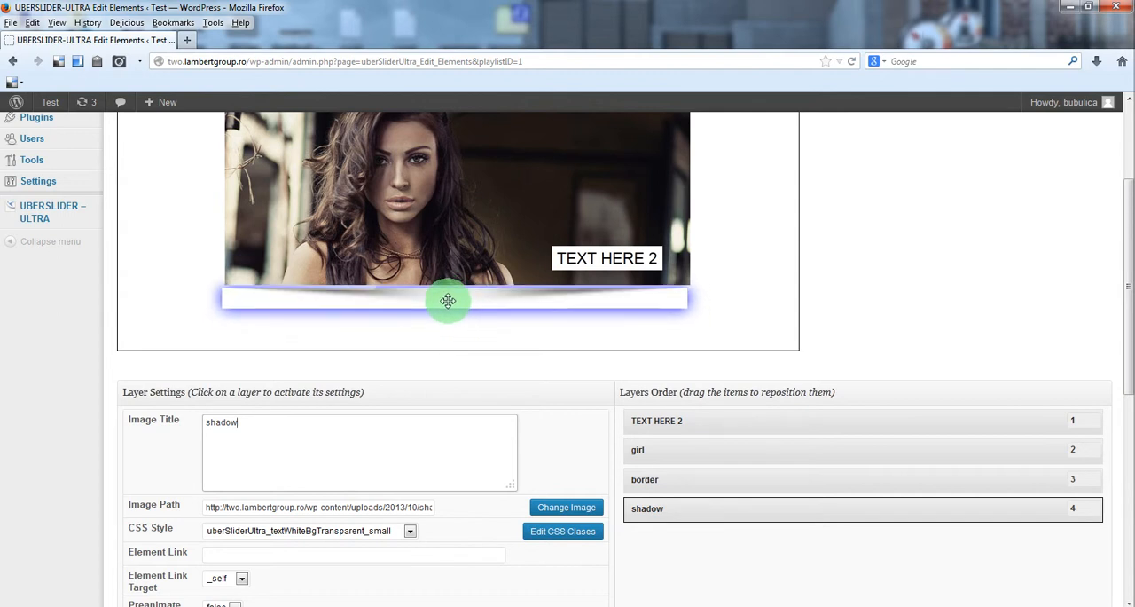
scroll(down, 3)
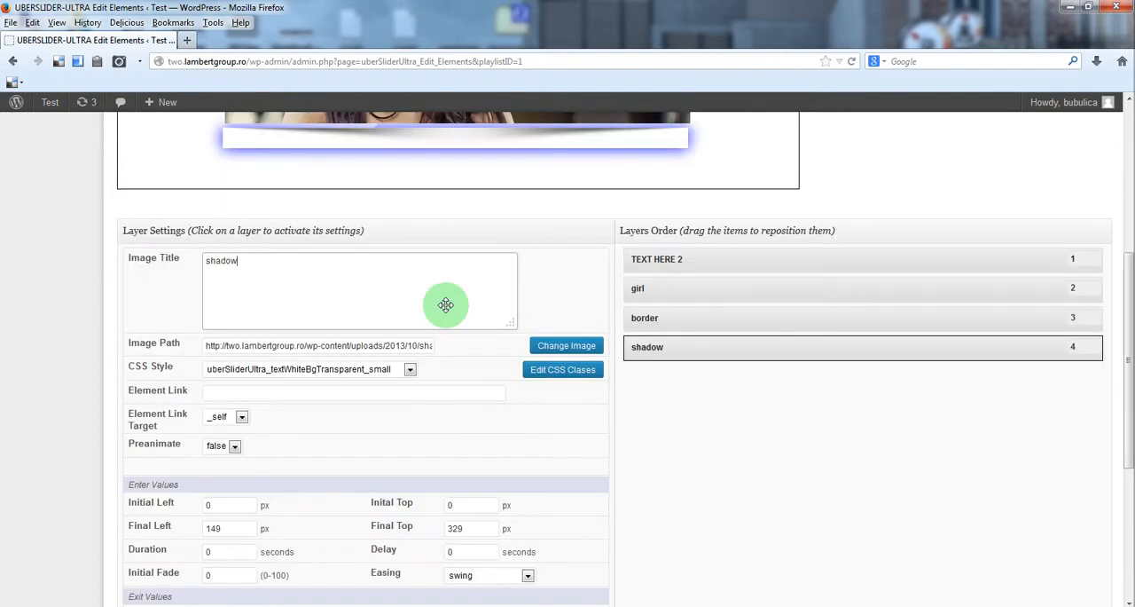
mouse_move(315, 418)
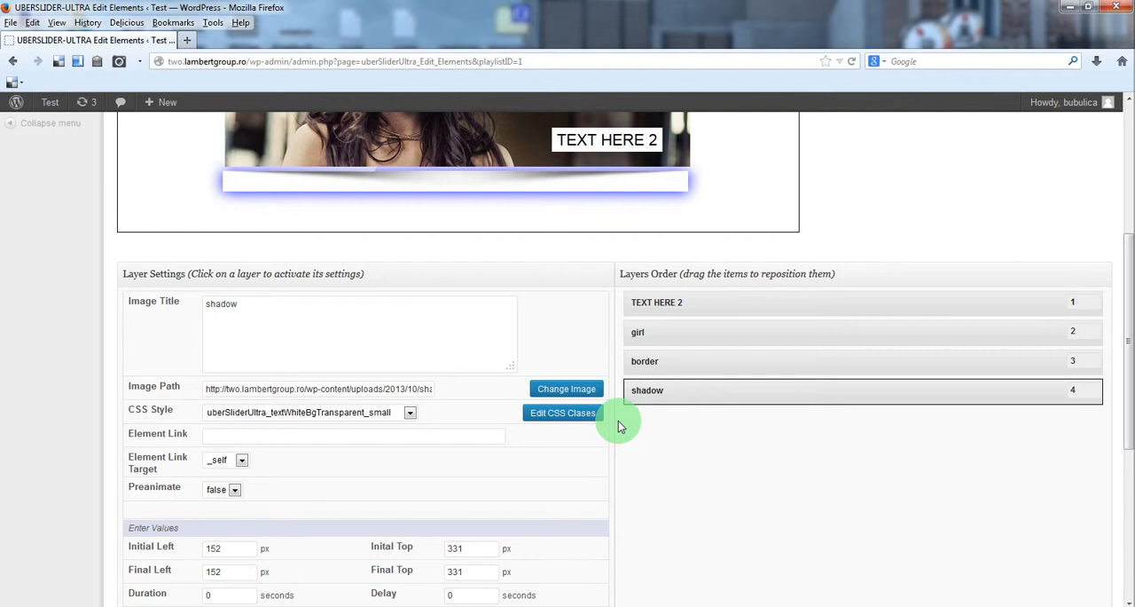
scroll(down, 3)
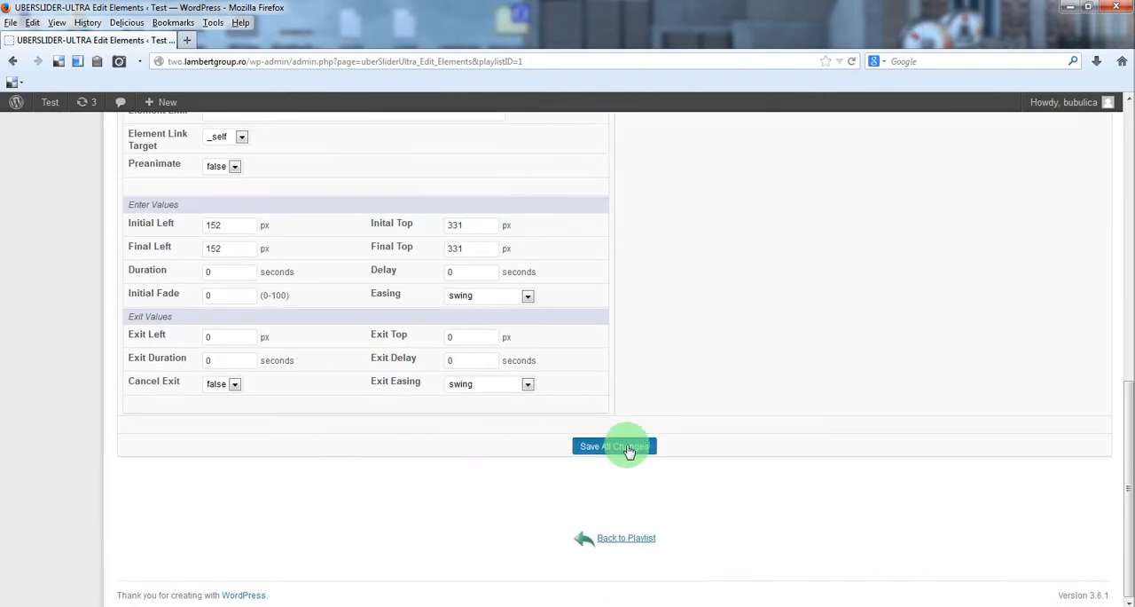
Preview the slider, then set the shadow layer's Preanimate to true and save
click(614, 445)
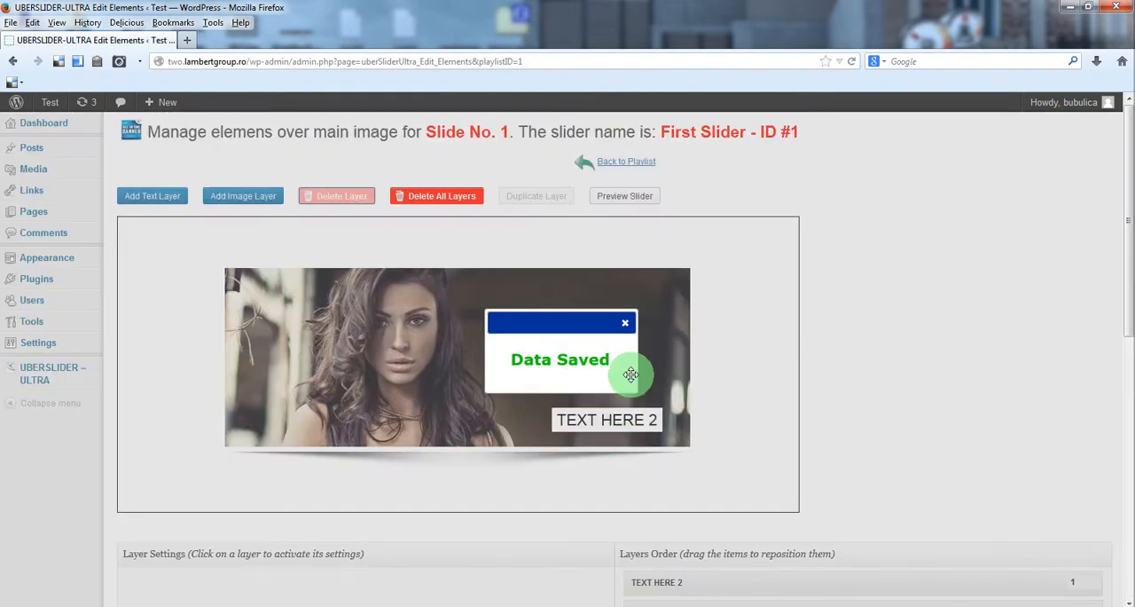
click(624, 195)
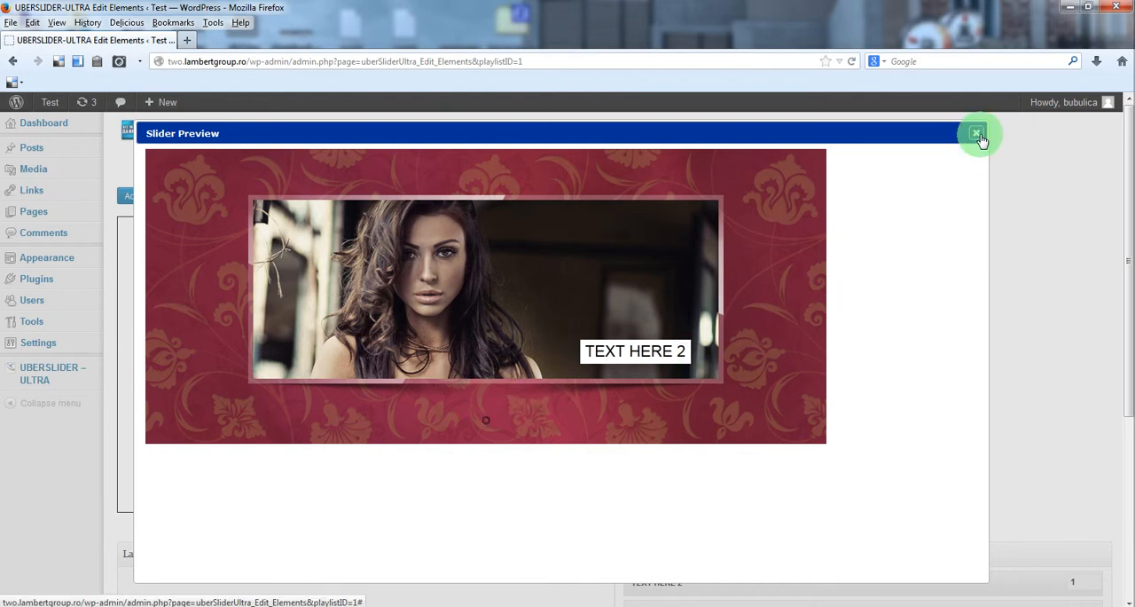
click(977, 133)
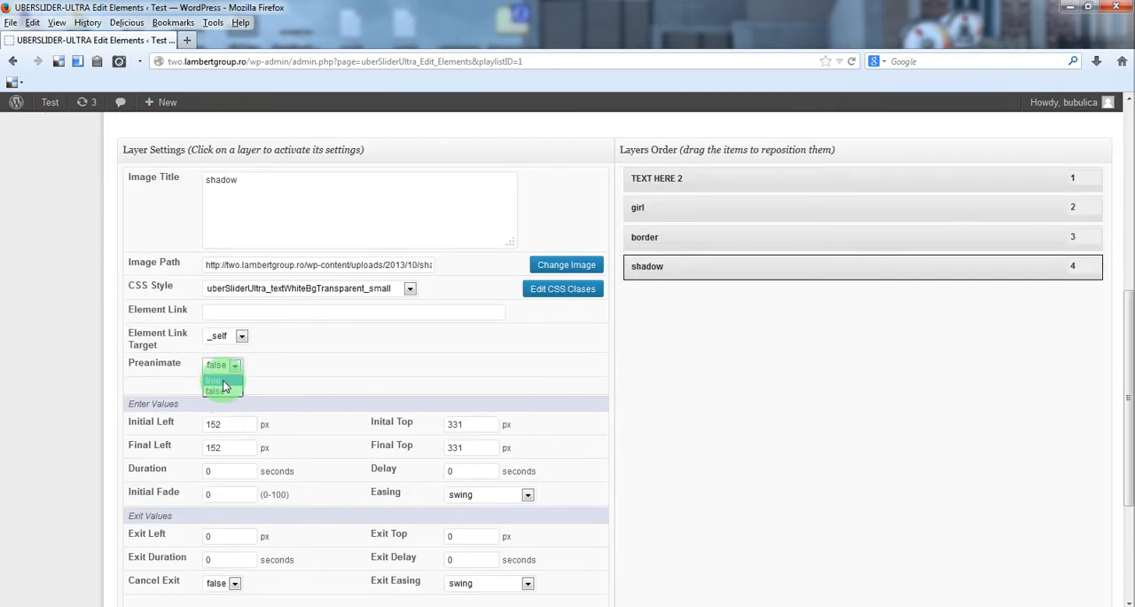
click(213, 379)
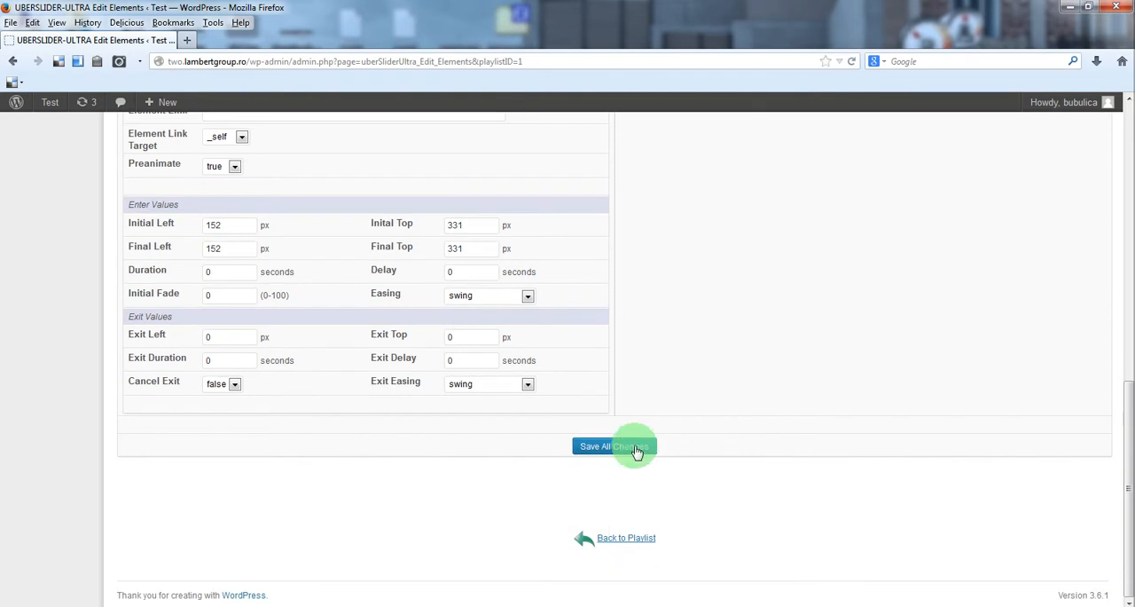
click(614, 446)
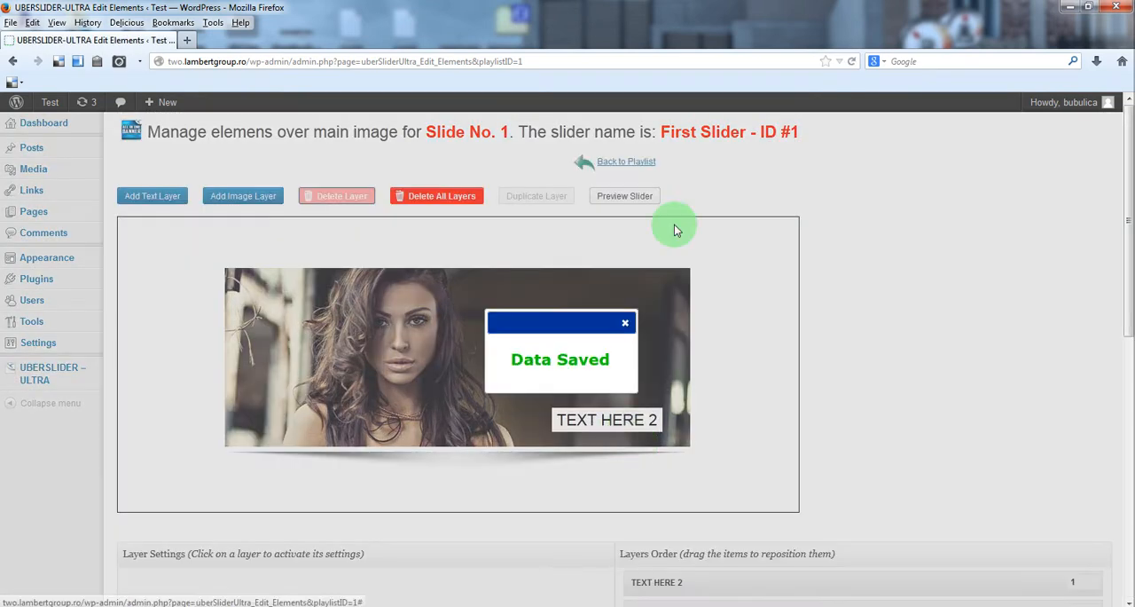
click(625, 196)
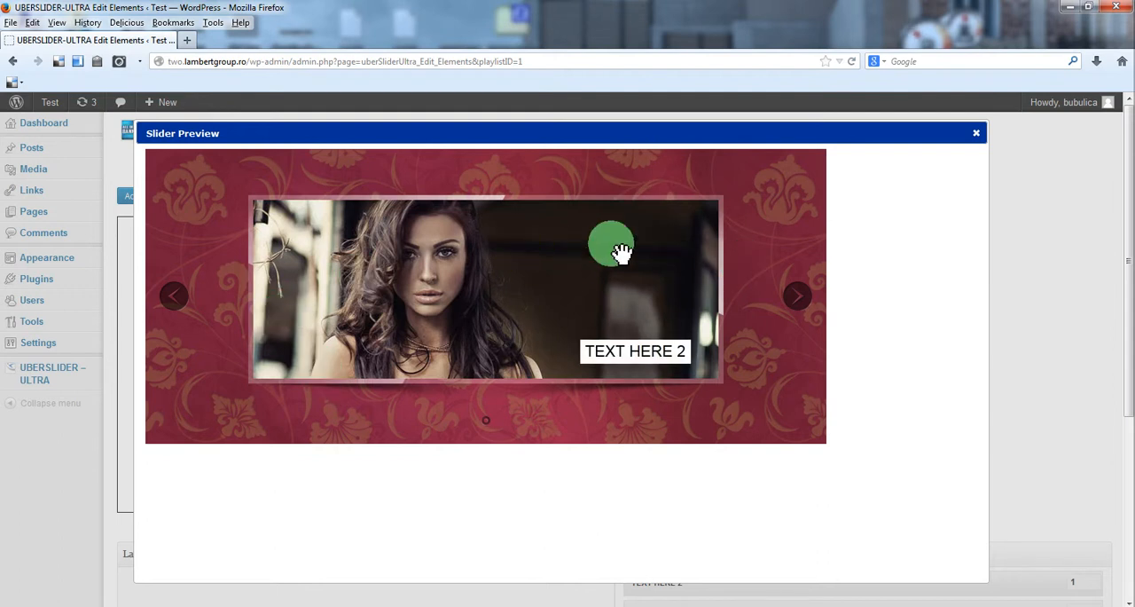
mouse_move(523, 208)
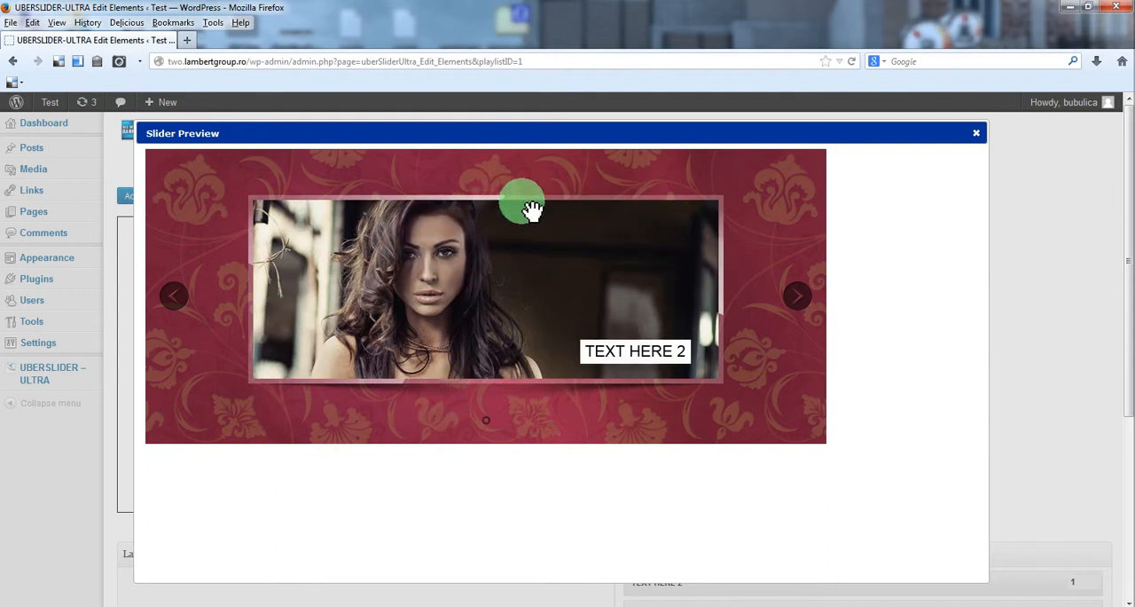
mouse_move(629, 359)
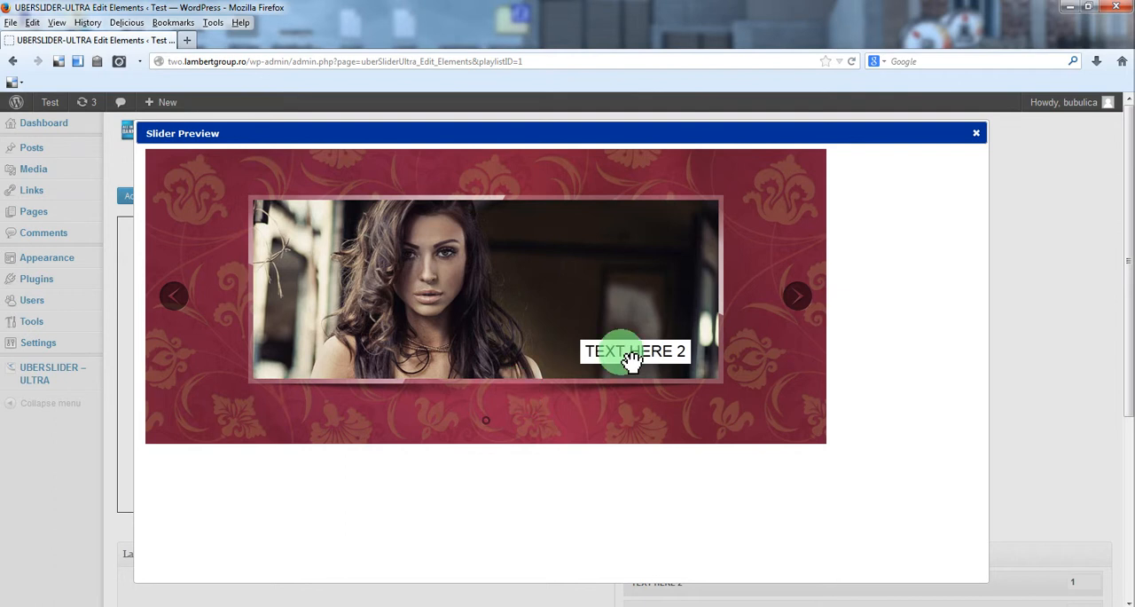
mouse_move(618, 359)
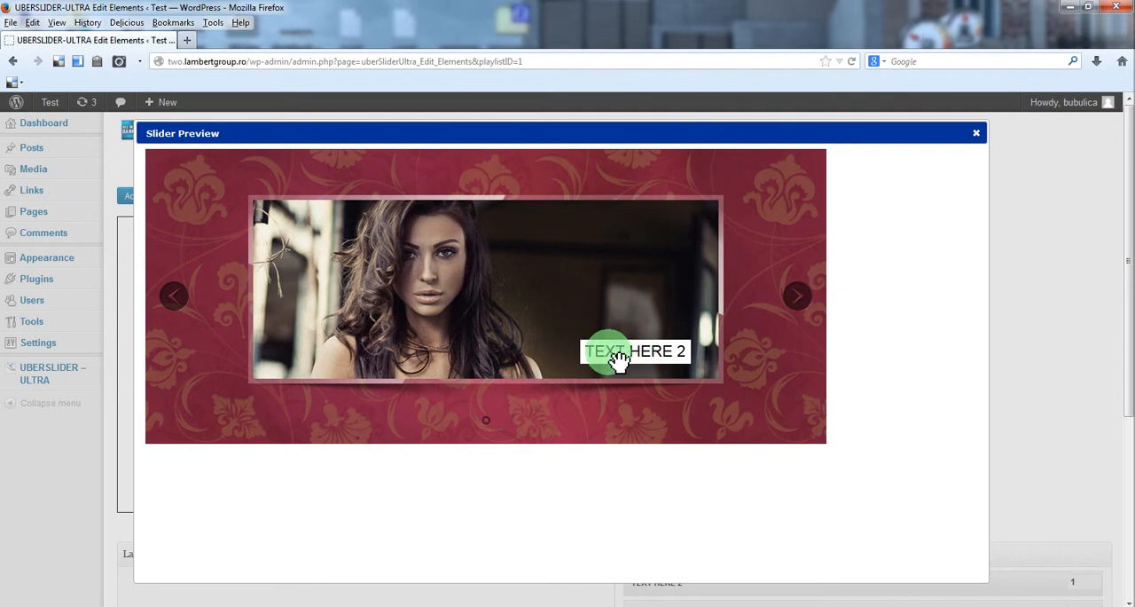
mouse_move(229, 283)
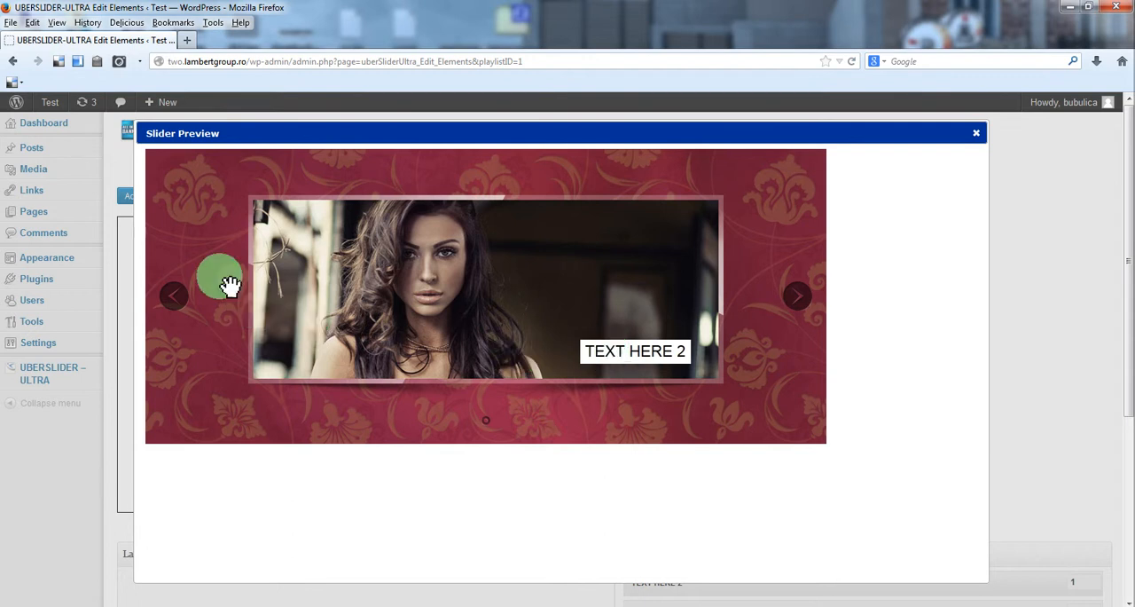
mouse_move(618, 245)
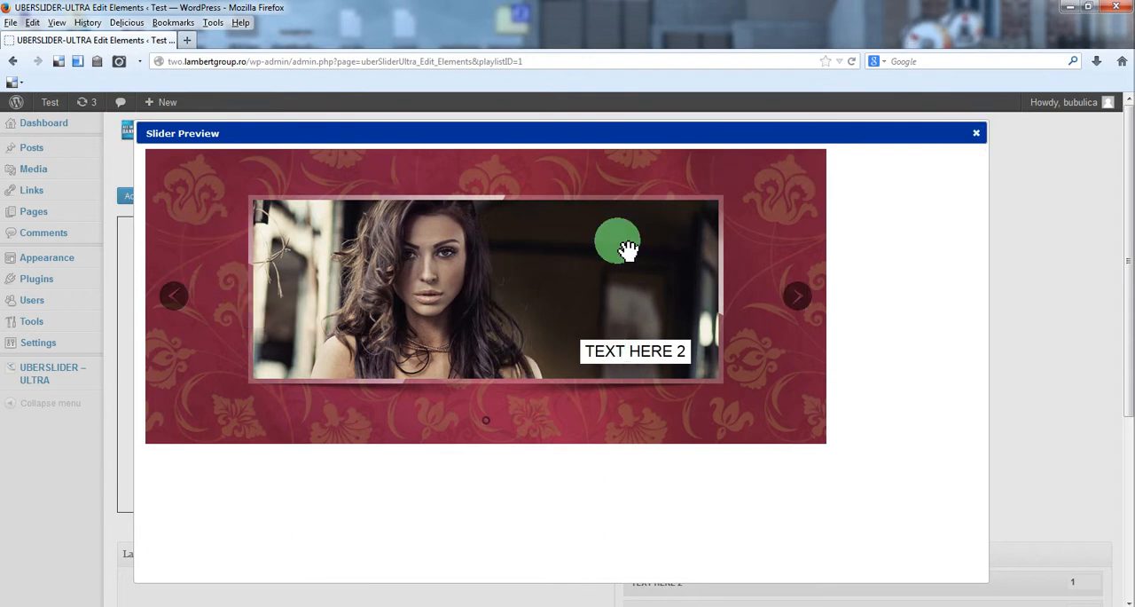
mouse_move(718, 159)
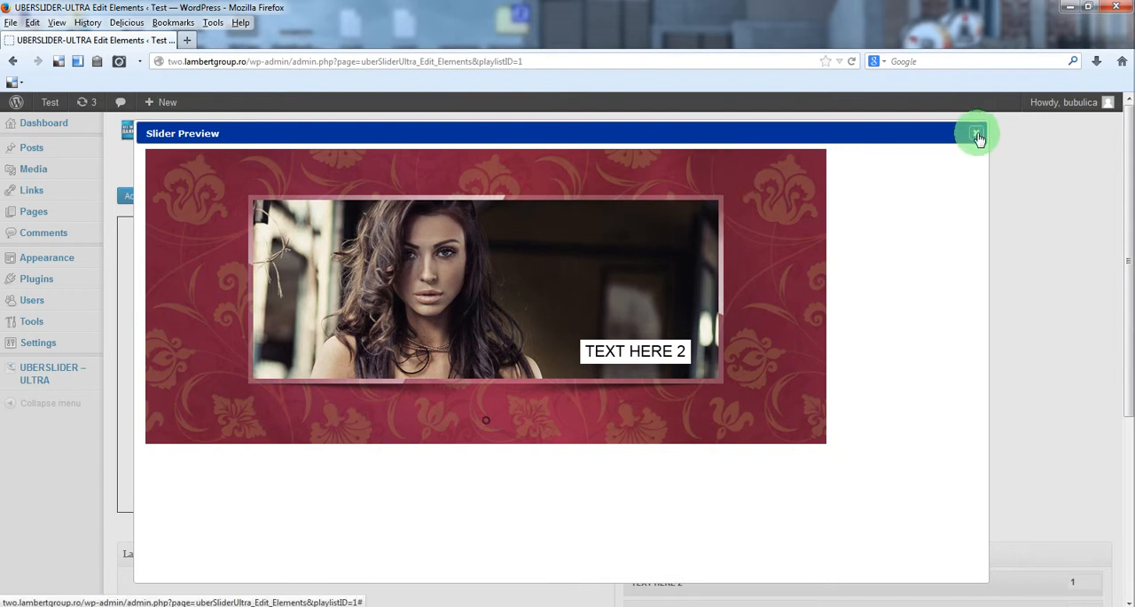
click(977, 133)
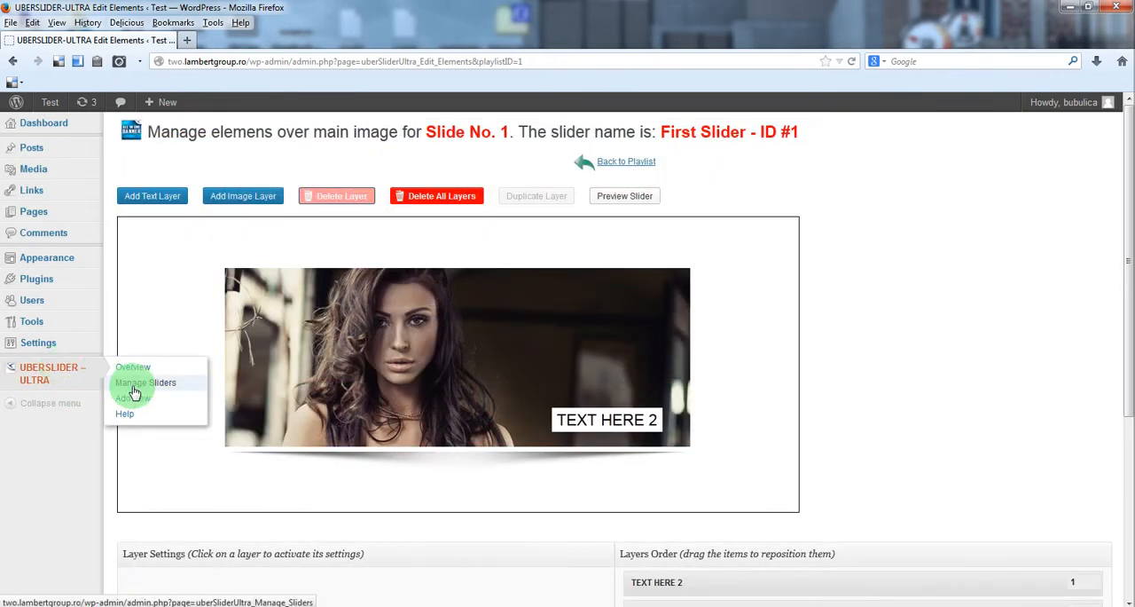
From Manage Sliders, open First Slider's playlist and duplicate slide #1
click(145, 382)
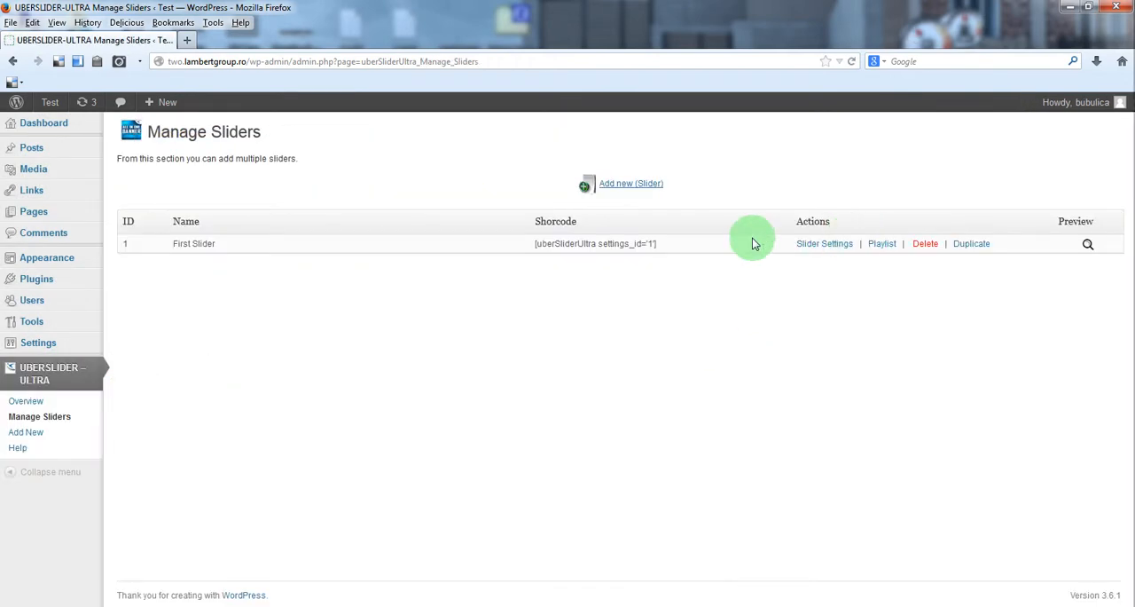
click(882, 243)
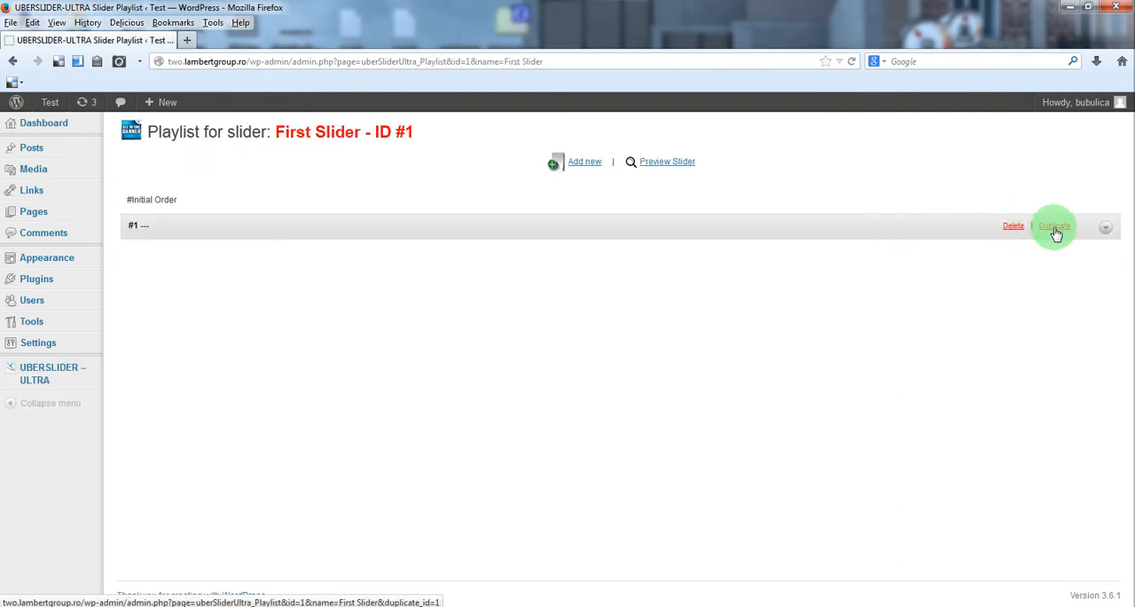
mouse_move(601, 161)
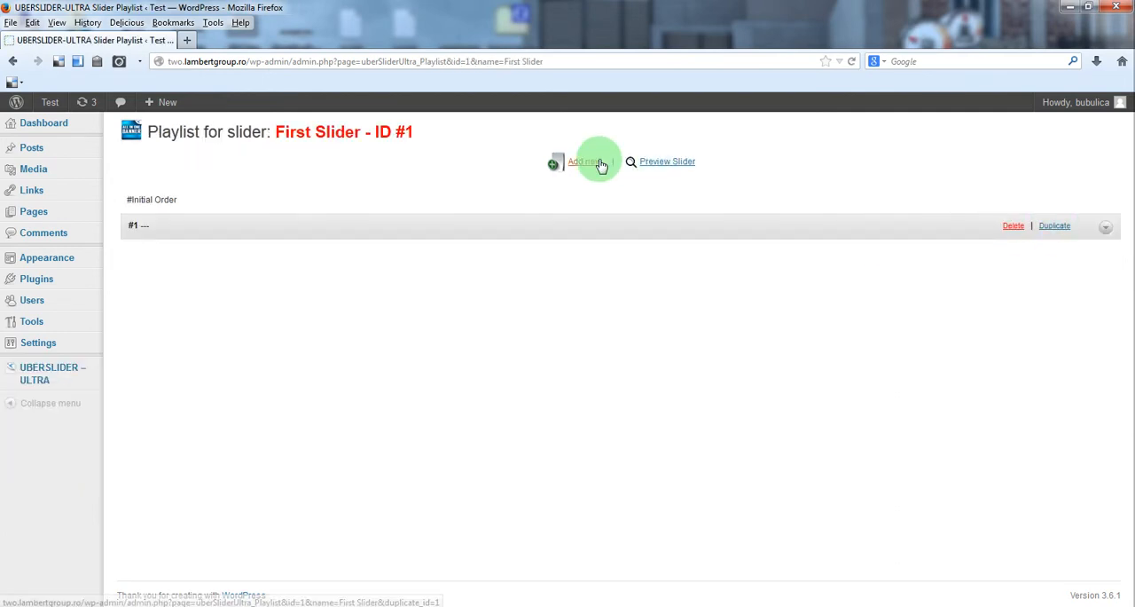
mouse_move(1061, 229)
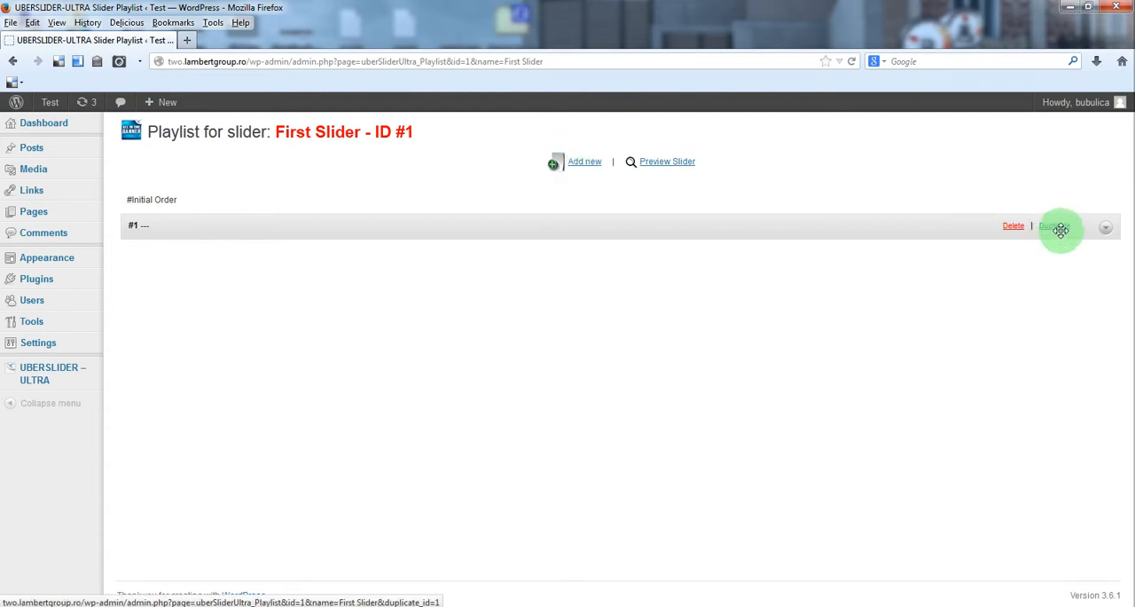
mouse_move(1055, 226)
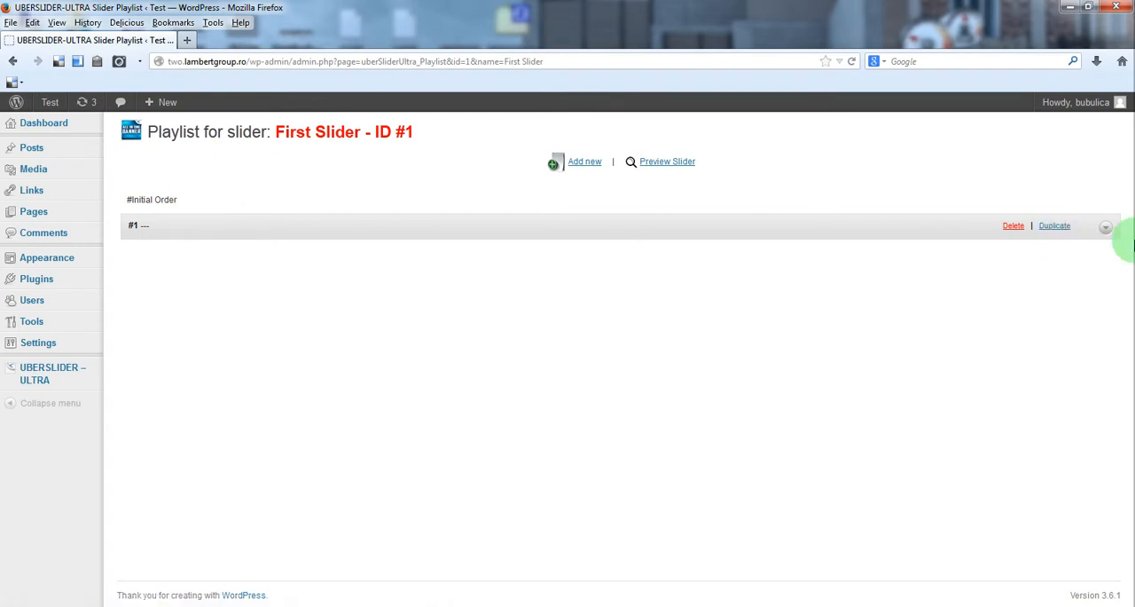
click(1054, 225)
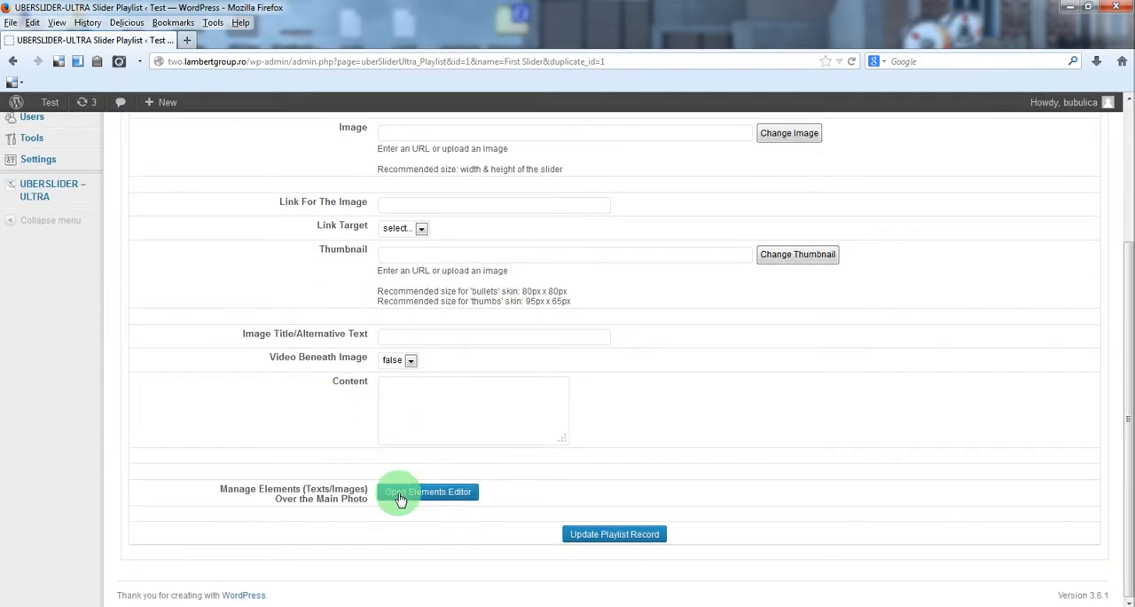
Swap slide 2's girl layer photo for the Media Library image of a woman beside a car
click(428, 491)
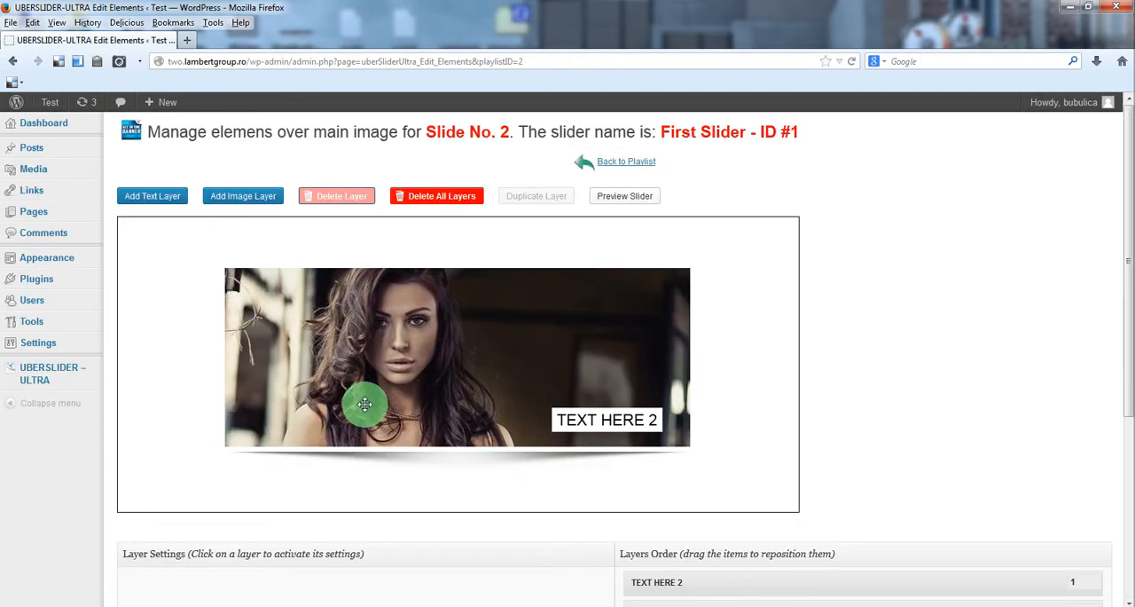
scroll(down, 3)
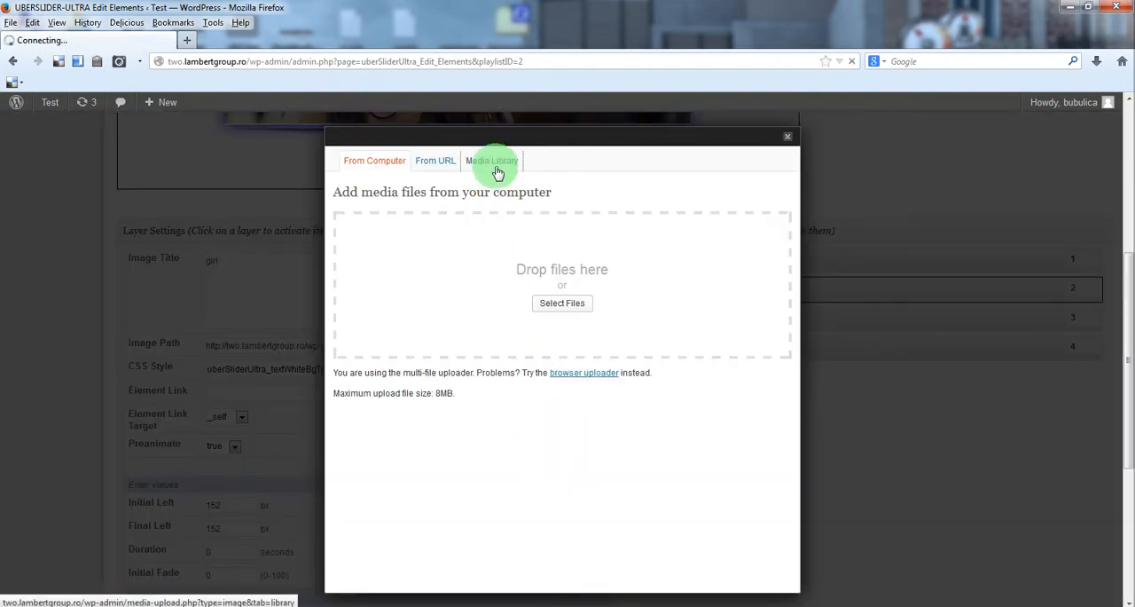
click(492, 161)
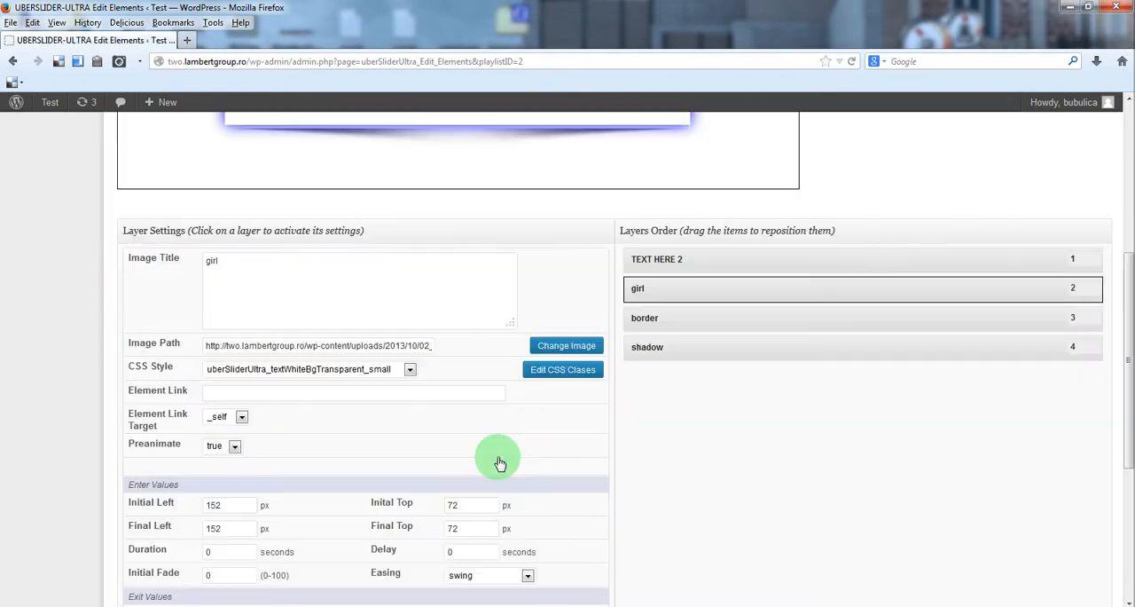
scroll(up, 3)
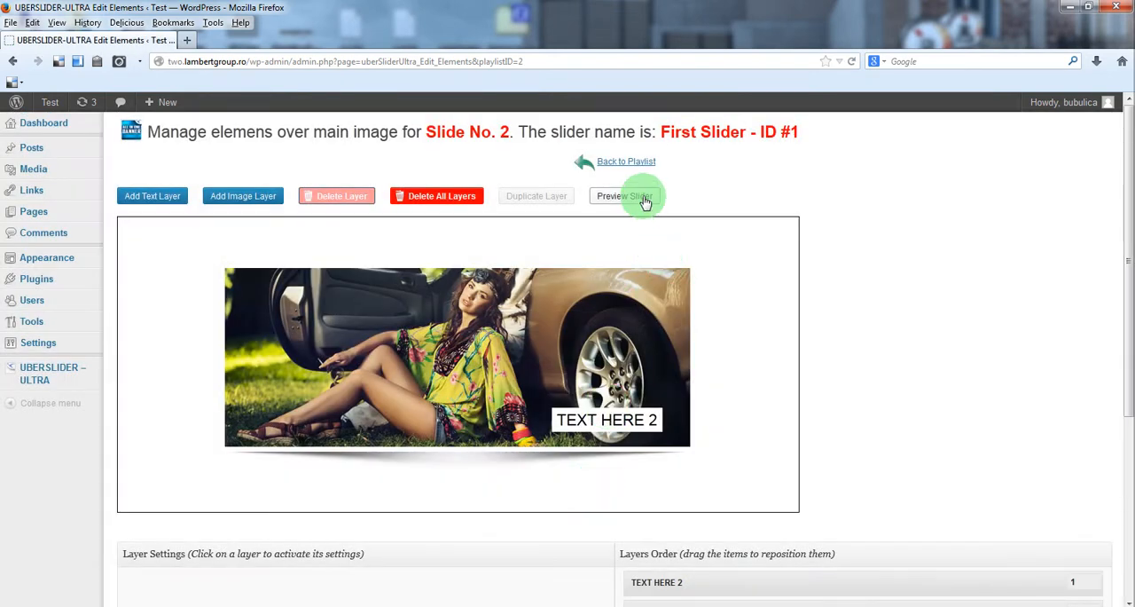
click(623, 196)
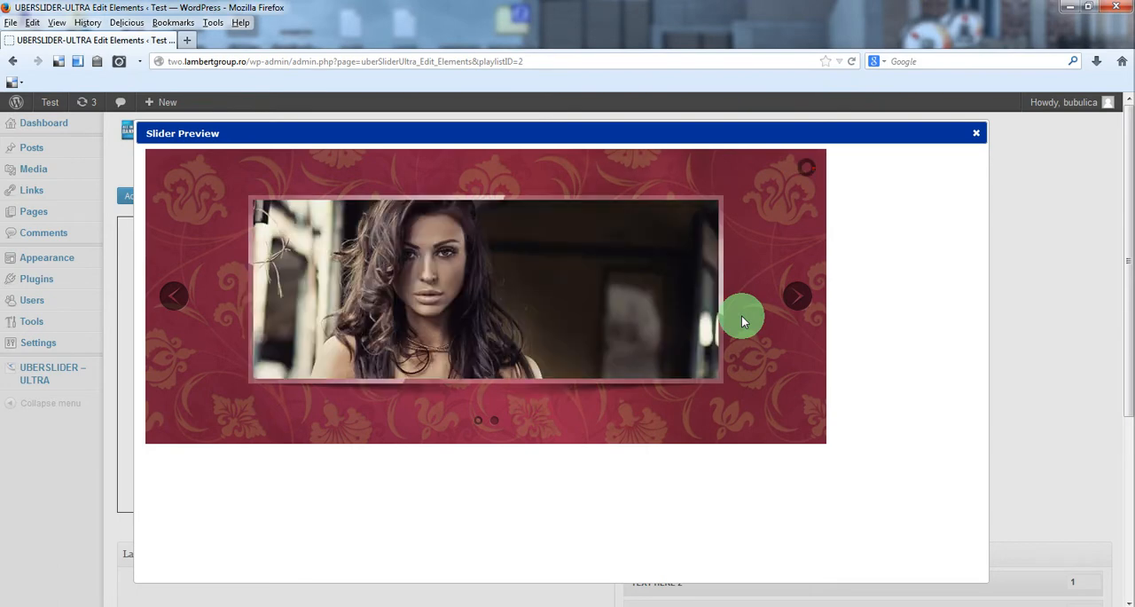
click(796, 296)
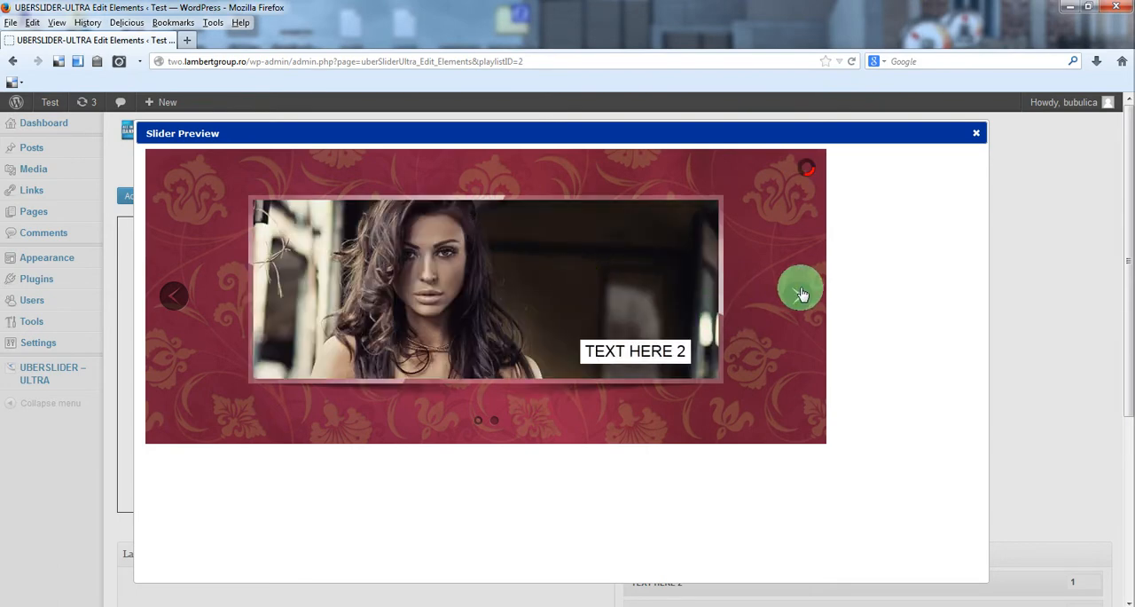
click(801, 293)
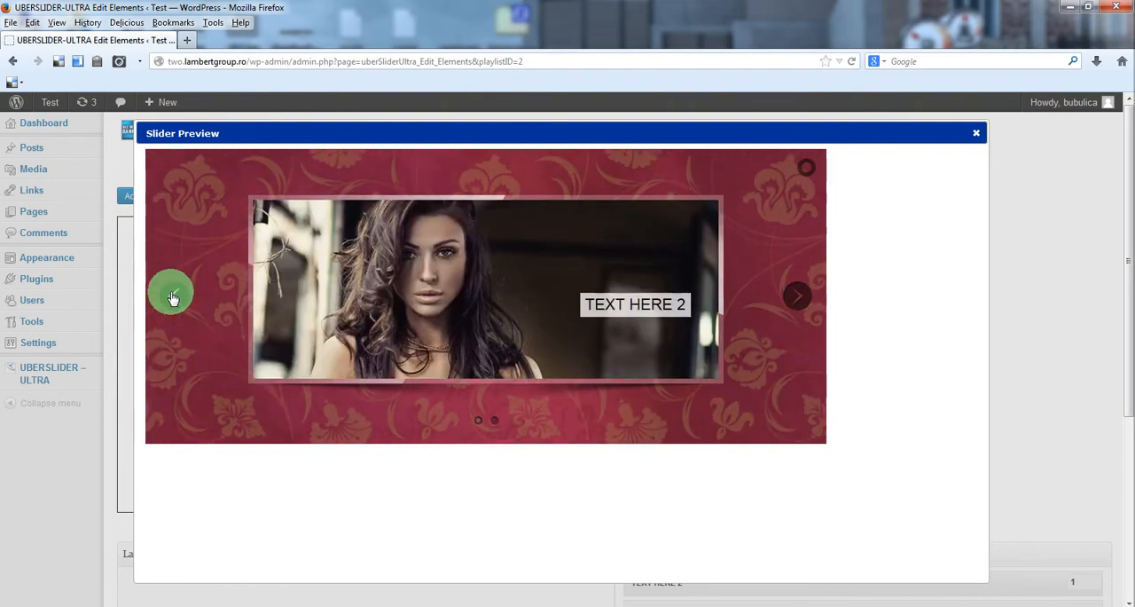
click(976, 133)
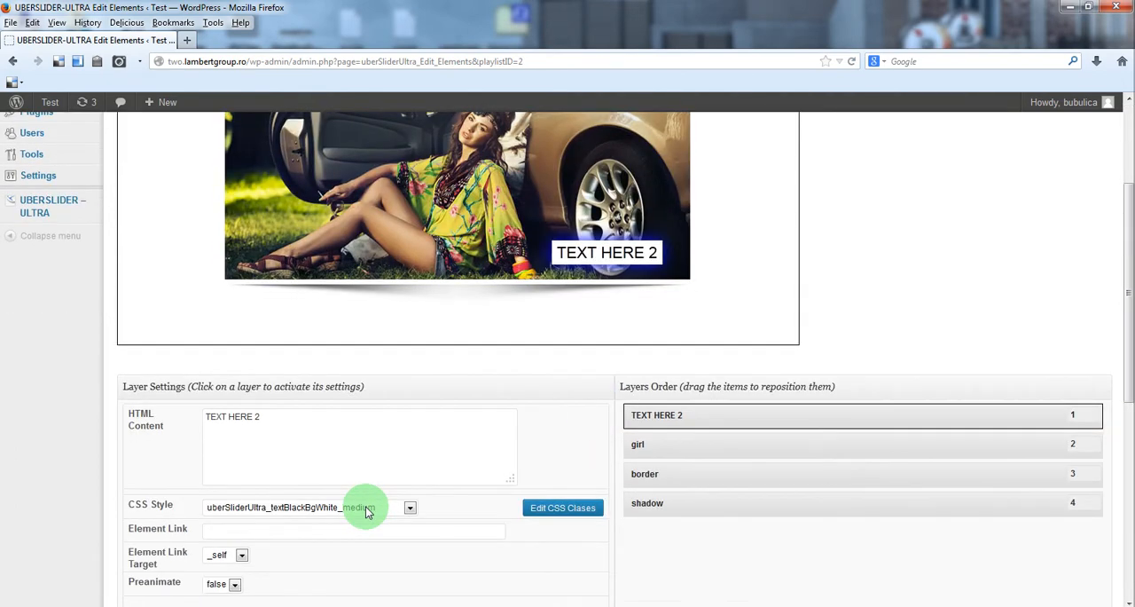
Give the NEW TEXT HERE caption the red-on-white style and 580 px initial and final left
click(409, 506)
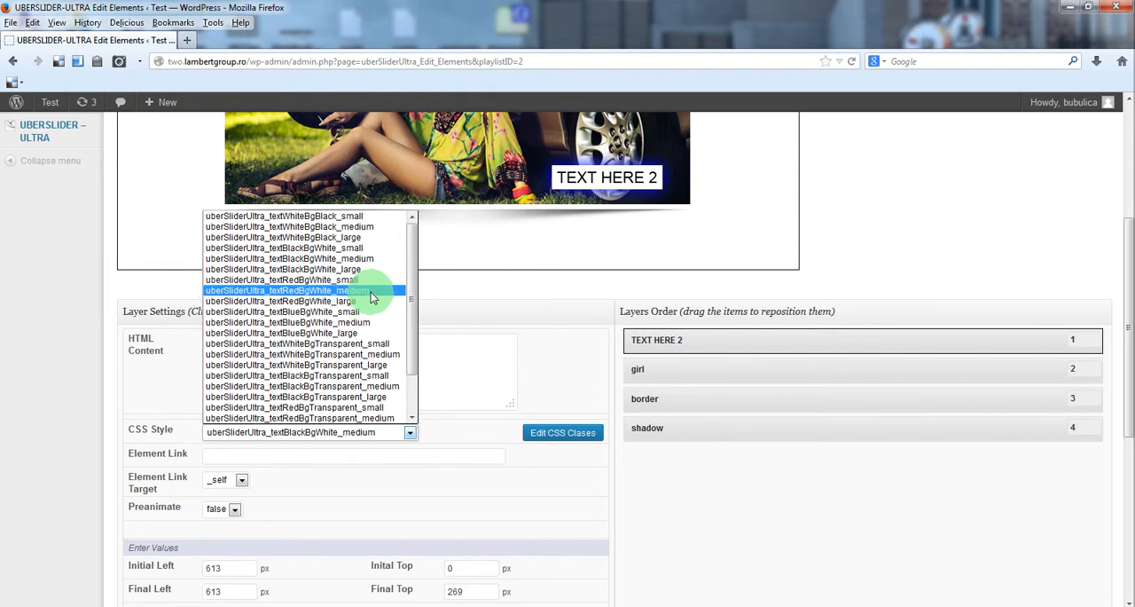
click(283, 290)
text(NEW )
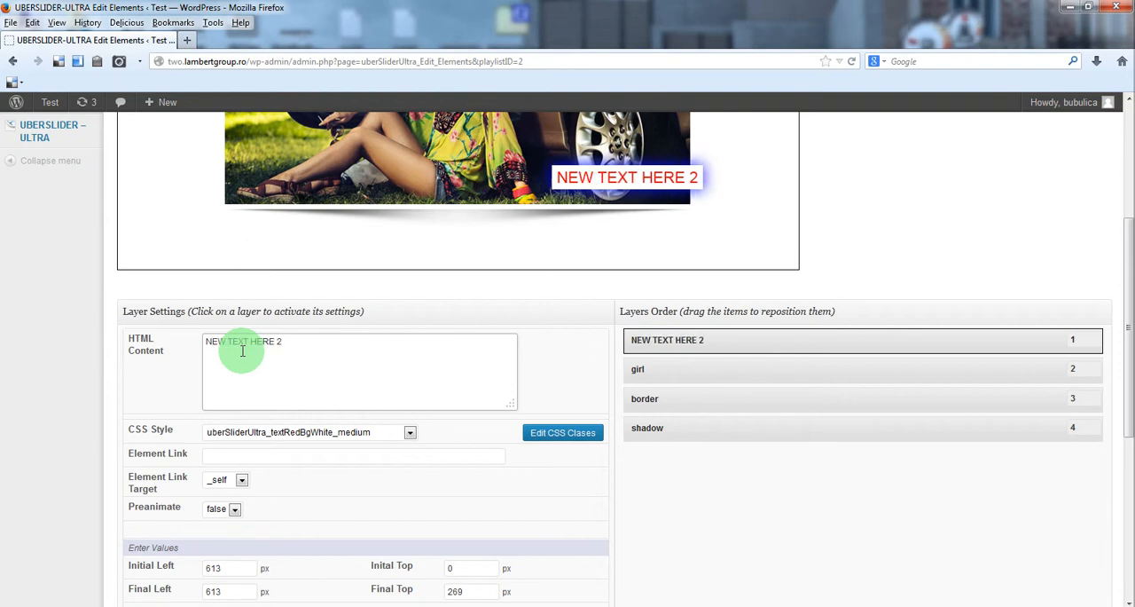
key(BackSpace)
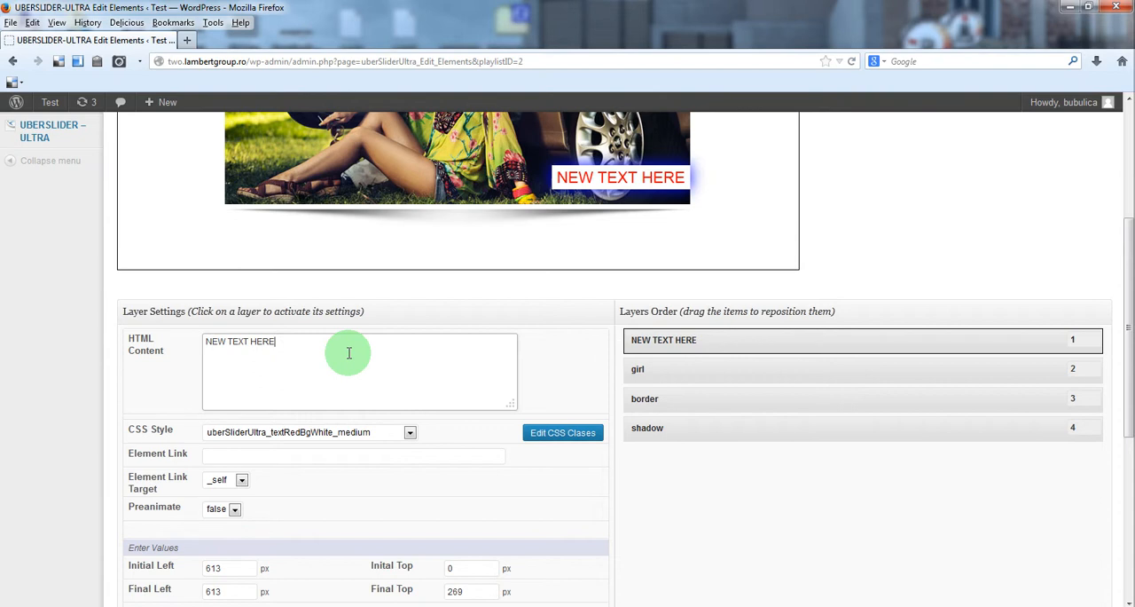
scroll(down, 3)
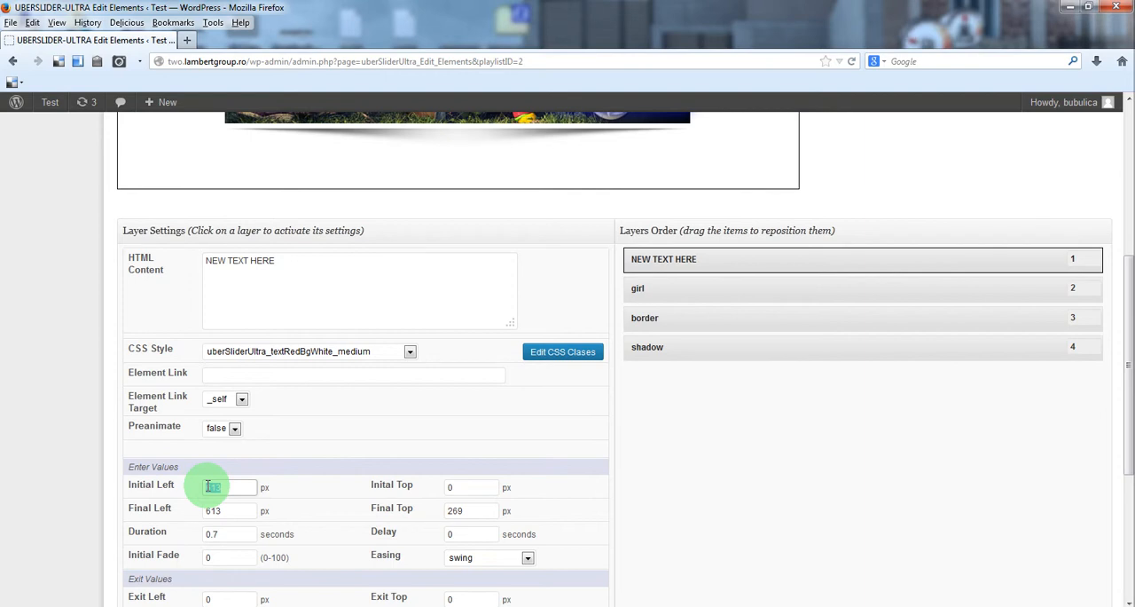
text(180)
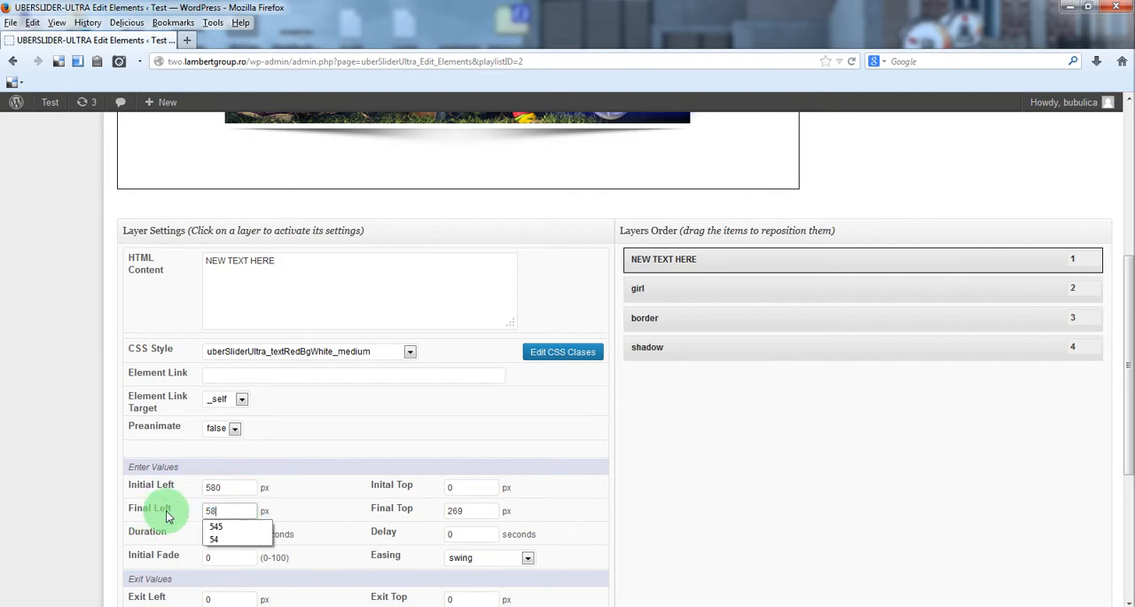
scroll(down, 3)
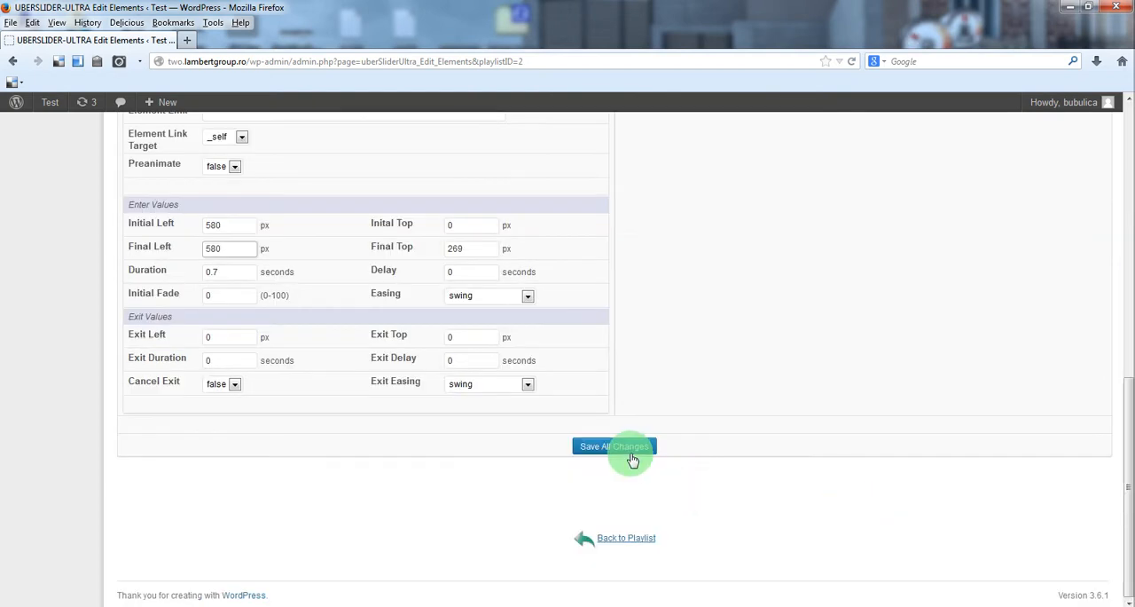
Save slide 2's layers, preview both slides with the next arrow, then close the preview
click(614, 446)
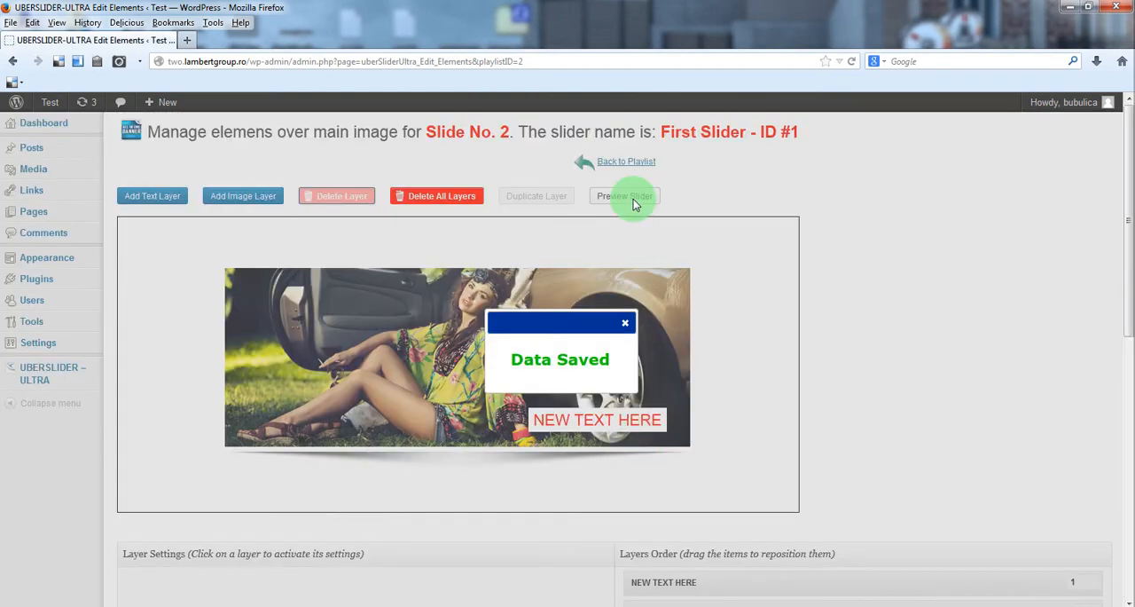
click(623, 196)
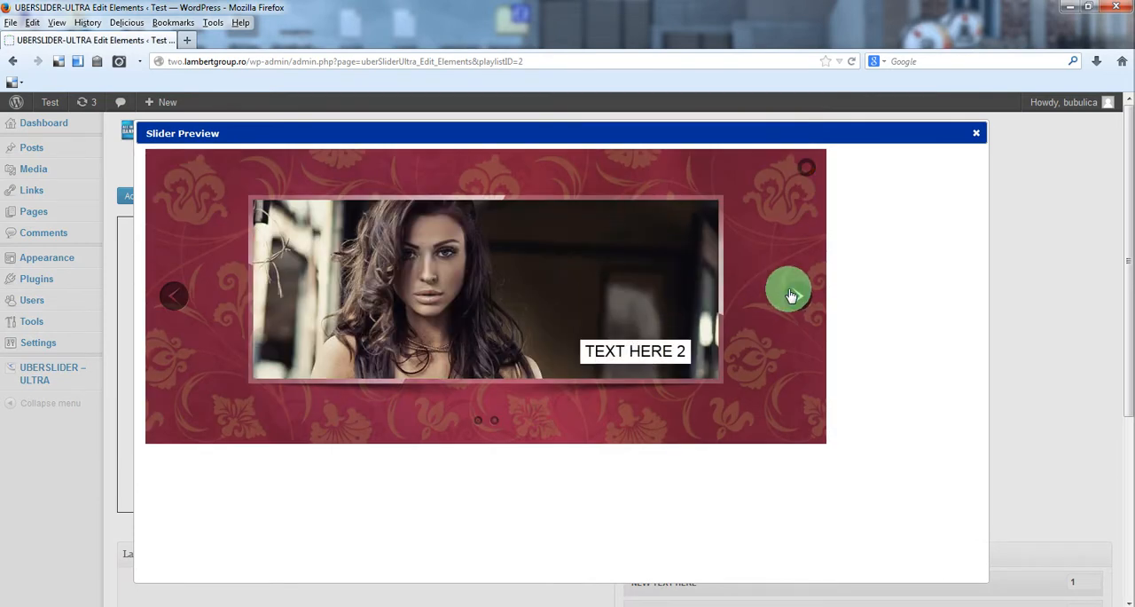
click(790, 295)
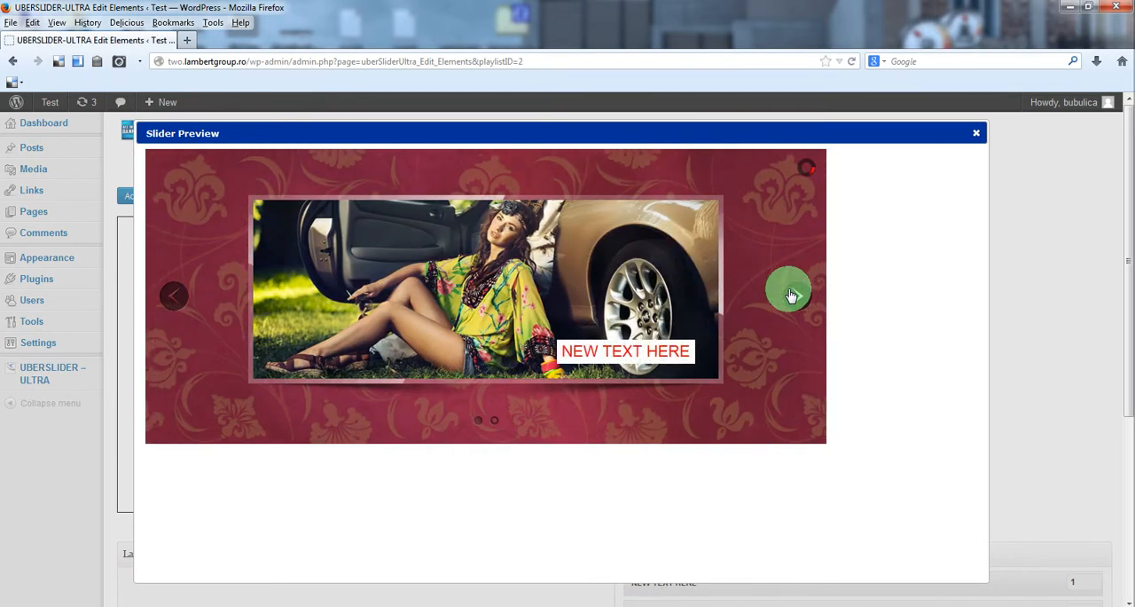
mouse_move(430, 253)
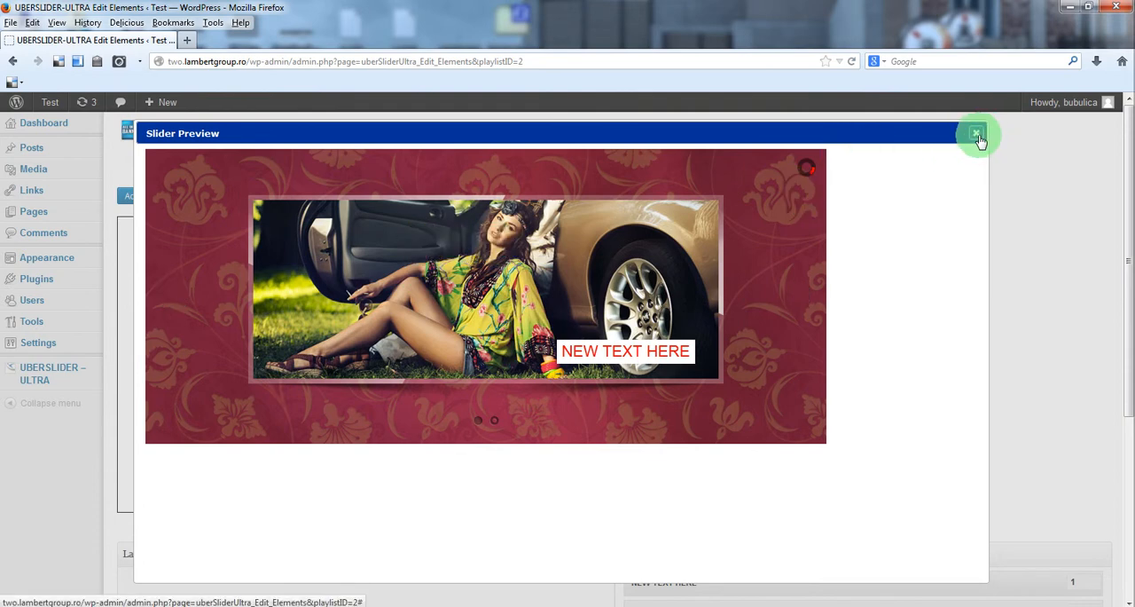
click(978, 135)
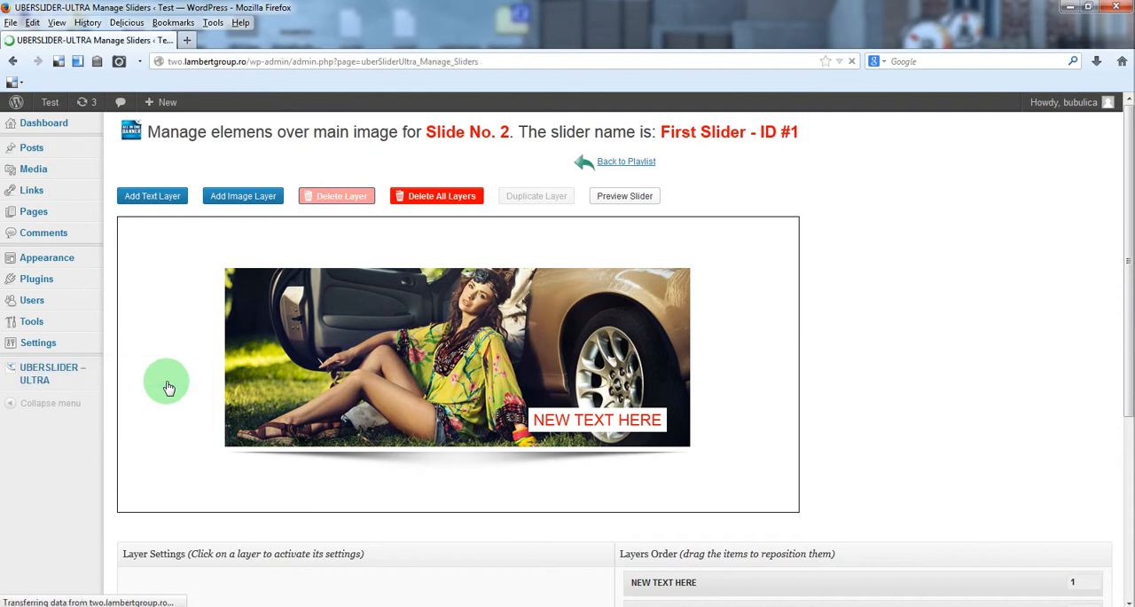
Paste the First Slider shortcode [uberSliderUltra settings_id='1'] into the Ultra page and update it
click(626, 161)
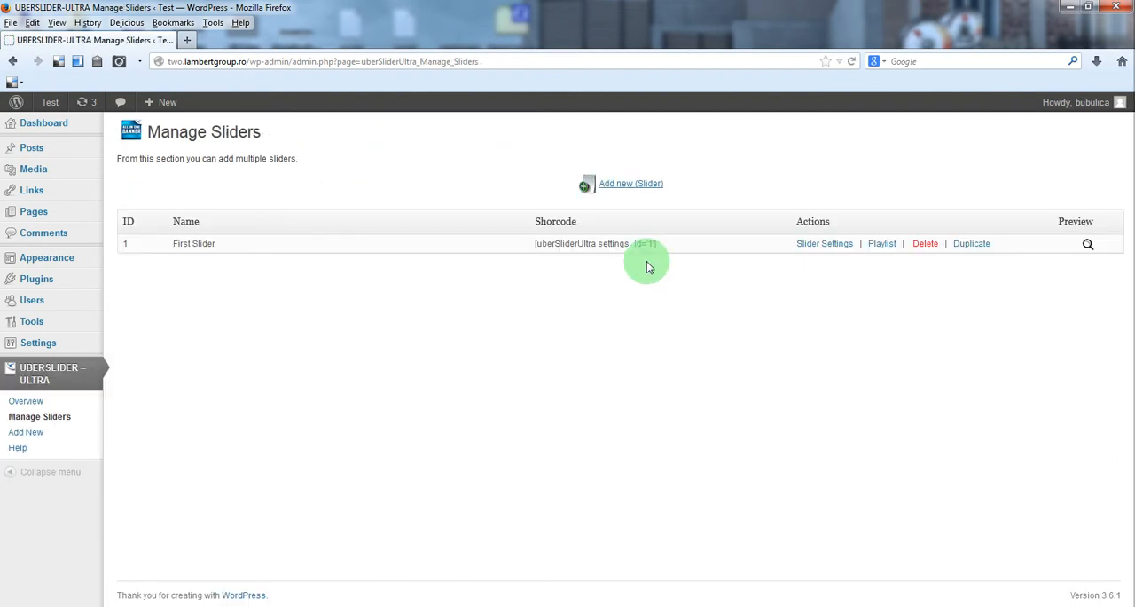
right_click(595, 243)
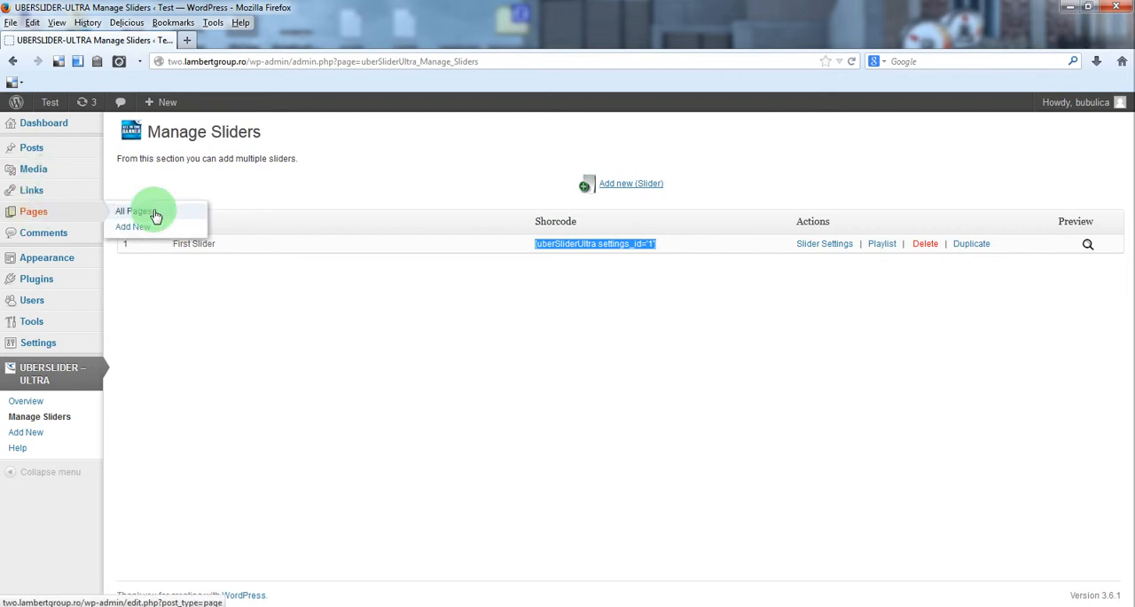
click(134, 212)
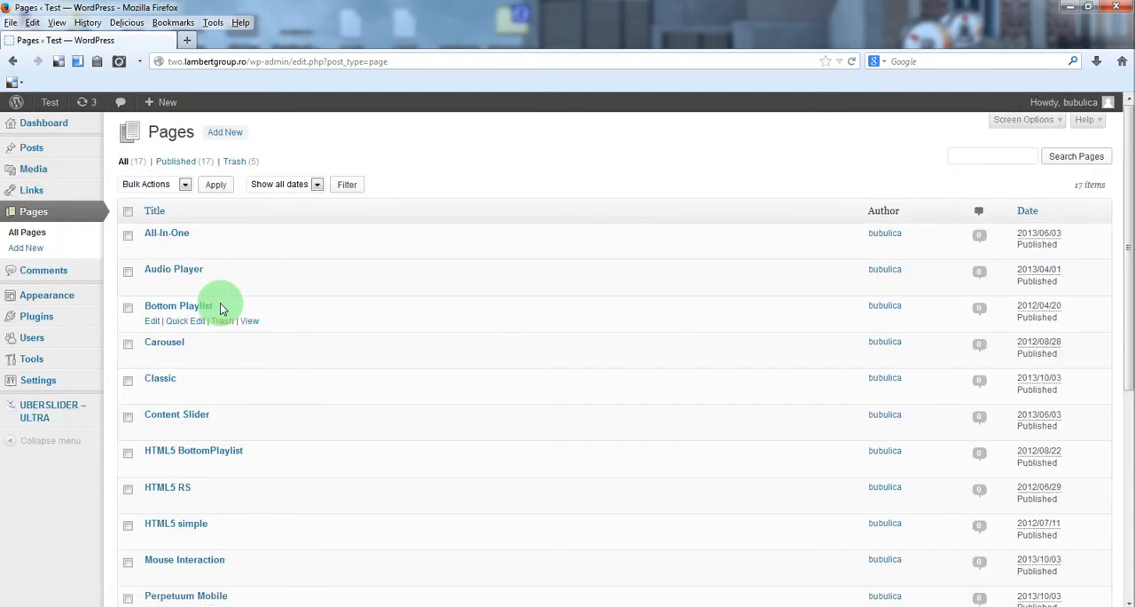
scroll(down, 3)
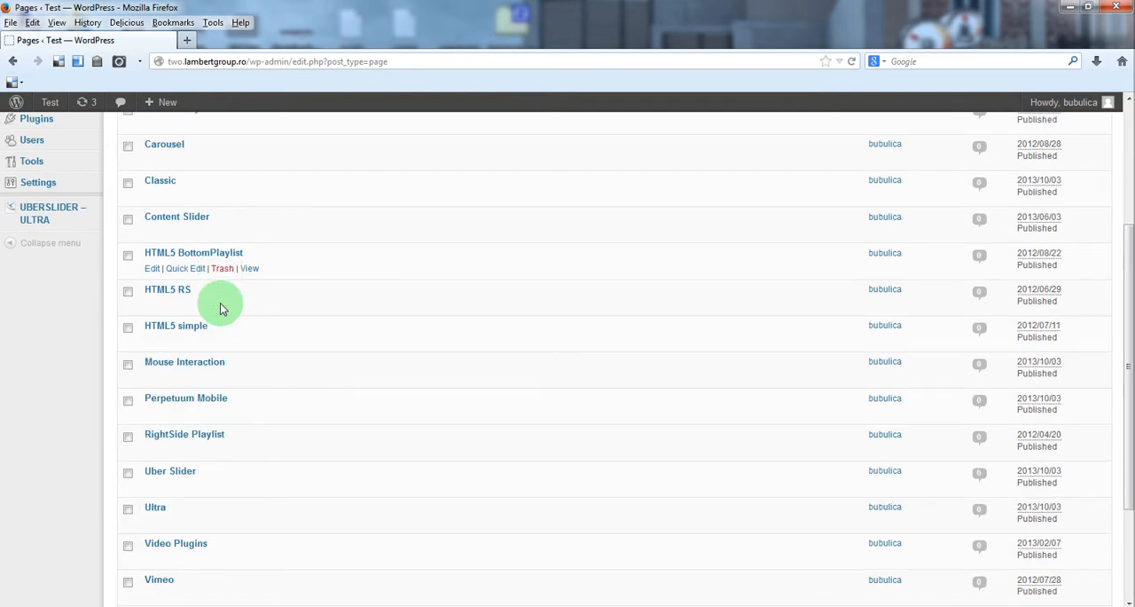
scroll(down, 3)
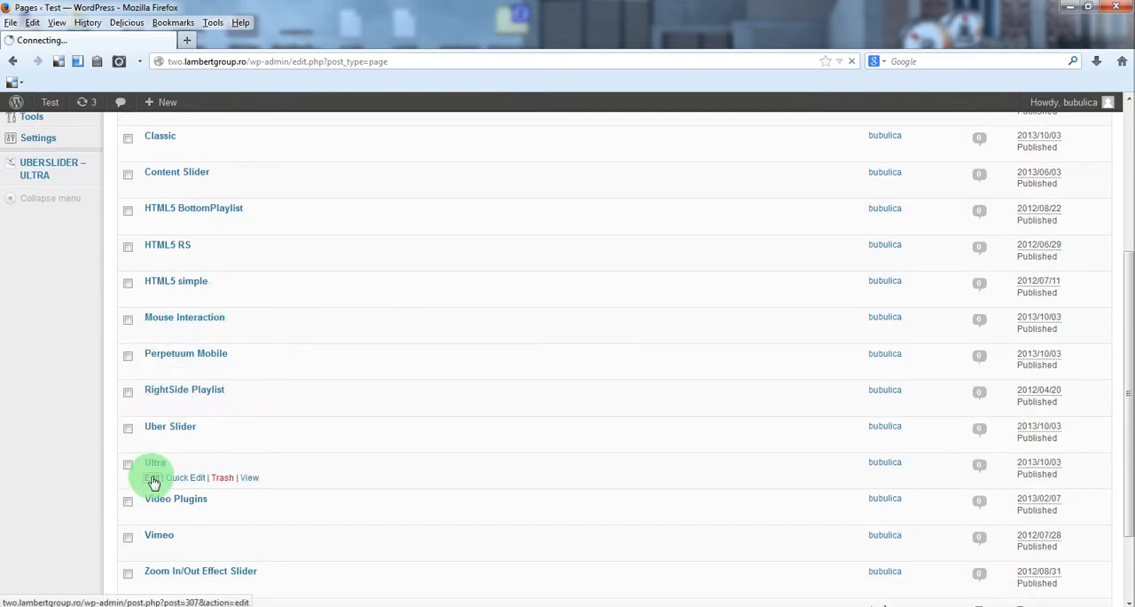
click(149, 477)
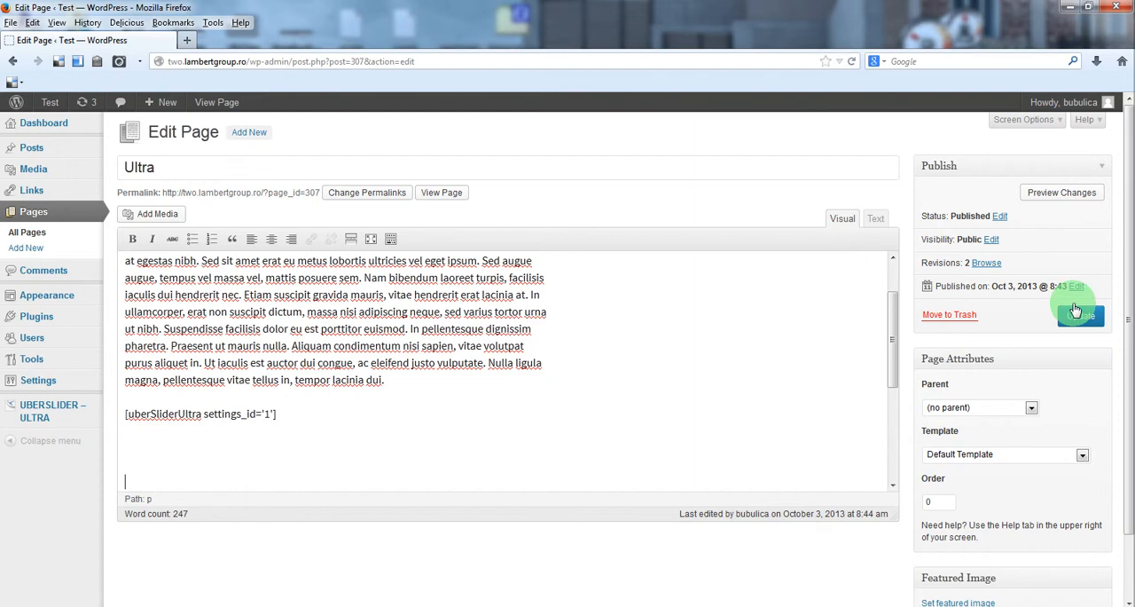
click(1081, 310)
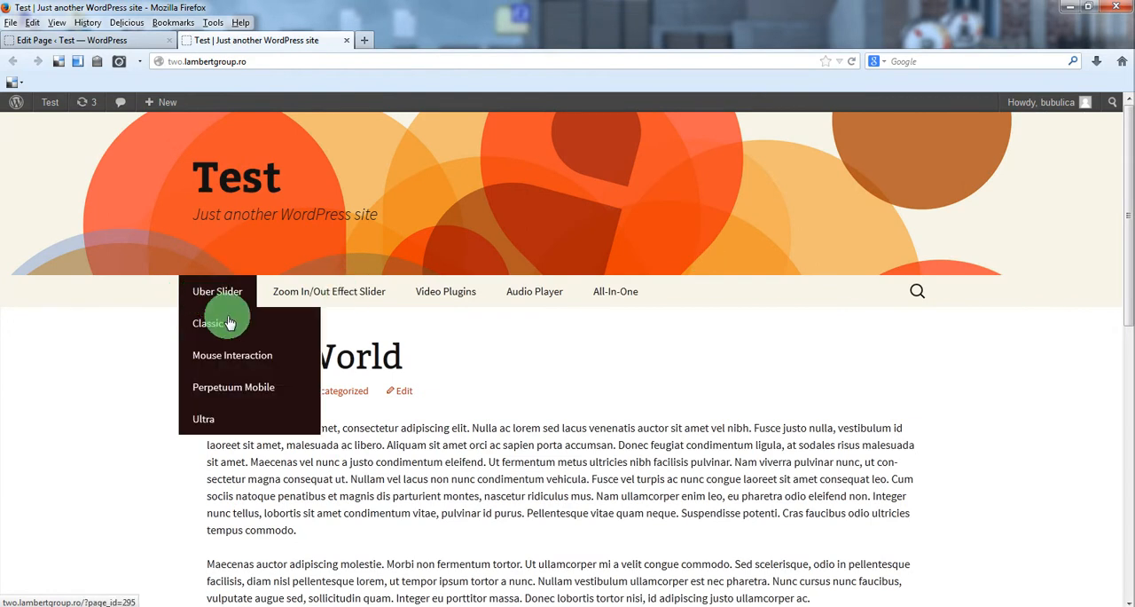
Open the live Ultra page and switch between the girl and car slides with the arrows
click(203, 418)
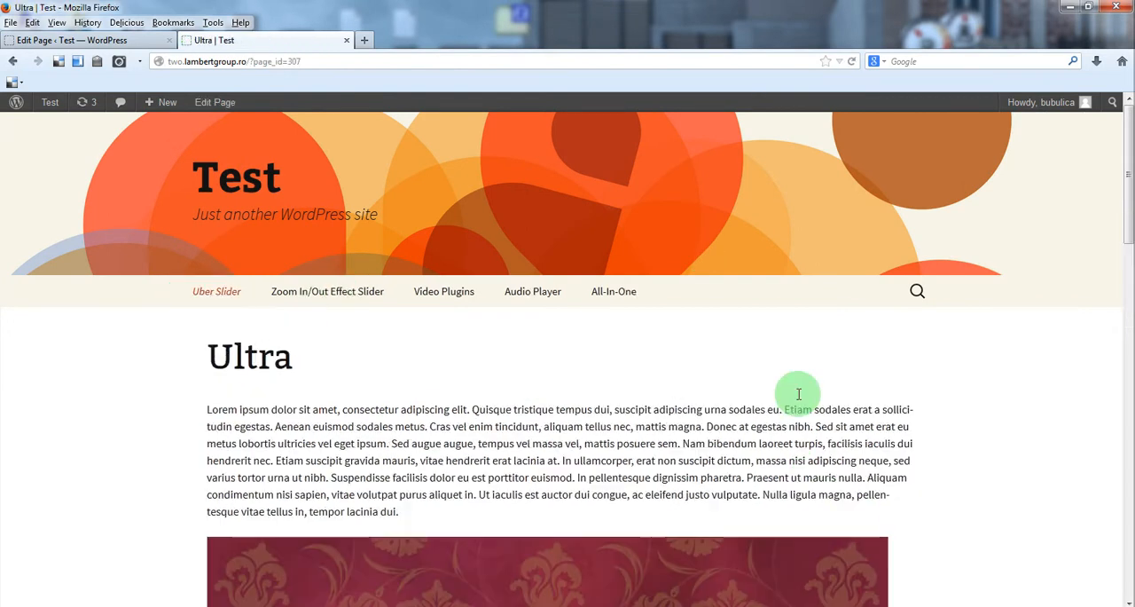
scroll(down, 3)
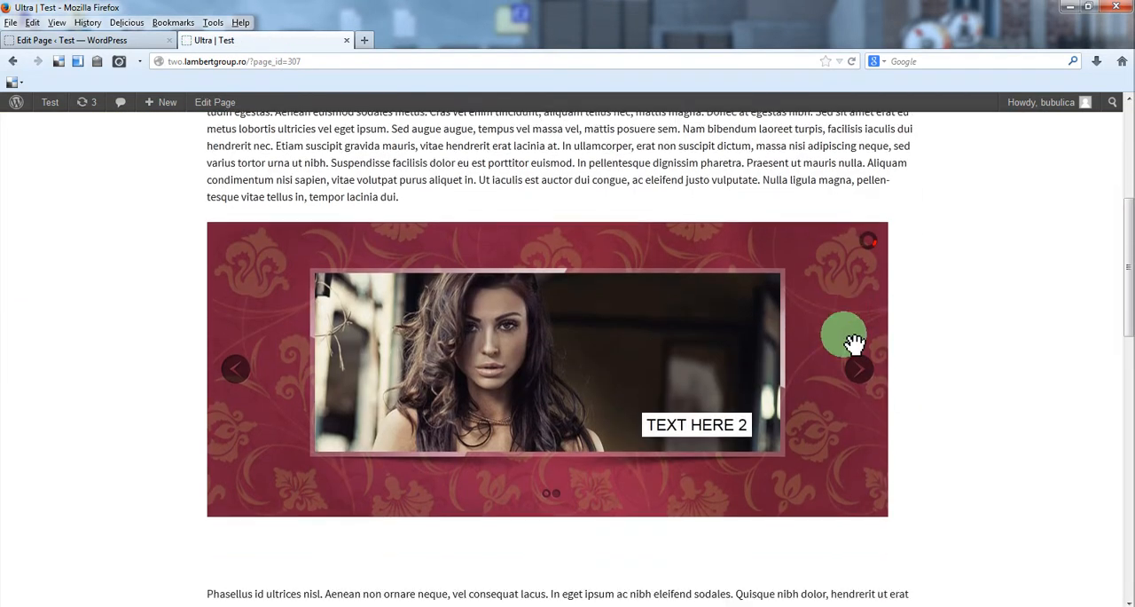
click(859, 368)
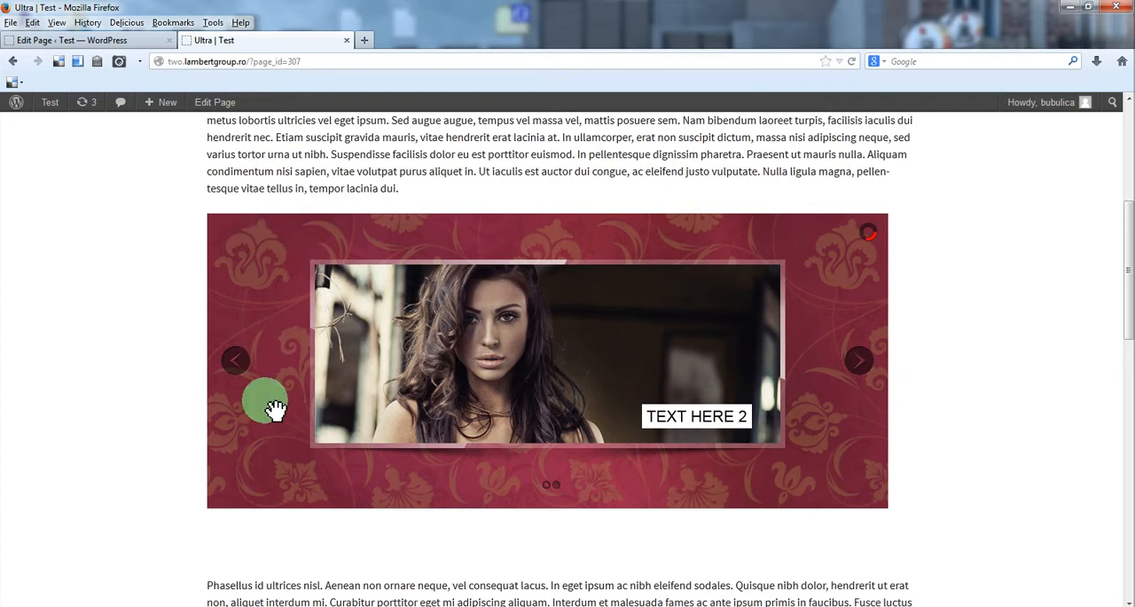
mouse_move(860, 359)
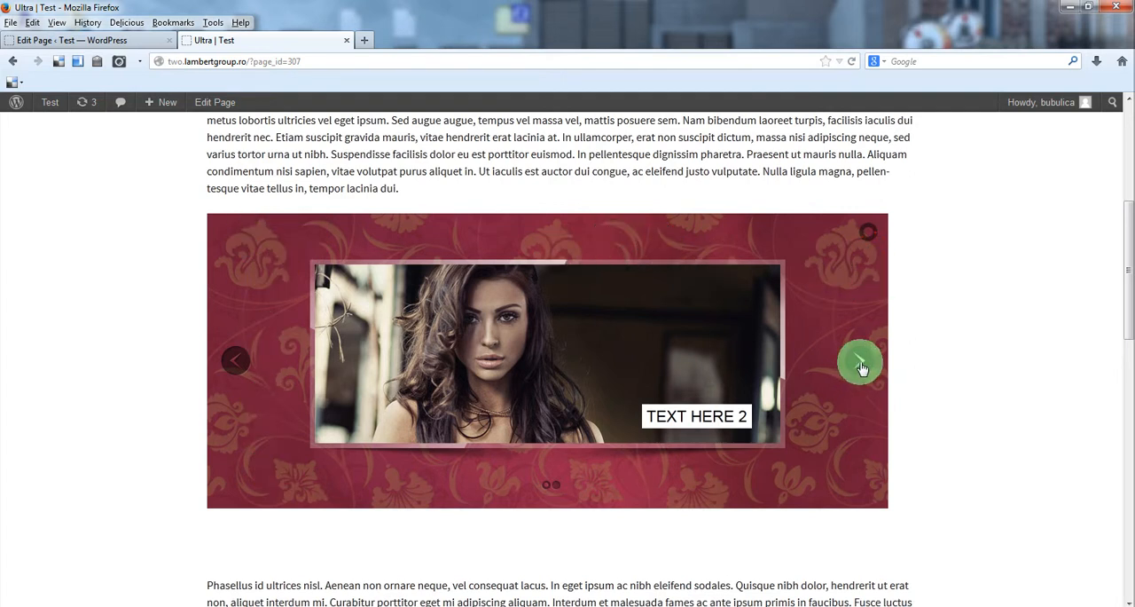
mouse_move(246, 364)
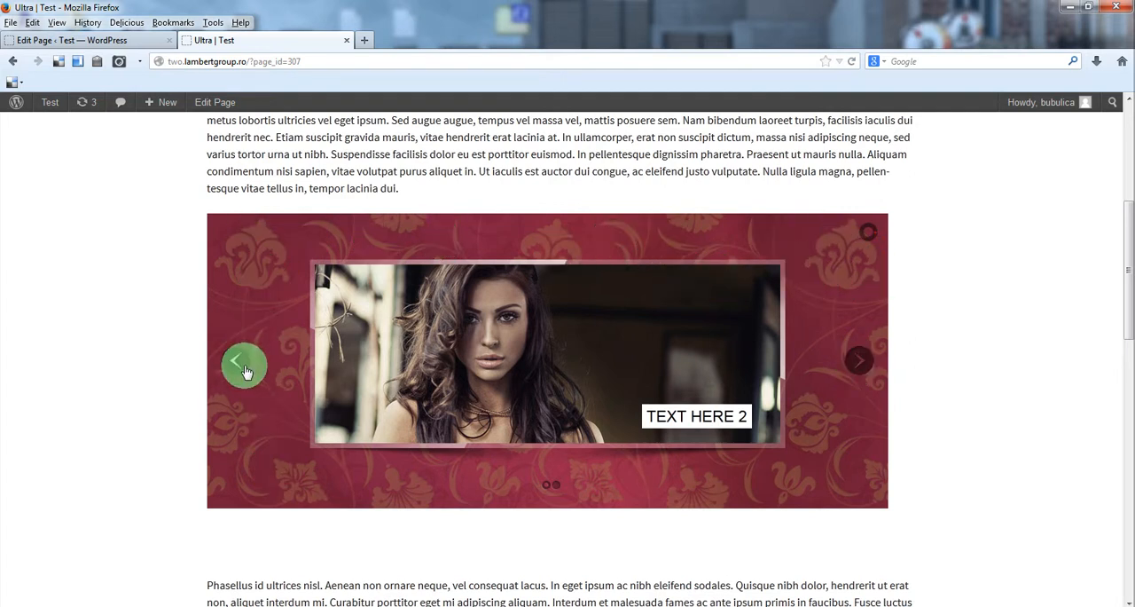
click(858, 361)
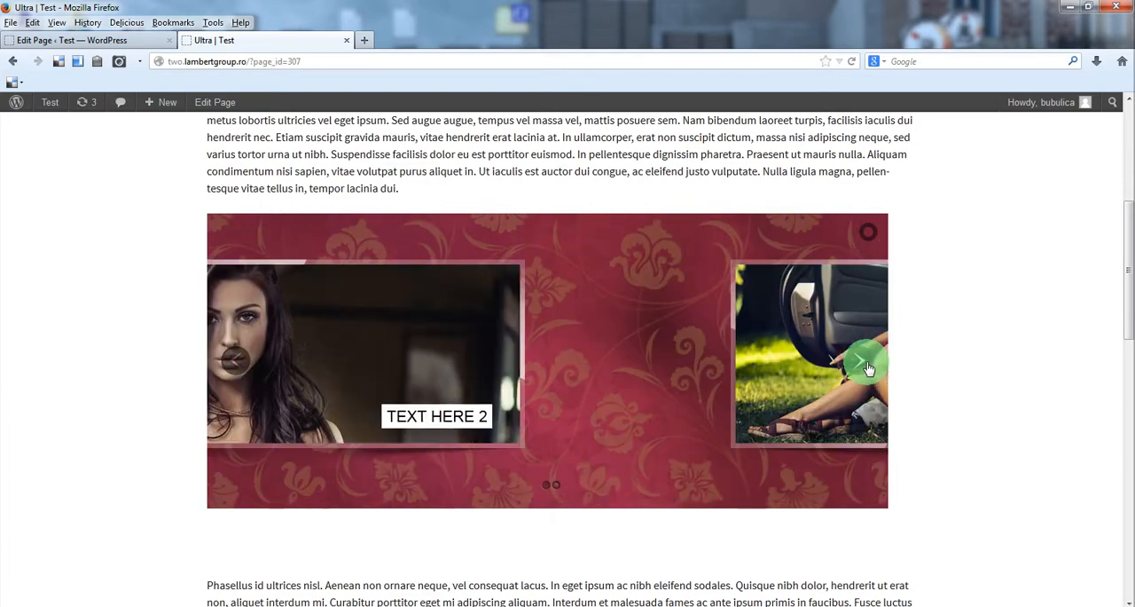
click(867, 359)
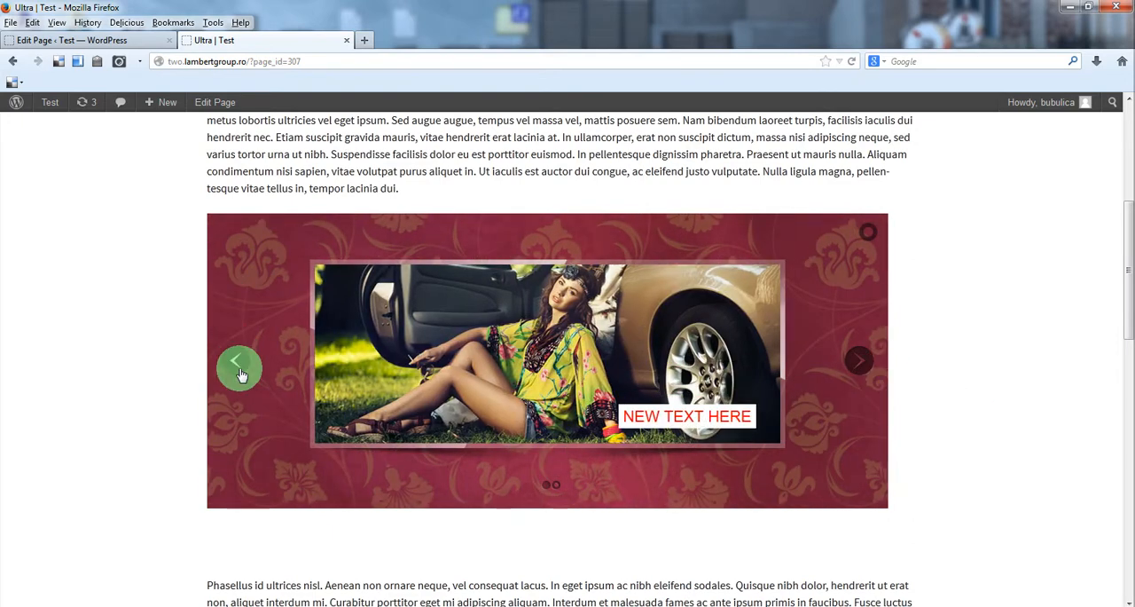